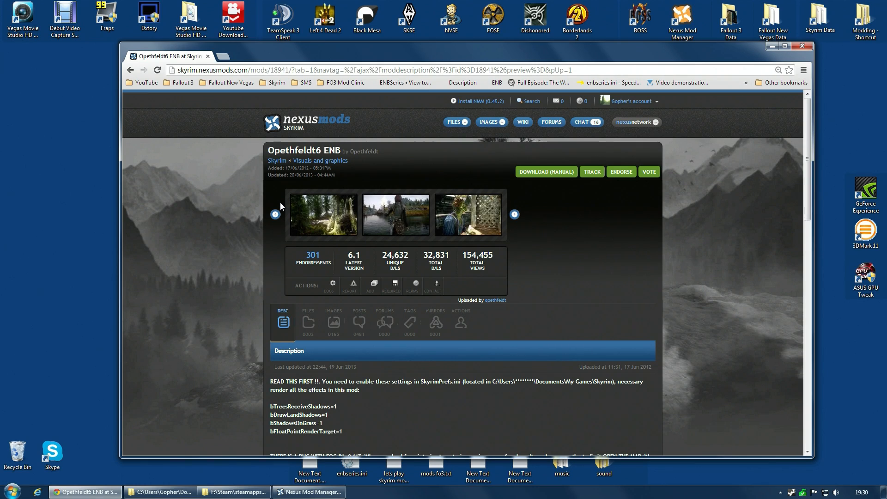
Scroll the Opethfeldt6 ENB mod description to the HOW TO INSTALL instructions and ENB v0.117 link.
{"action": "scroll", "scroll_direction": "down", "scroll_amount": 3}
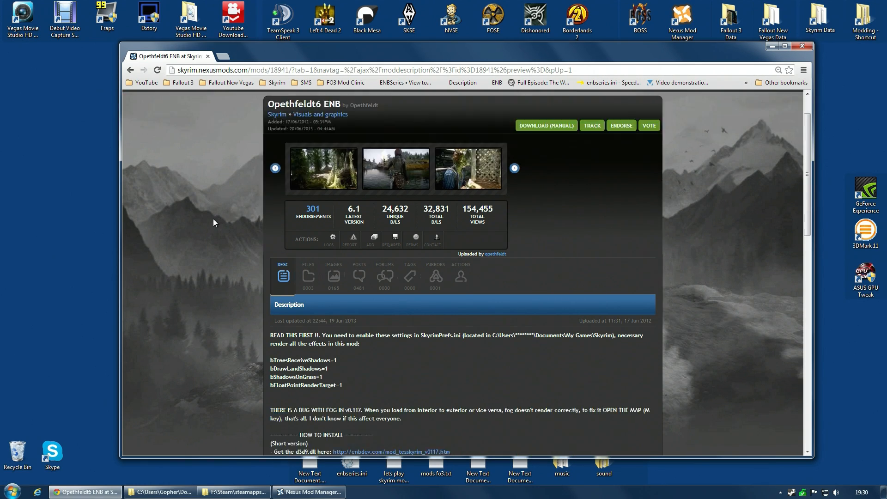
{"action": "scroll", "scroll_direction": "down", "scroll_amount": 3}
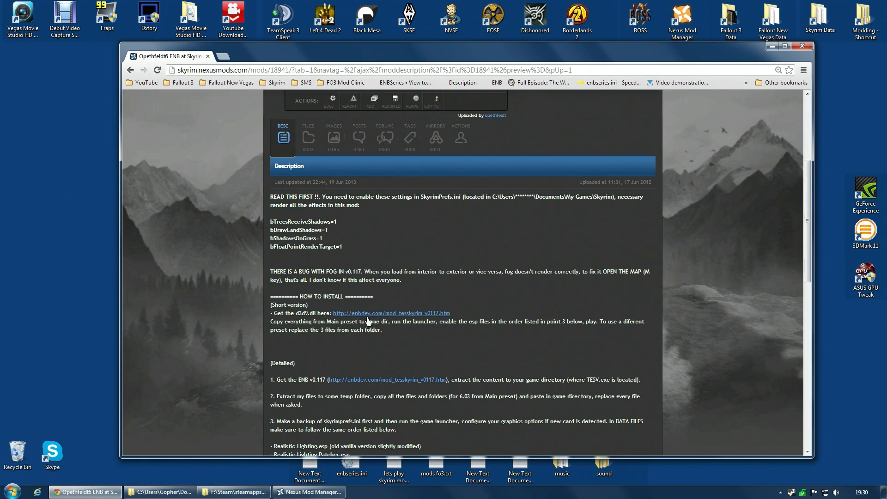
{"action": "mouse_move", "coordinate": [377, 317]}
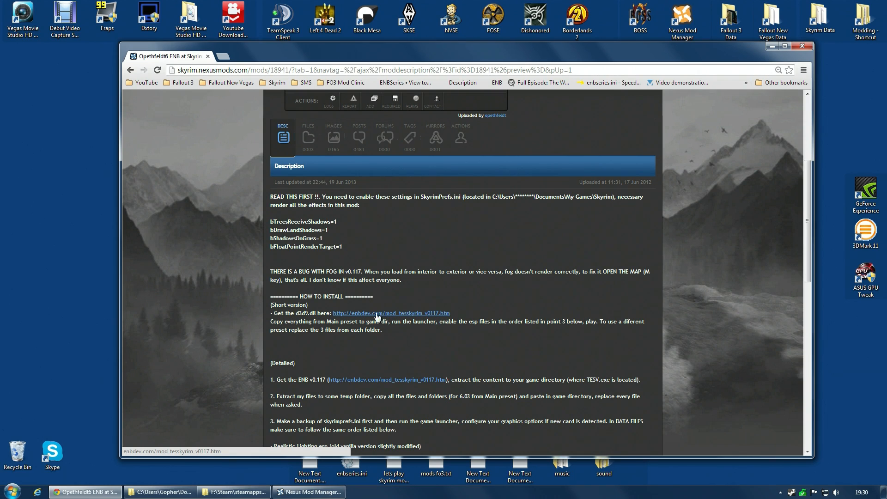
{"action": "scroll", "scroll_direction": "up", "scroll_amount": 3}
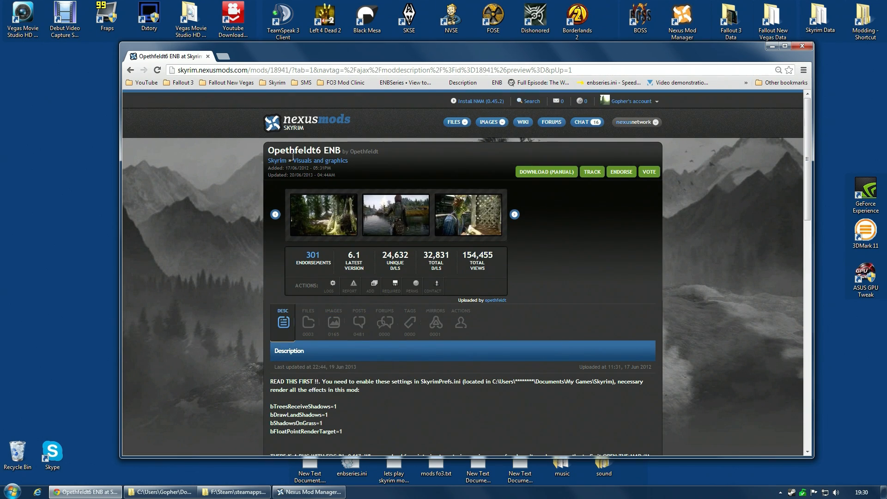
{"action": "scroll", "scroll_direction": "down", "scroll_amount": 3}
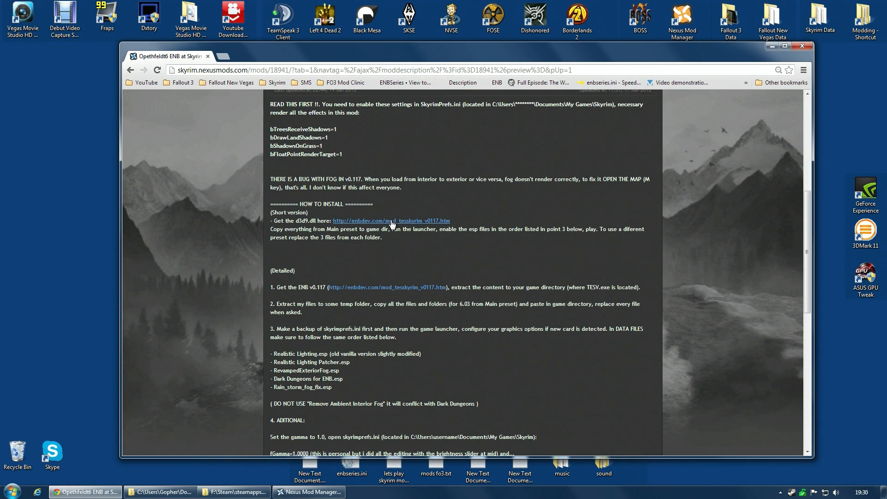
{"action": "mouse_move", "coordinate": [367, 221]}
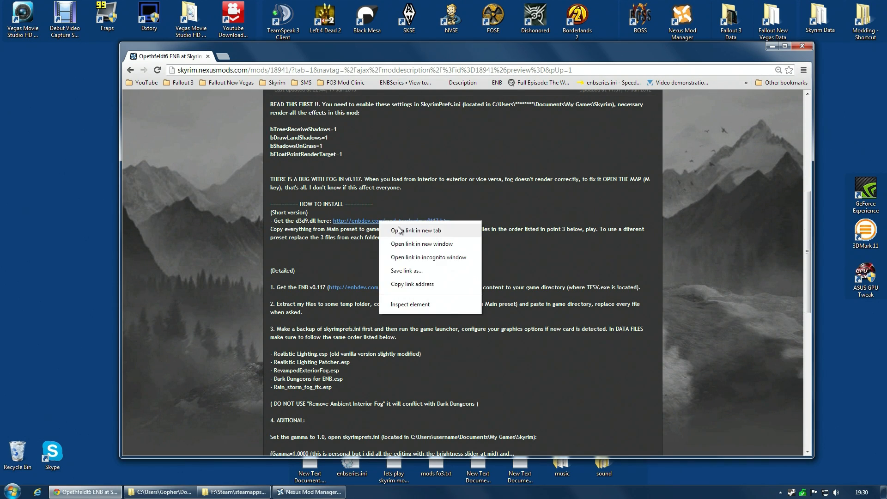
Open the ENBSeries v0.117 page in a new tab, checking back on the Nexus tab.
{"action": "left_click", "coordinate": [416, 229]}
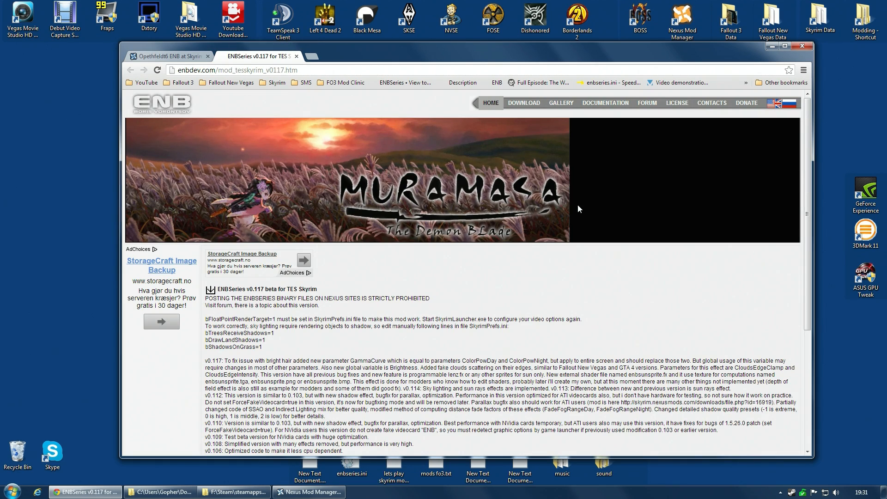
{"action": "mouse_move", "coordinate": [294, 145]}
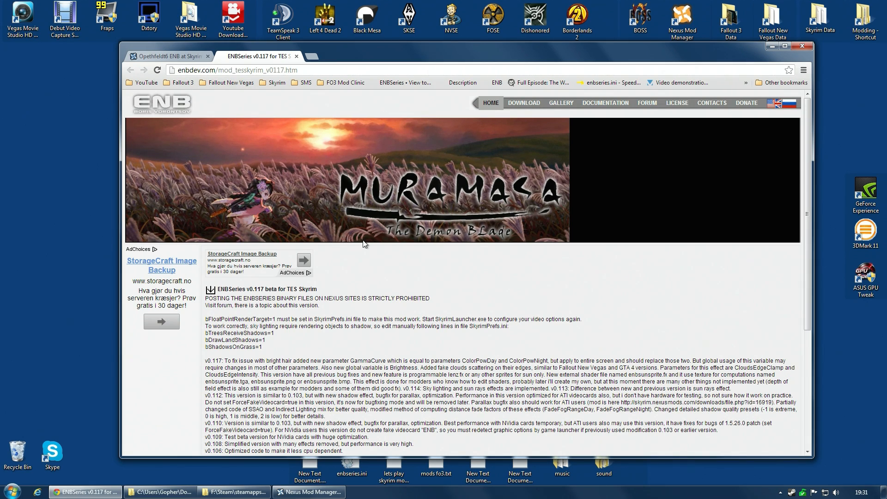
{"action": "mouse_move", "coordinate": [571, 262]}
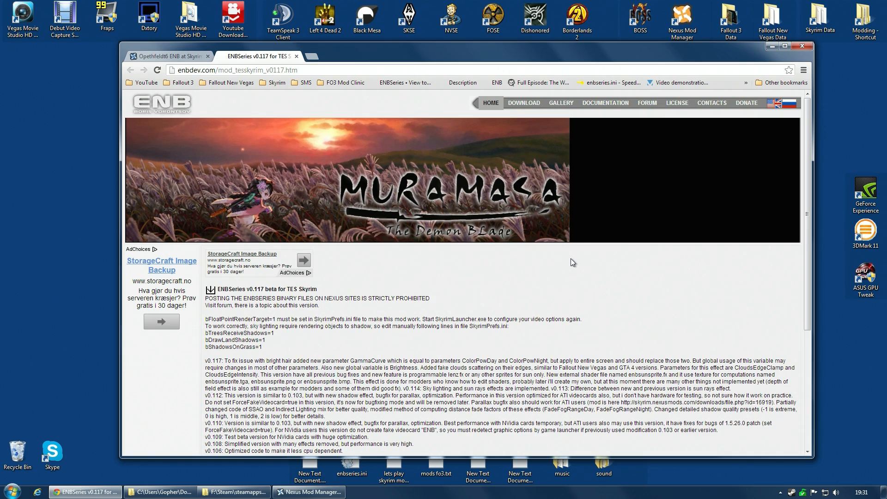
{"action": "mouse_move", "coordinate": [184, 73]}
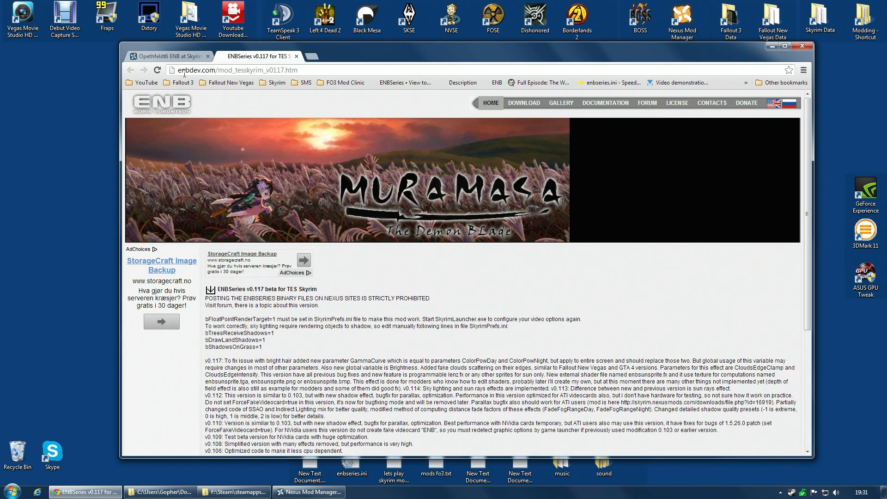
{"action": "mouse_move", "coordinate": [166, 56]}
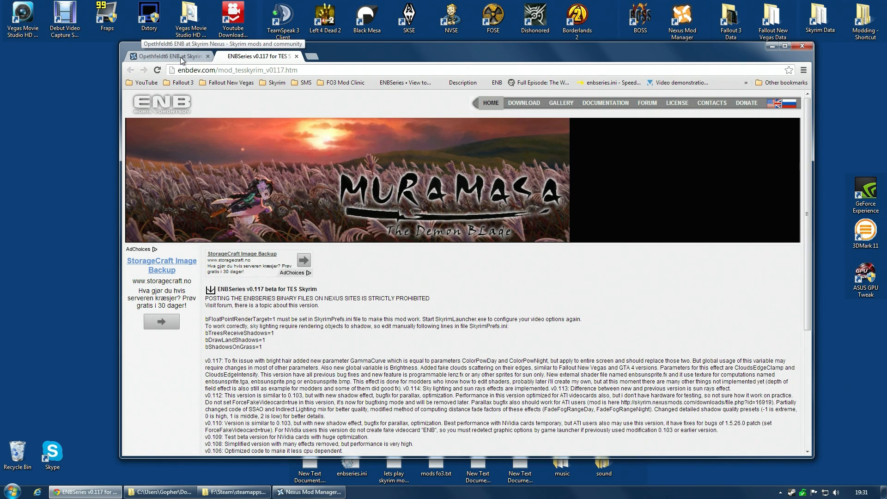
{"action": "mouse_move", "coordinate": [552, 154]}
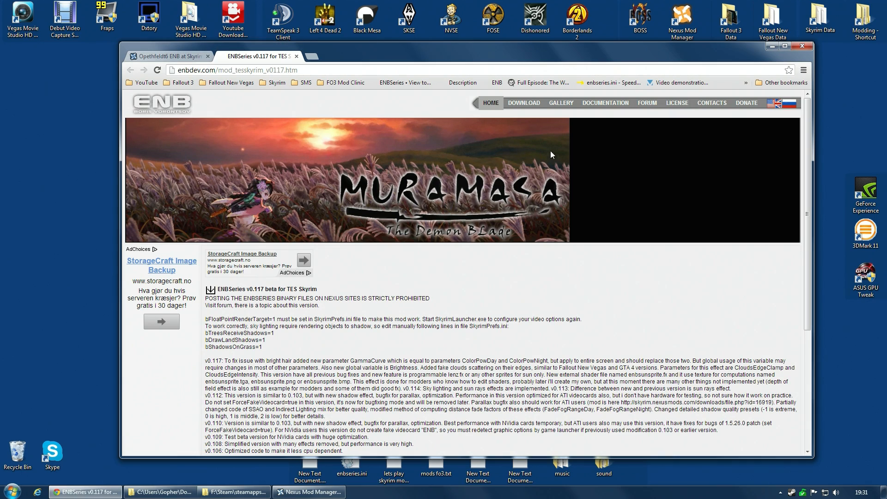
{"action": "mouse_move", "coordinate": [498, 243]}
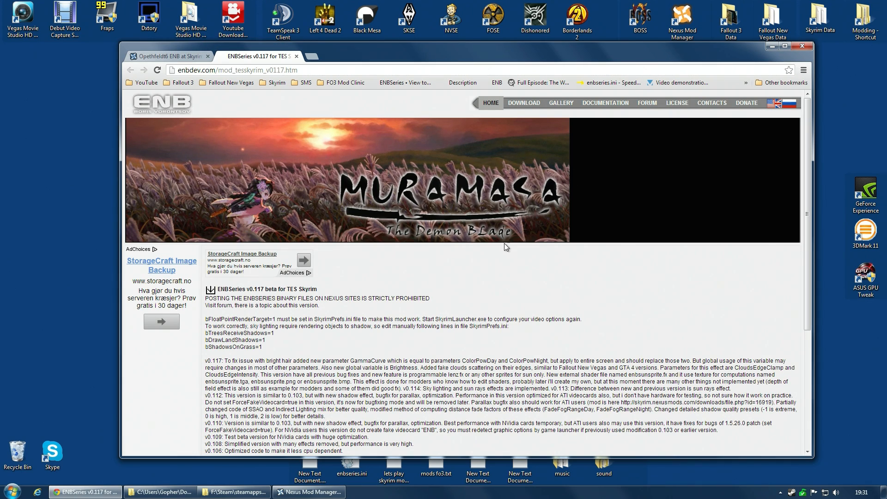
{"action": "mouse_move", "coordinate": [515, 248]}
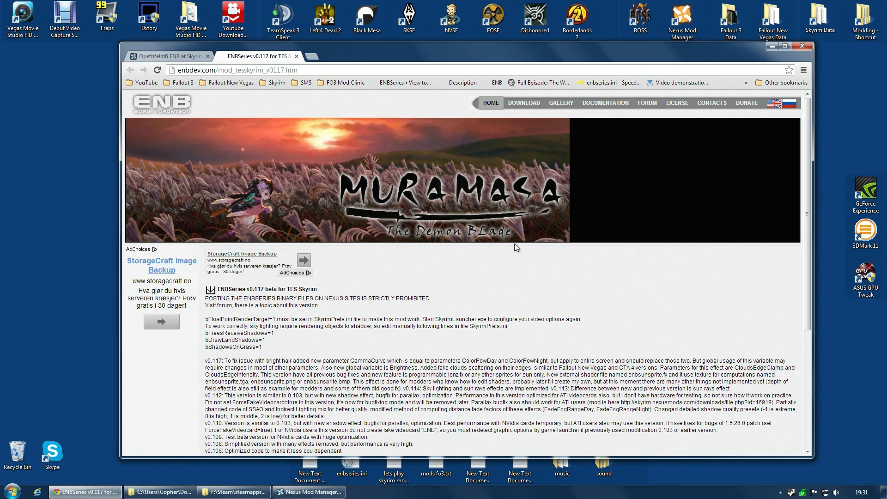
{"action": "mouse_move", "coordinate": [546, 133]}
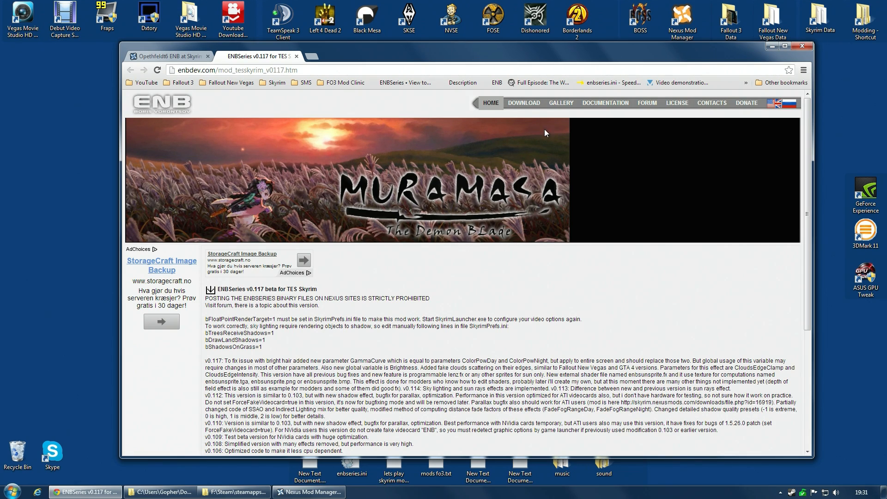
{"action": "mouse_move", "coordinate": [159, 117]}
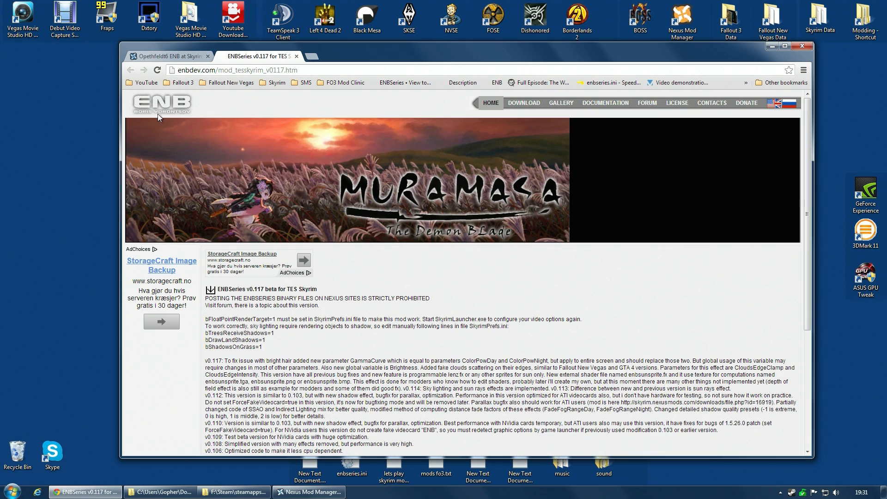
{"action": "mouse_move", "coordinate": [192, 121]}
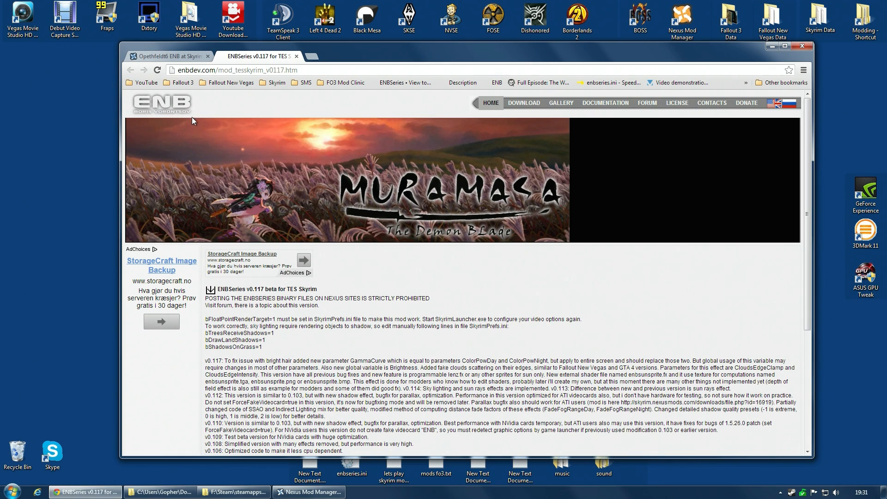
{"action": "mouse_move", "coordinate": [604, 205]}
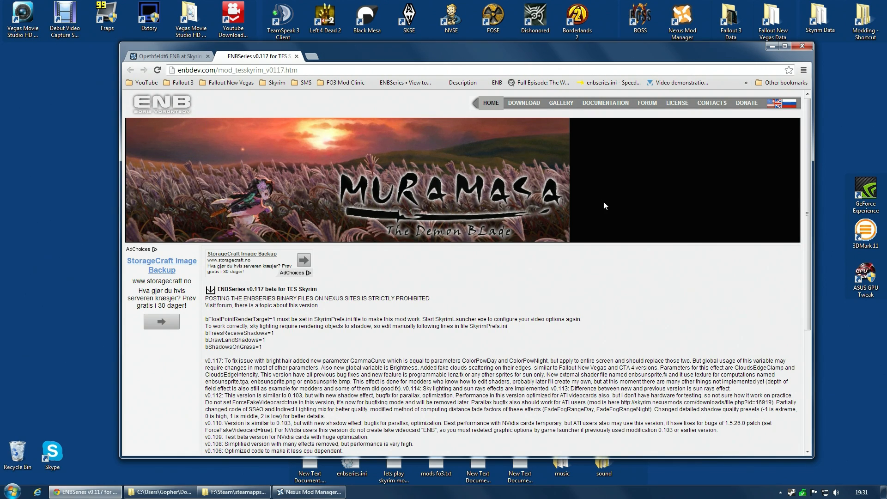
{"action": "mouse_move", "coordinate": [614, 206]}
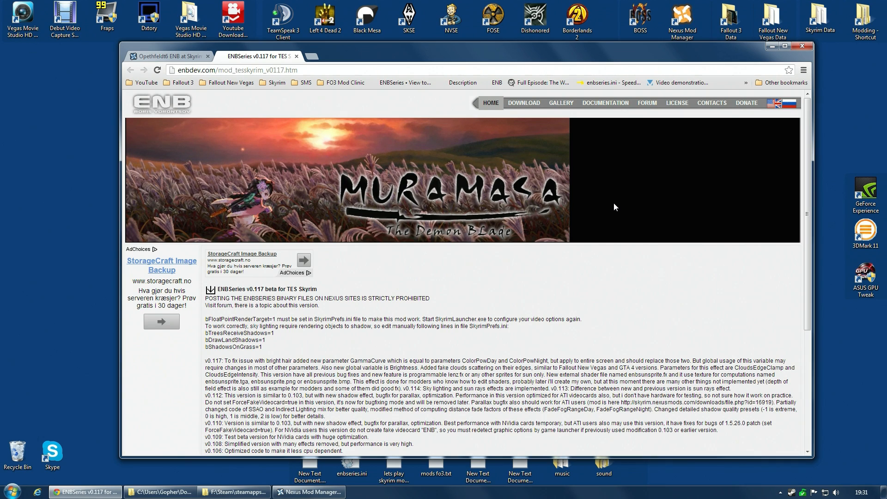
{"action": "mouse_move", "coordinate": [421, 70]}
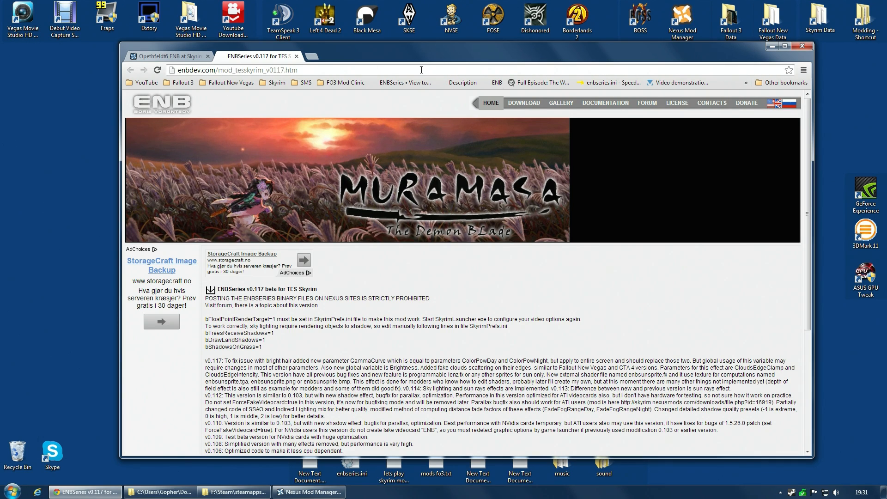
{"action": "left_click", "coordinate": [164, 56]}
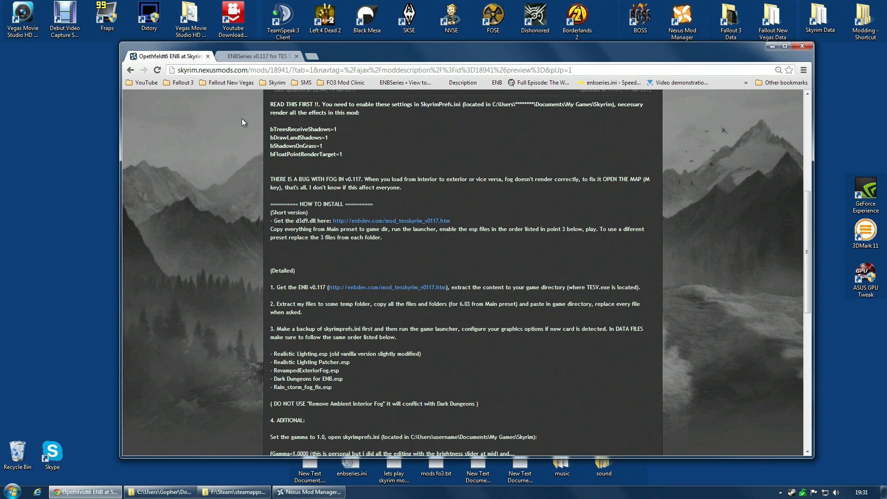
{"action": "mouse_move", "coordinate": [251, 154]}
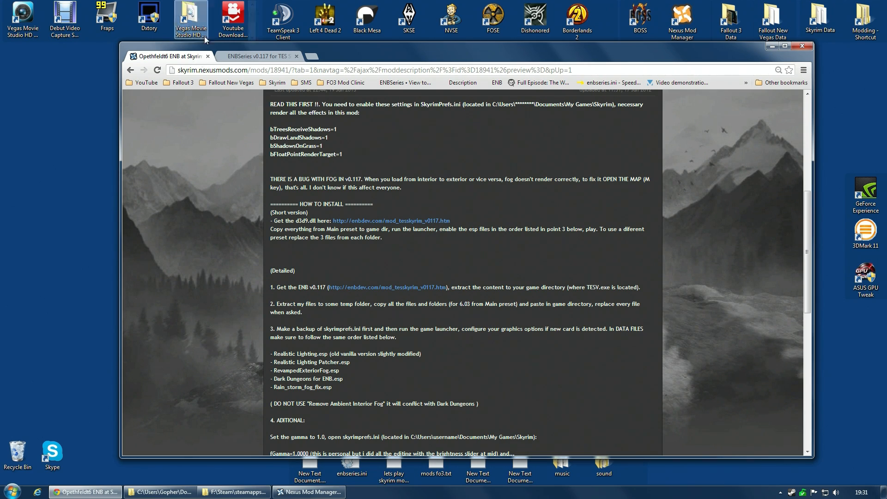
{"action": "left_click", "coordinate": [257, 55]}
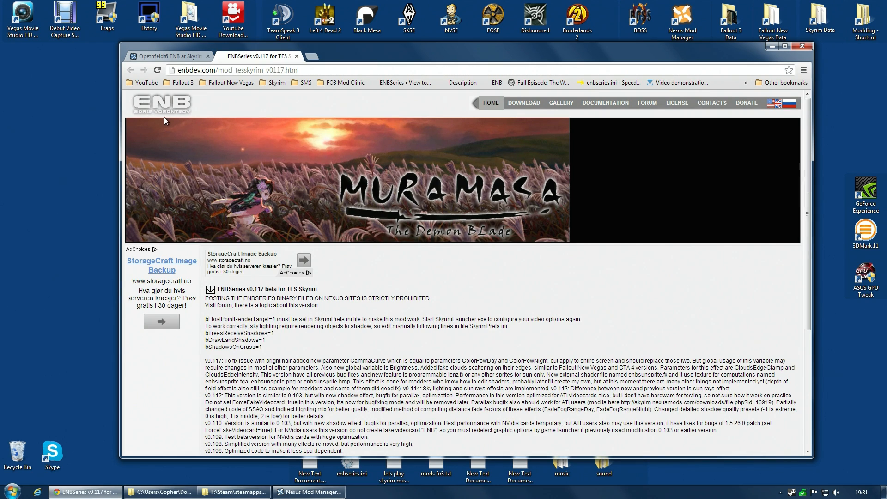
{"action": "mouse_move", "coordinate": [233, 140]}
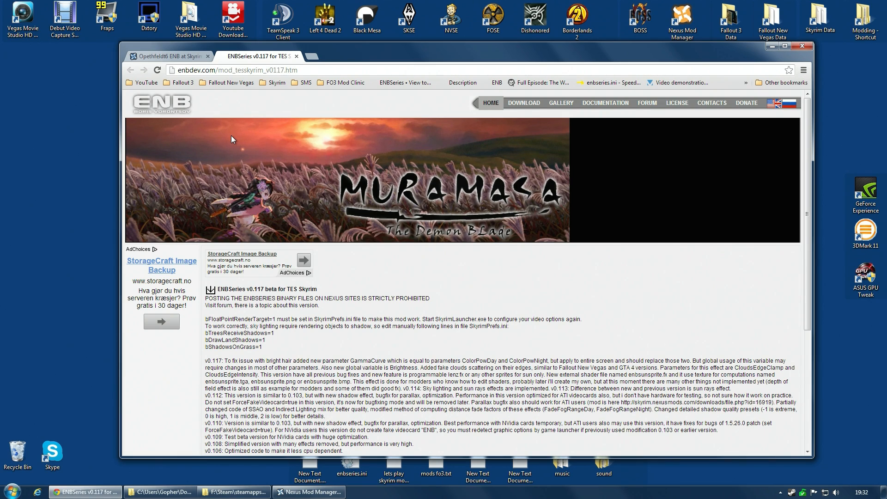
{"action": "mouse_move", "coordinate": [394, 294]}
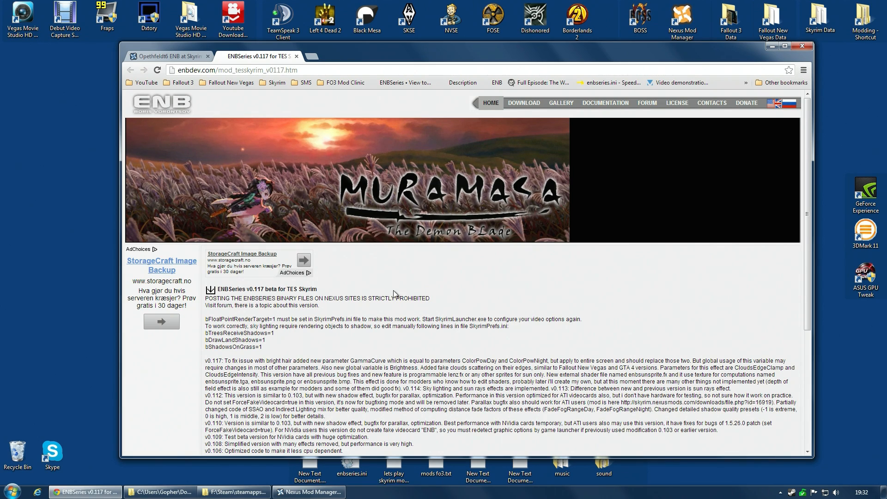
{"action": "mouse_move", "coordinate": [433, 358]}
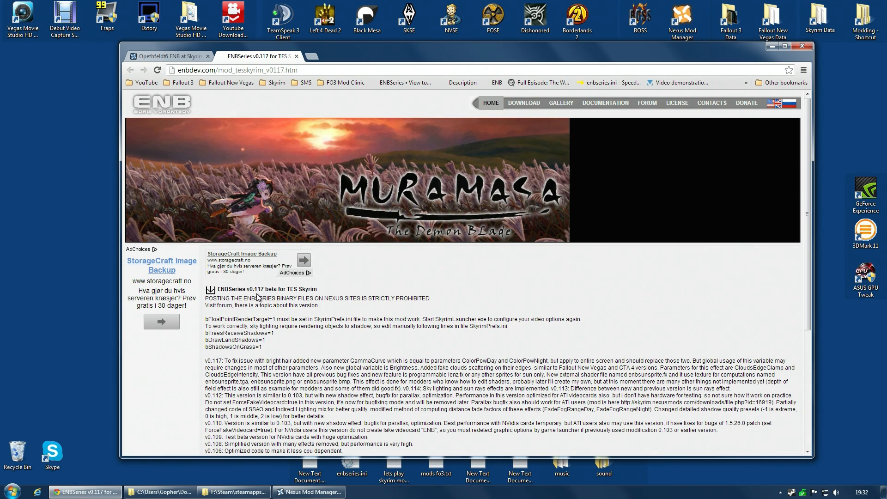
{"action": "mouse_move", "coordinate": [211, 290]}
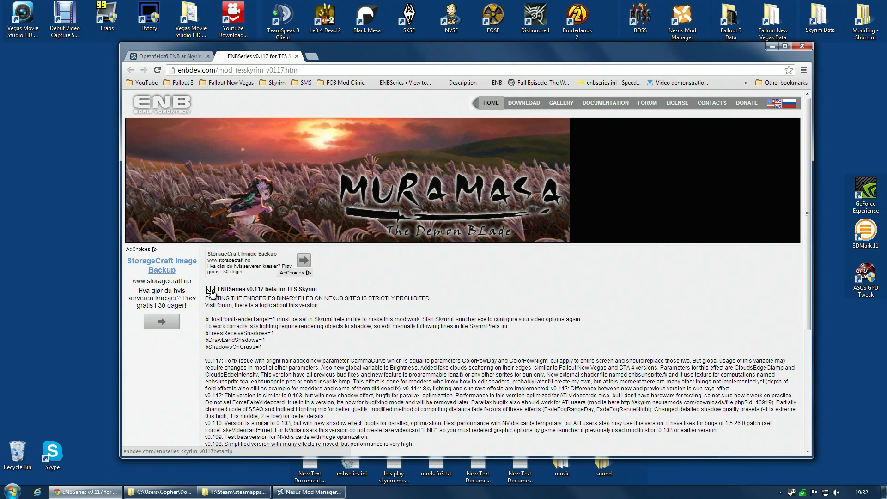
Save the ENBSeries v0.117 beta zip to the Desktop, then browse the mod's Files listing.
{"action": "right_click", "coordinate": [212, 292]}
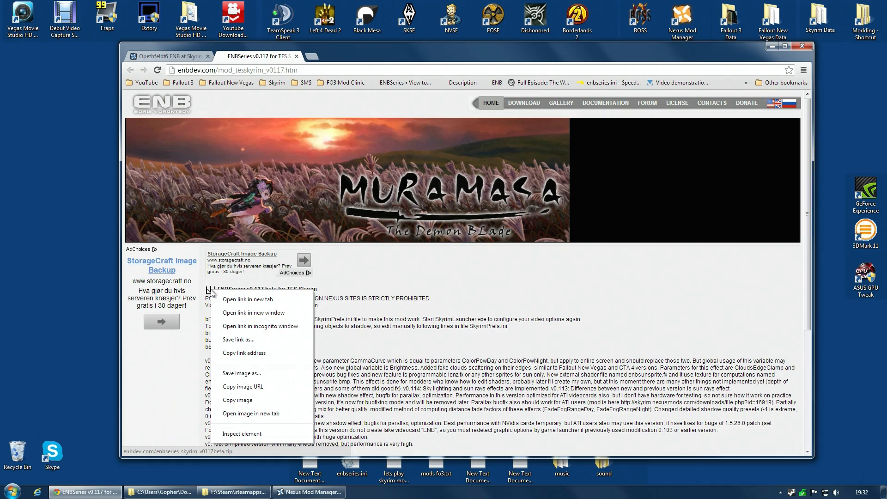
{"action": "left_click", "coordinate": [238, 340]}
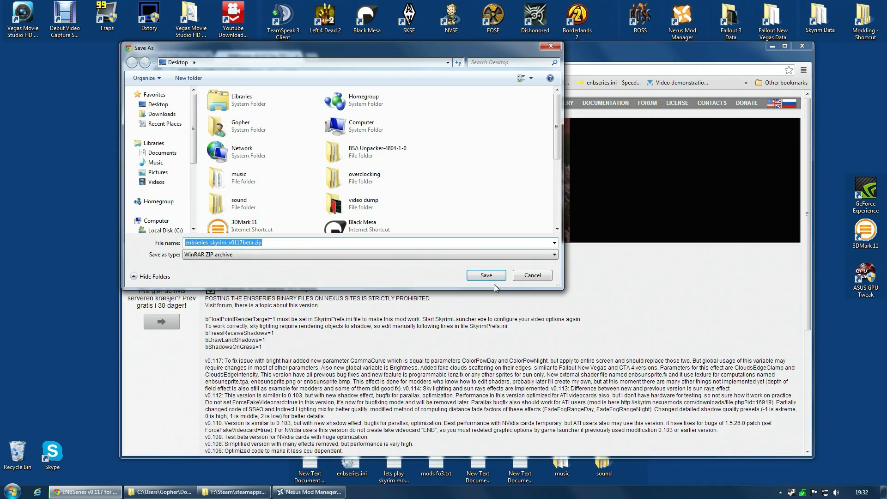
{"action": "left_click", "coordinate": [486, 275]}
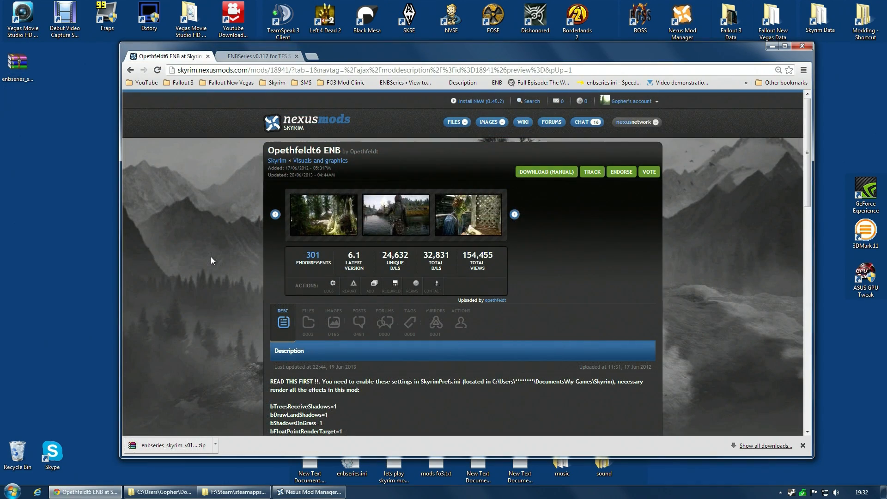
{"action": "left_click", "coordinate": [307, 322]}
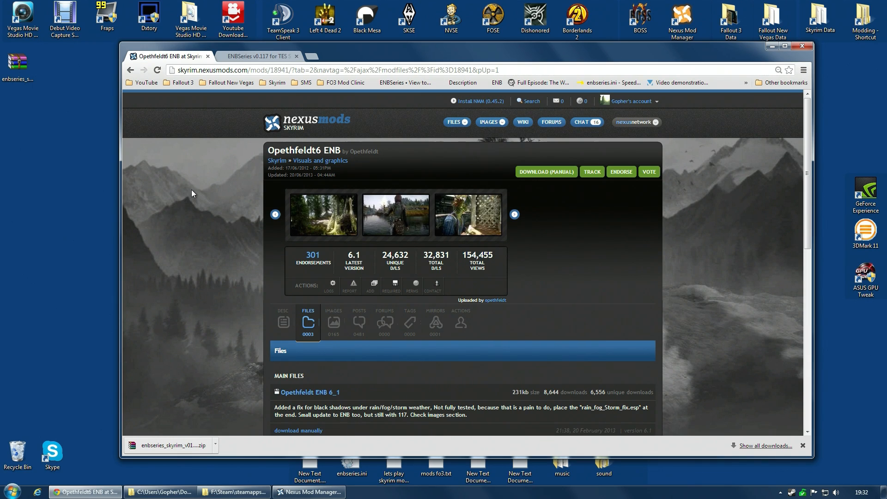
{"action": "scroll", "scroll_direction": "down", "scroll_amount": 3}
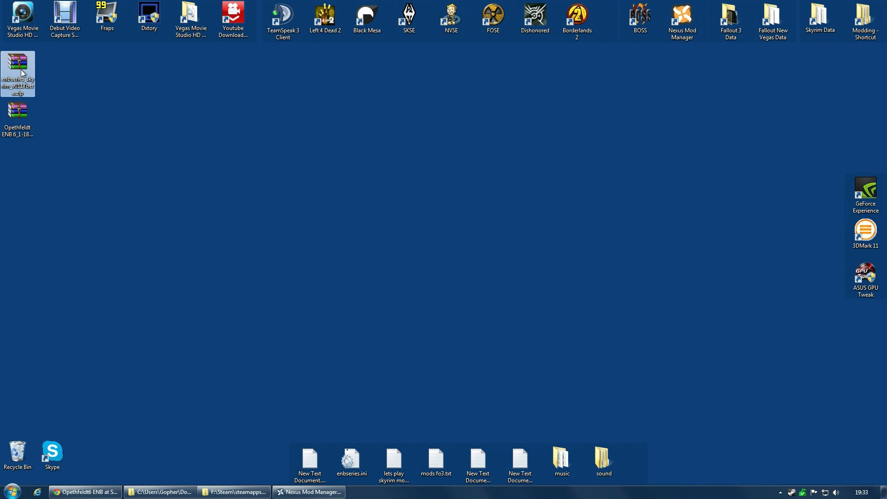
Extract the ENBSeries zip and Opethfeldt ENB rar to desktop folders and delete both archives.
{"action": "right_click", "coordinate": [17, 73]}
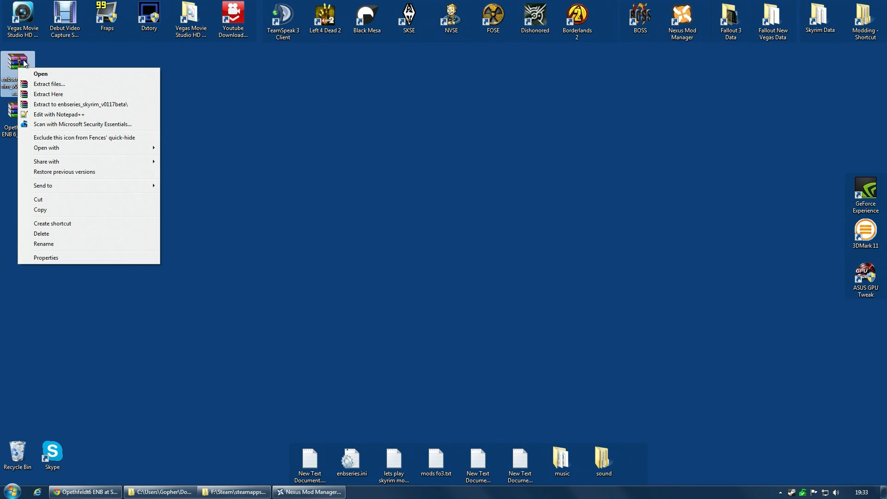
{"action": "mouse_move", "coordinate": [74, 107]}
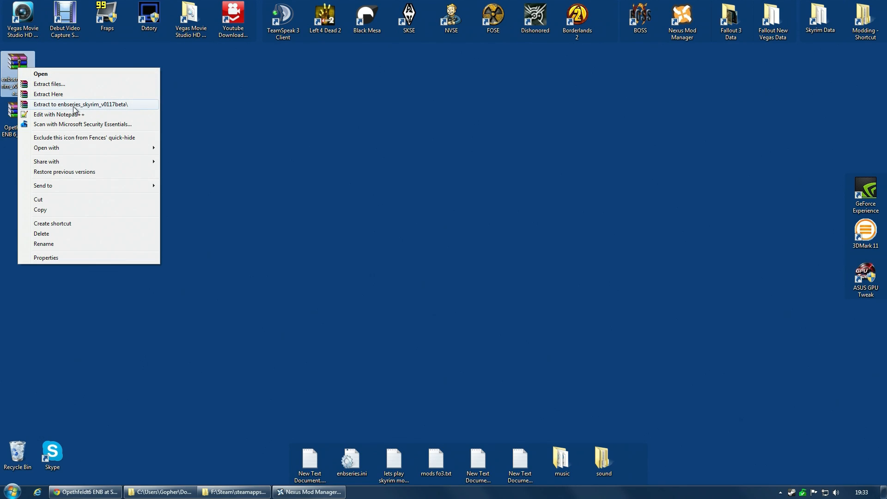
{"action": "mouse_move", "coordinate": [76, 111]}
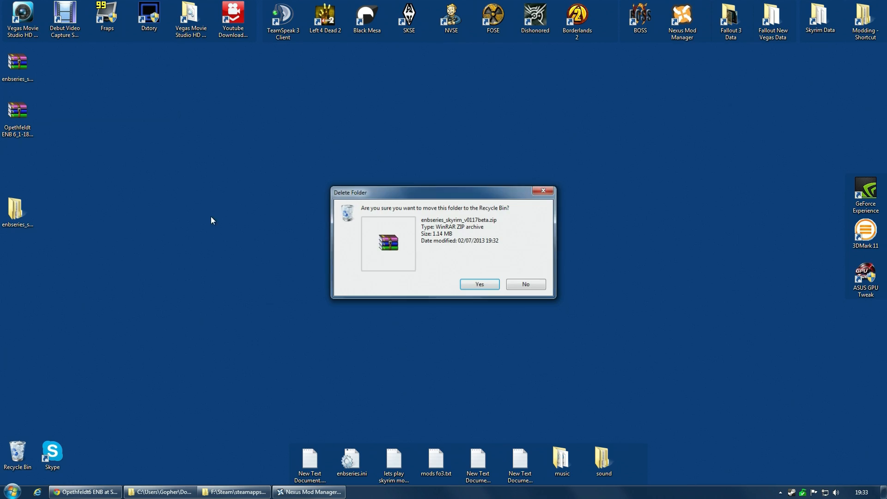
{"action": "right_click", "coordinate": [18, 109]}
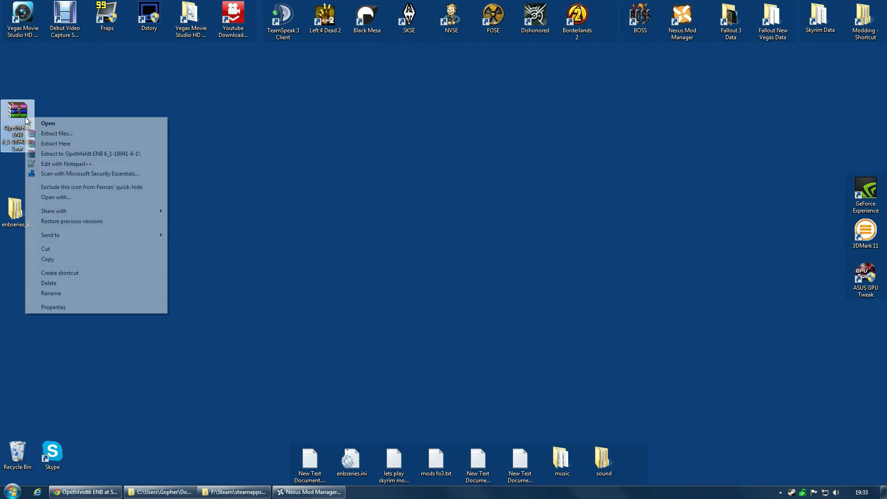
{"action": "mouse_move", "coordinate": [67, 273]}
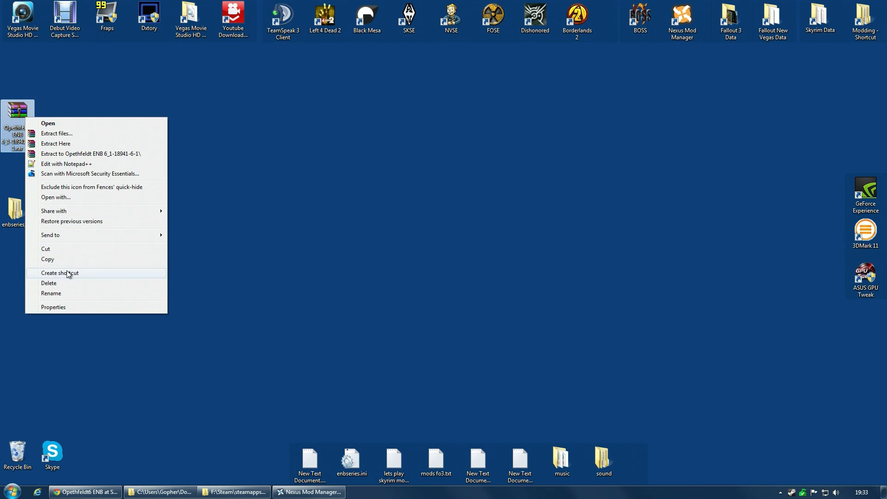
{"action": "mouse_move", "coordinate": [73, 158]}
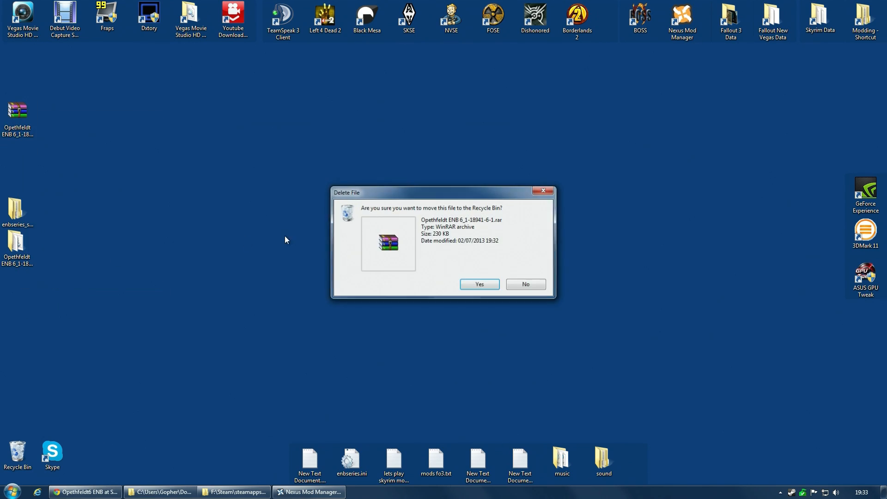
{"action": "left_click", "coordinate": [478, 284]}
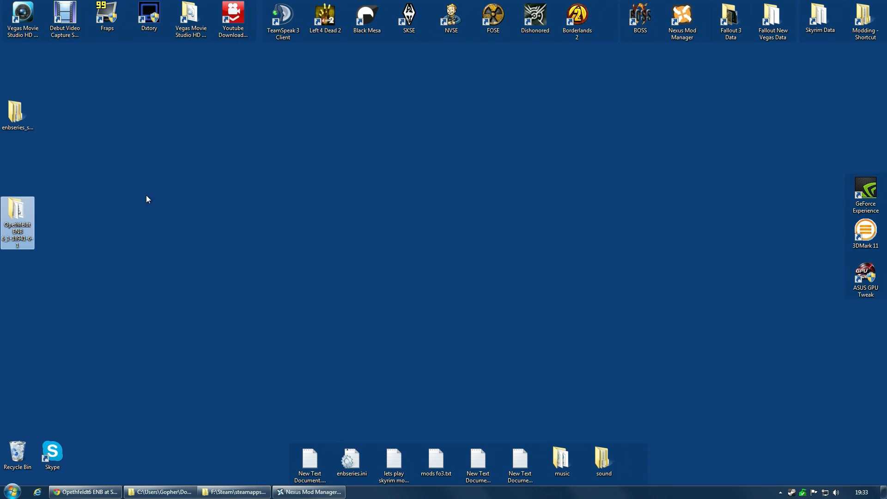
Bring up the Skyrim folder under F:\Steam\steamapps and locate TESV.exe.
{"action": "left_click", "coordinate": [233, 491]}
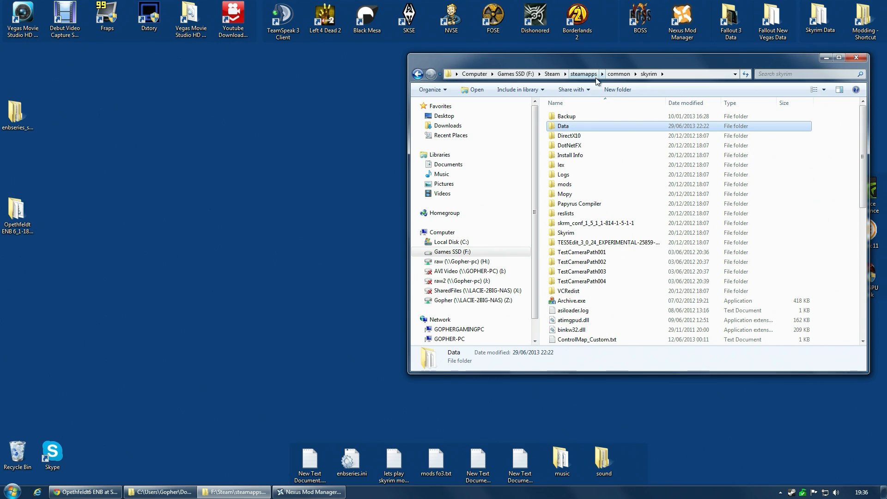
{"action": "mouse_move", "coordinate": [654, 74]}
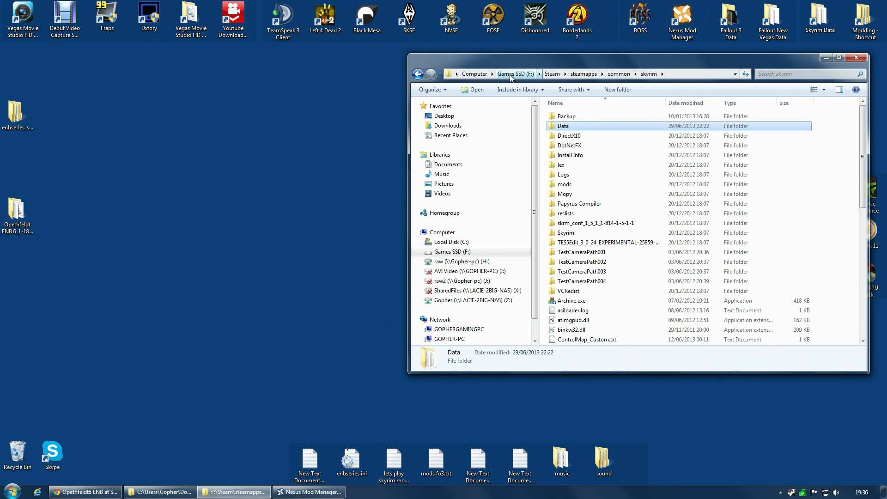
{"action": "mouse_move", "coordinate": [537, 78]}
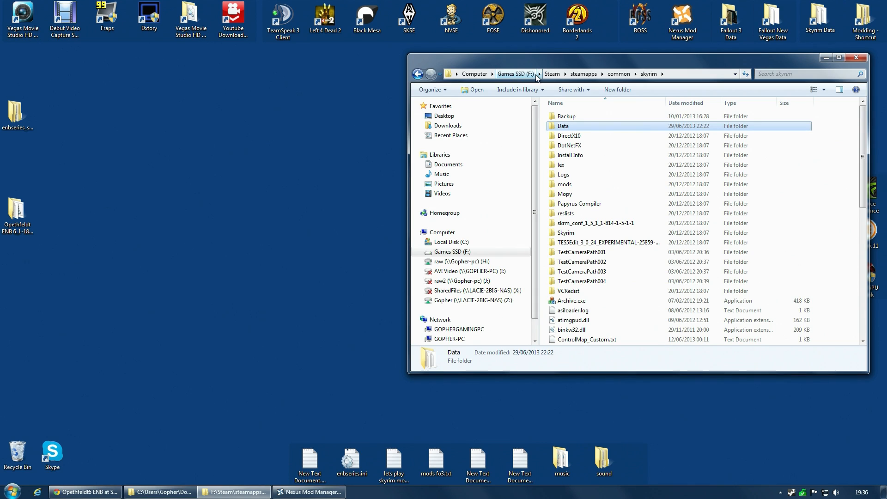
{"action": "mouse_move", "coordinate": [814, 195]}
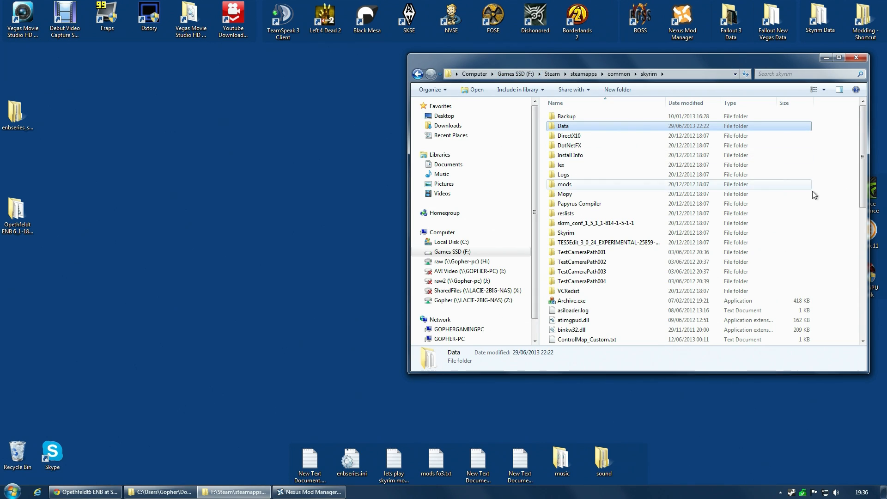
{"action": "mouse_move", "coordinate": [569, 145]}
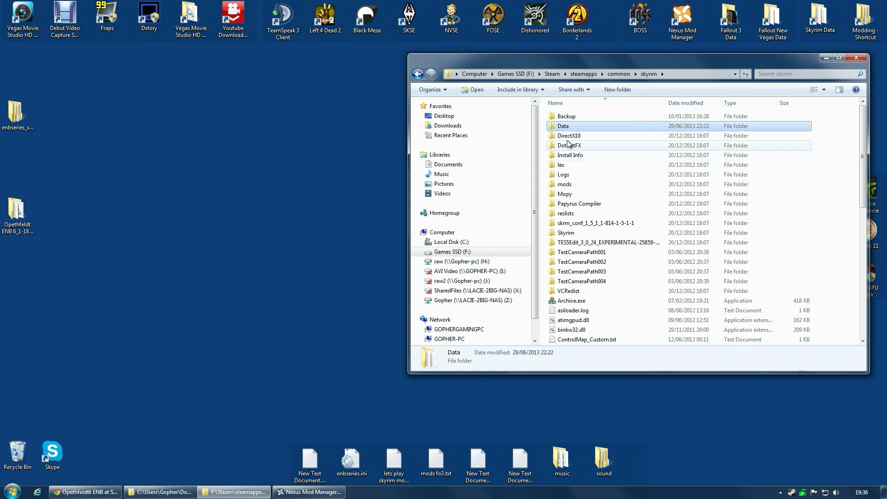
{"action": "mouse_move", "coordinate": [655, 198]}
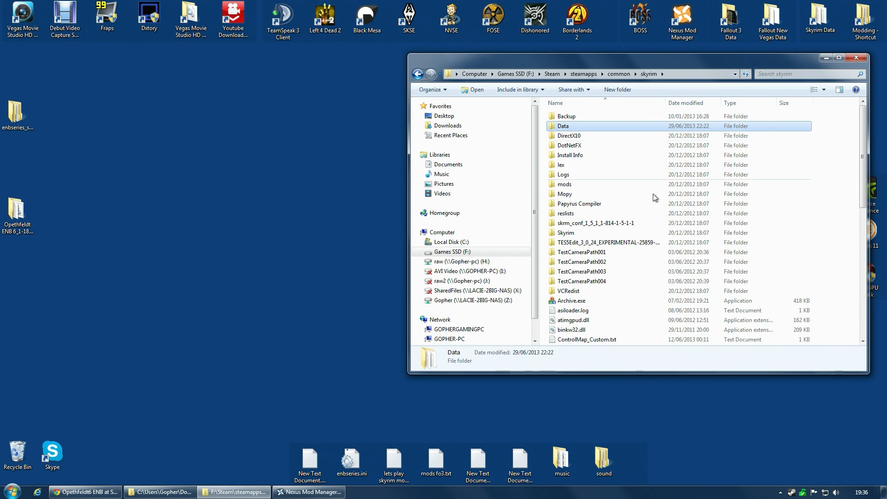
{"action": "scroll", "scroll_direction": "down", "scroll_amount": 3}
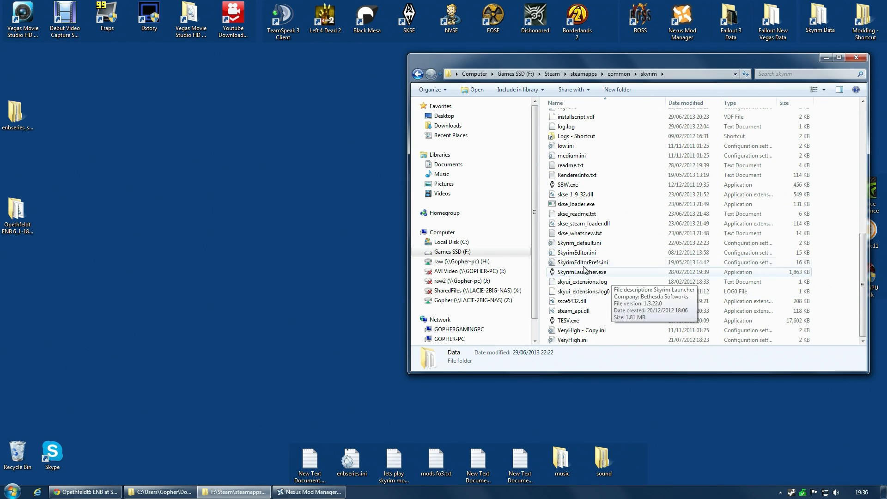
{"action": "left_click", "coordinate": [569, 321]}
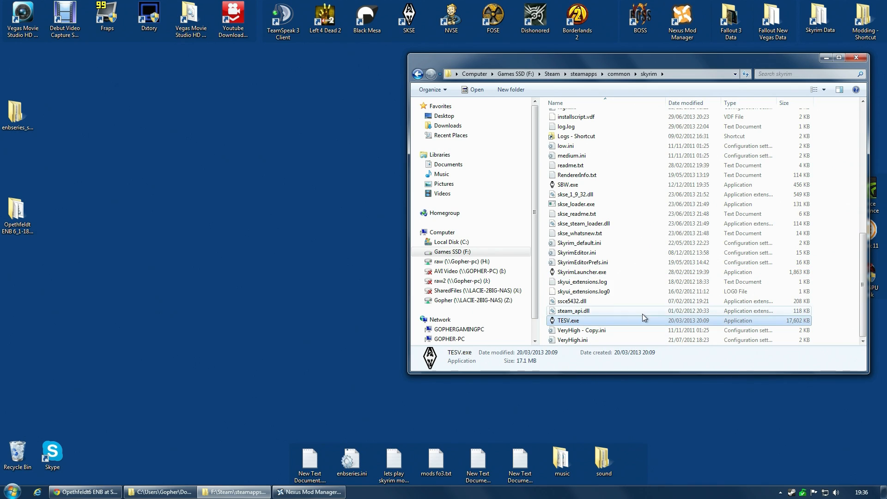
{"action": "scroll", "scroll_direction": "up", "scroll_amount": 3}
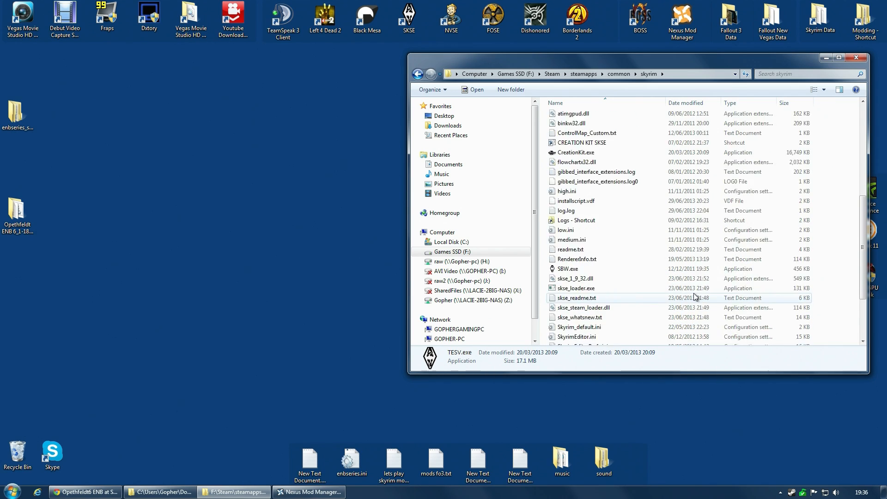
{"action": "scroll", "scroll_direction": "up", "scroll_amount": 3}
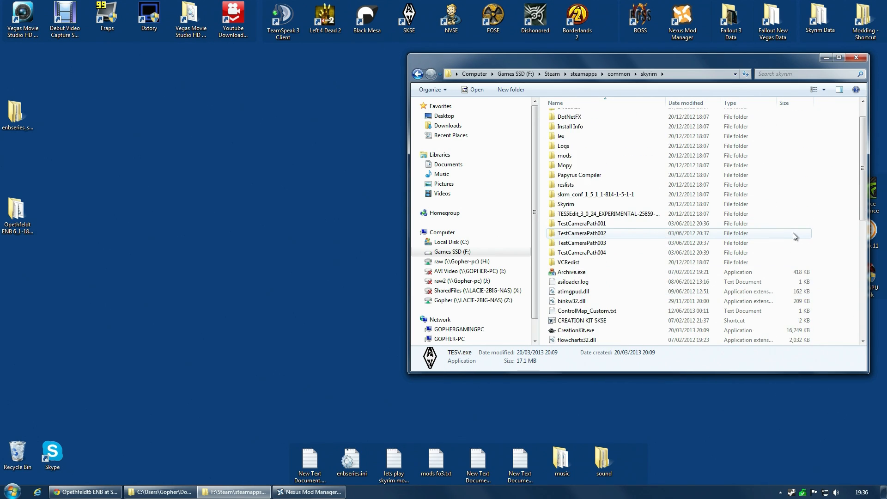
{"action": "scroll", "scroll_direction": "up", "scroll_amount": 3}
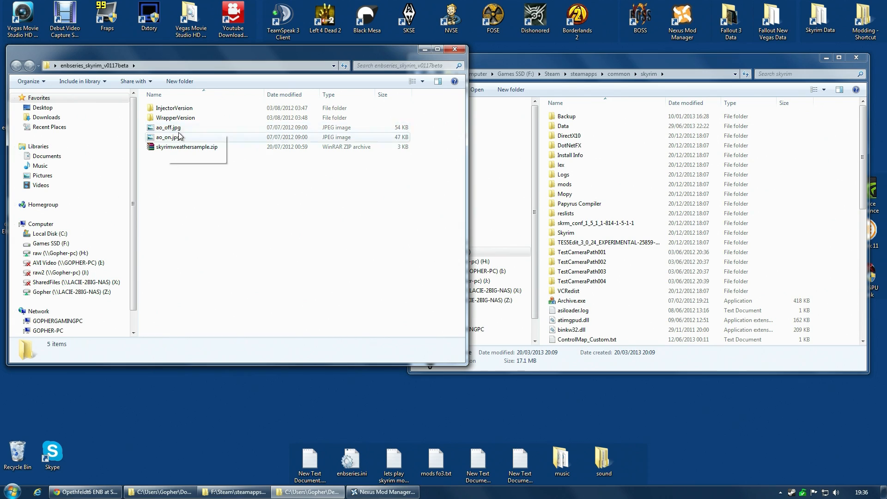
{"action": "mouse_move", "coordinate": [175, 118]}
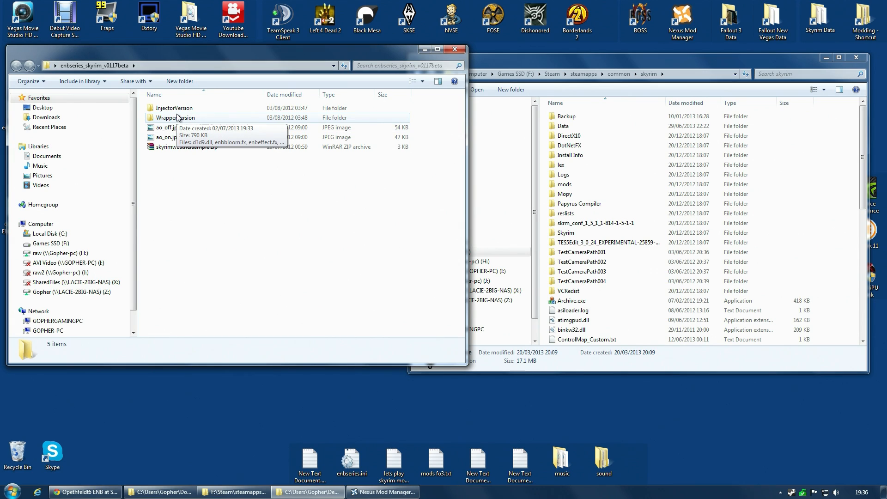
{"action": "mouse_move", "coordinate": [196, 119]}
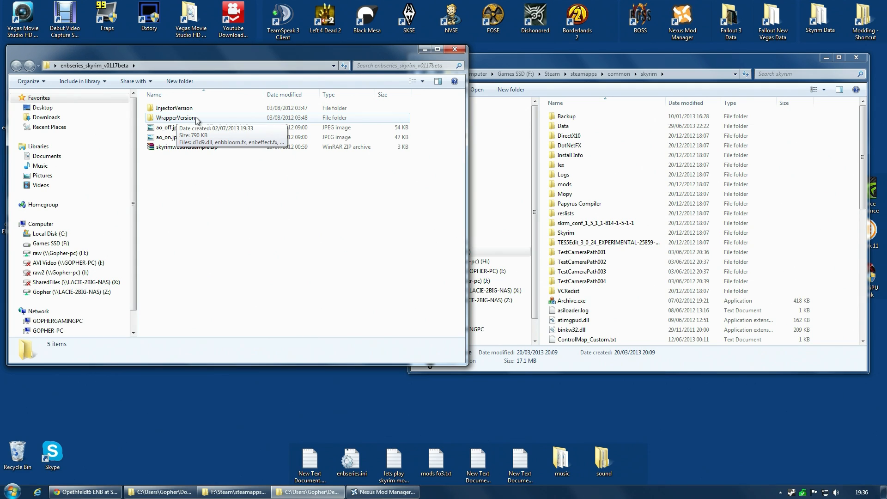
{"action": "mouse_move", "coordinate": [178, 121]}
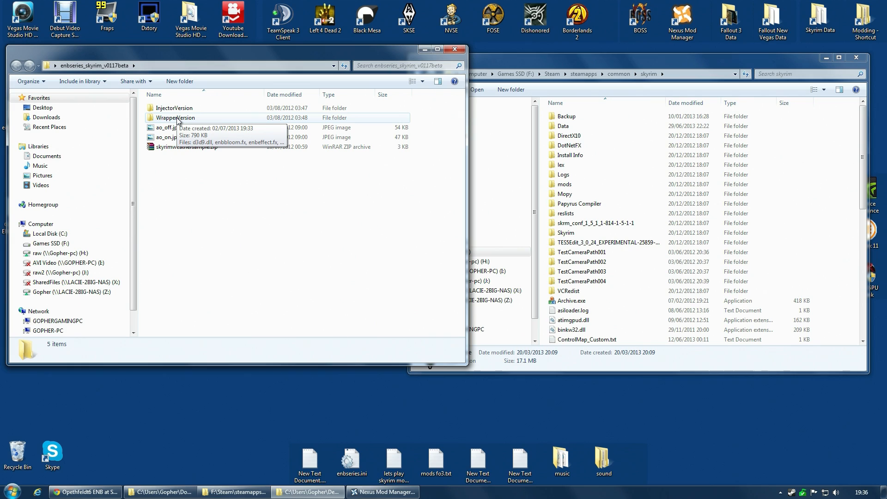
Inspect d3d9.dll in WrapperVersion, then go back to the enbseries_skyrim_v0117beta folder.
{"action": "double_click", "coordinate": [174, 117]}
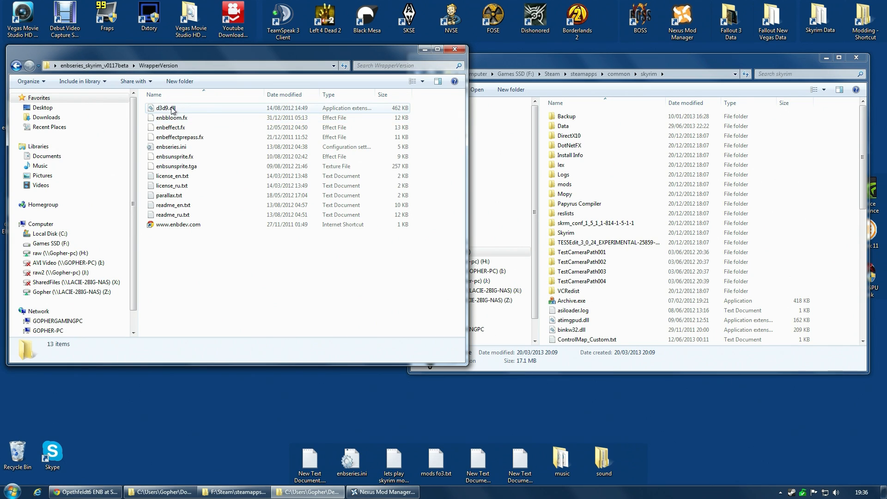
{"action": "left_click", "coordinate": [165, 107]}
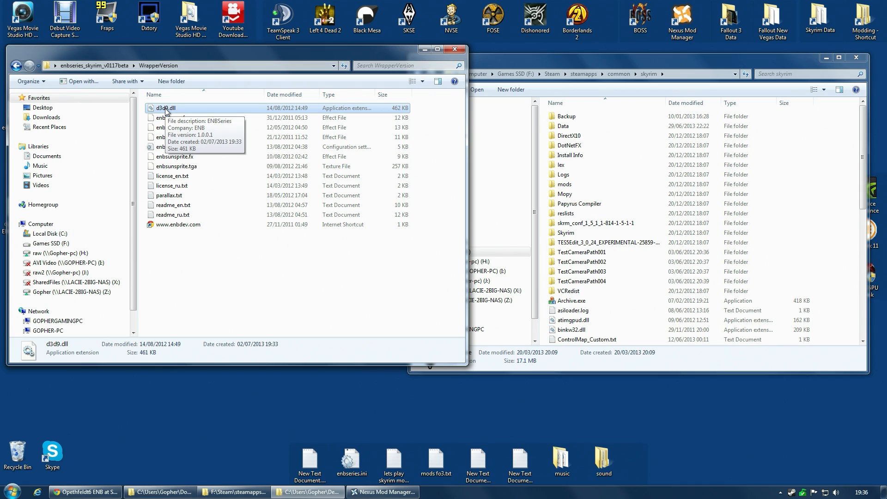
{"action": "mouse_move", "coordinate": [93, 66]}
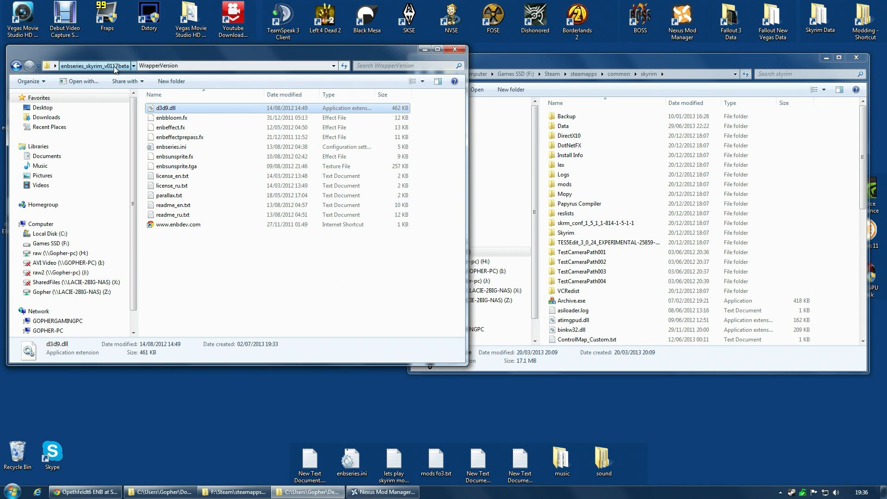
{"action": "left_click", "coordinate": [95, 65]}
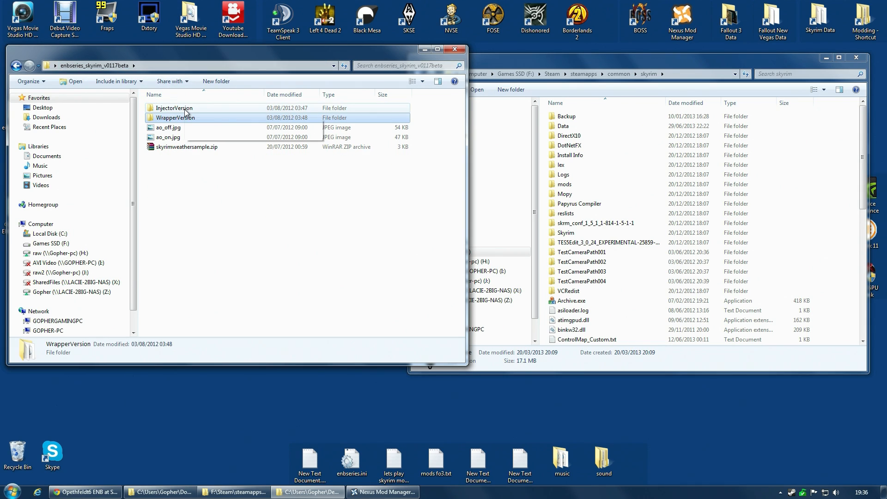
{"action": "double_click", "coordinate": [174, 109]}
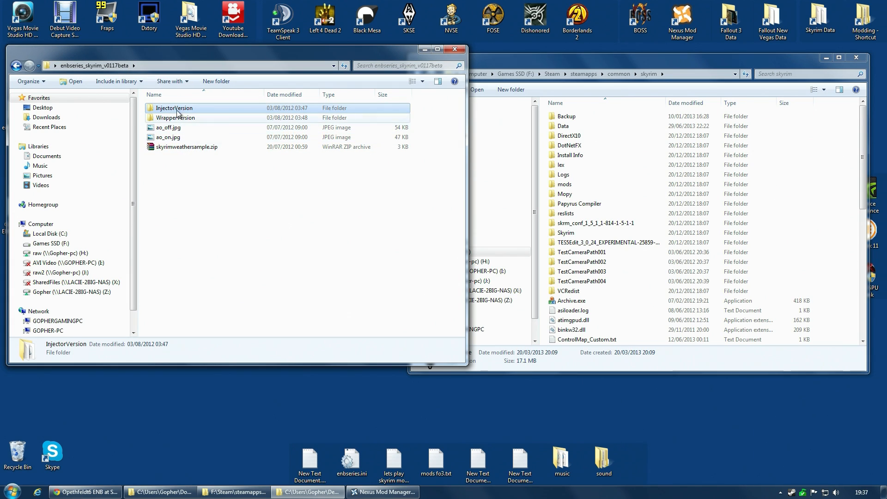
Copy d3d9.dll from the WrapperVersion folder and paste it into the Skyrim game folder.
{"action": "double_click", "coordinate": [174, 117]}
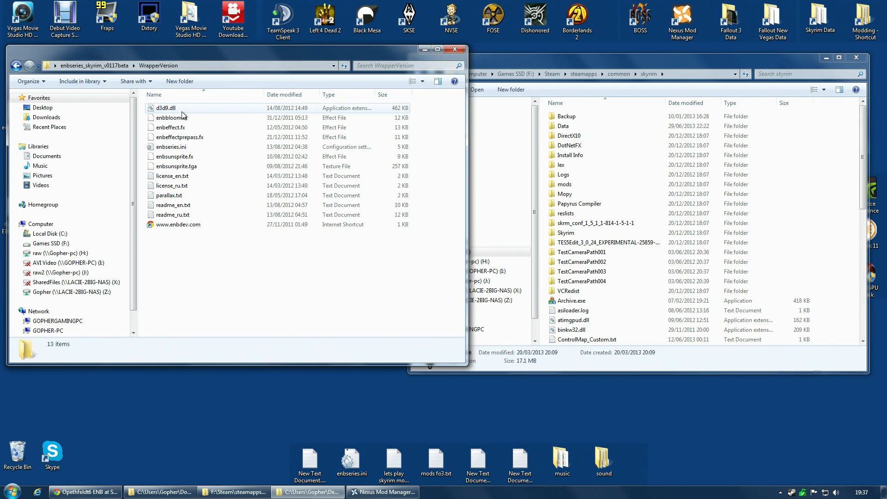
{"action": "left_click", "coordinate": [165, 108]}
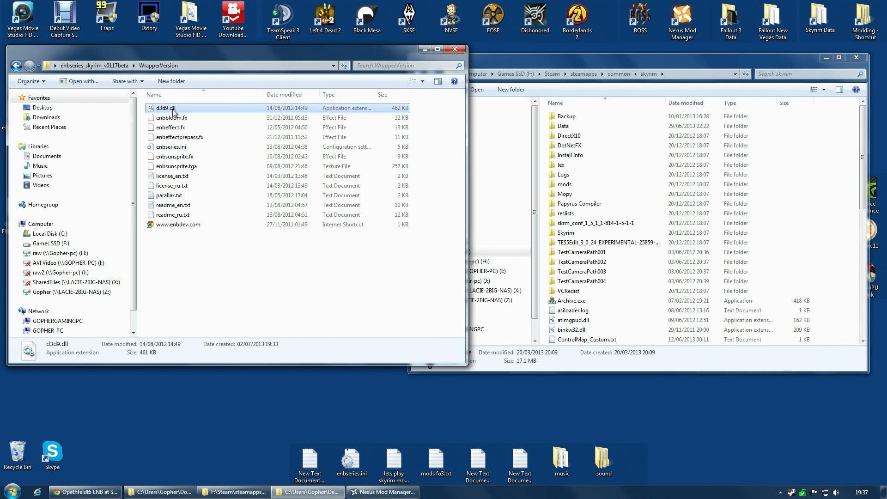
{"action": "key", "text": "ctrl+a"}
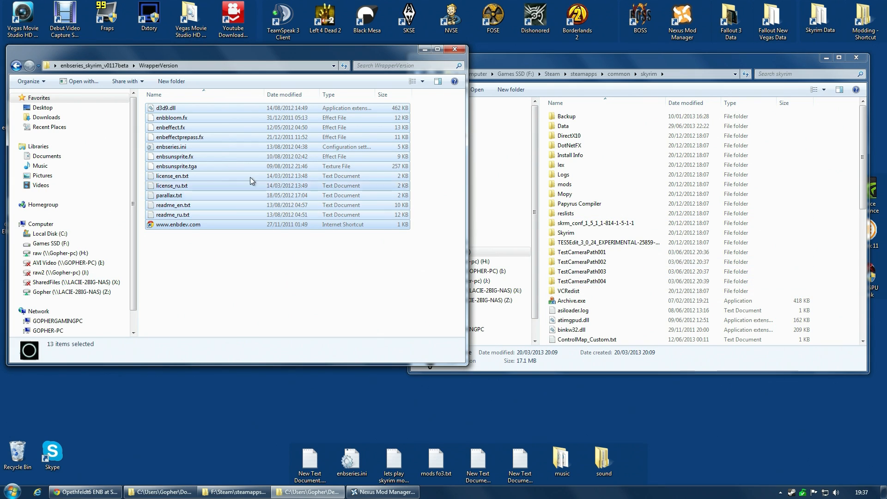
{"action": "mouse_move", "coordinate": [164, 108]}
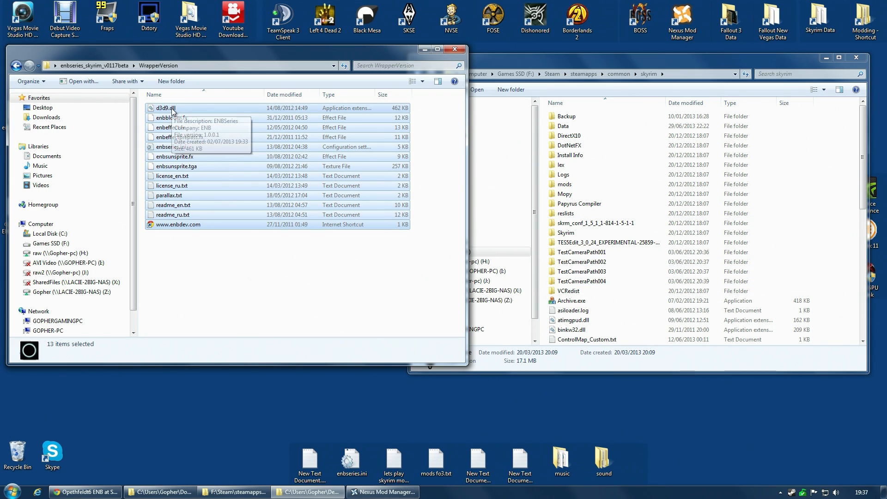
{"action": "left_click", "coordinate": [164, 109]}
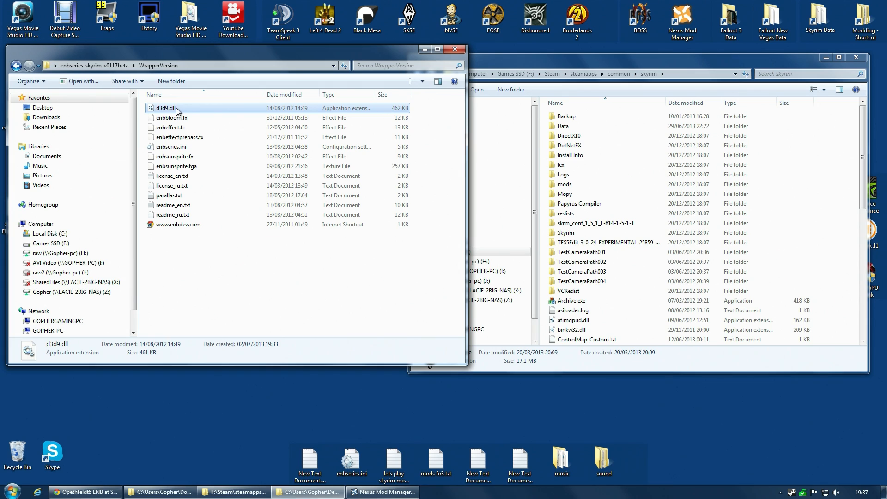
{"action": "right_click", "coordinate": [170, 107]}
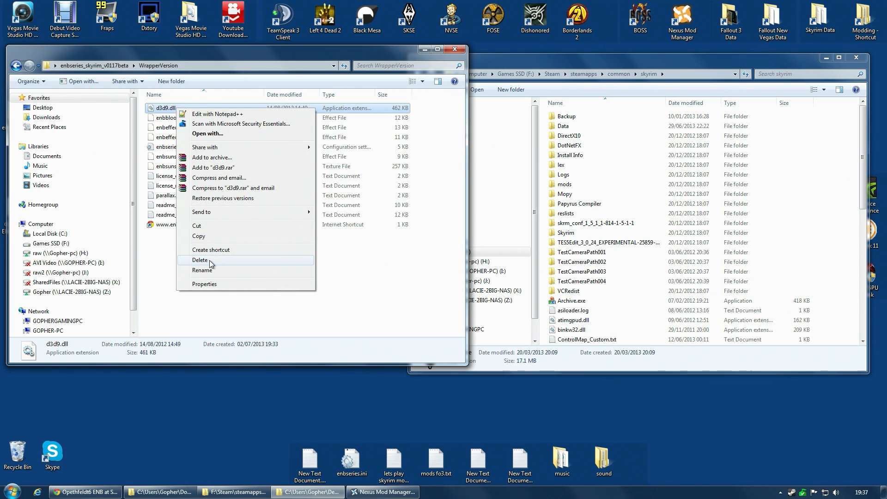
{"action": "mouse_move", "coordinate": [211, 236]}
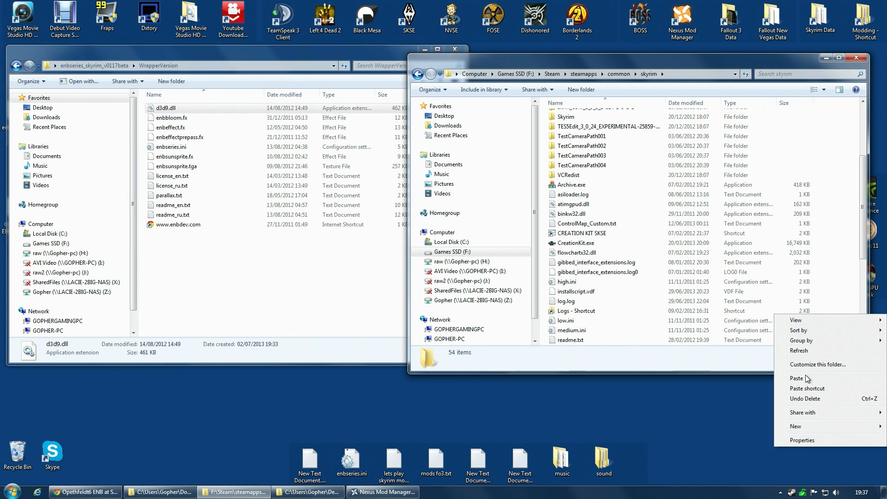
{"action": "left_click", "coordinate": [797, 378]}
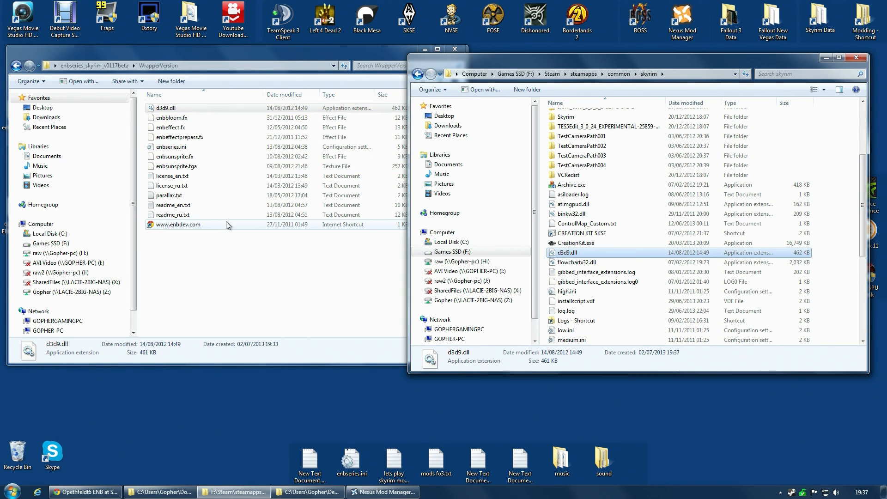
{"action": "left_click", "coordinate": [172, 176]}
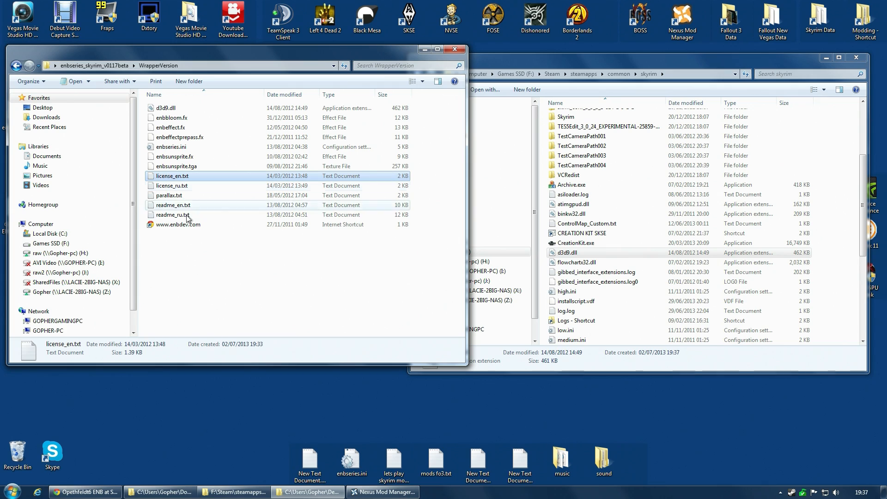
{"action": "mouse_move", "coordinate": [172, 214]}
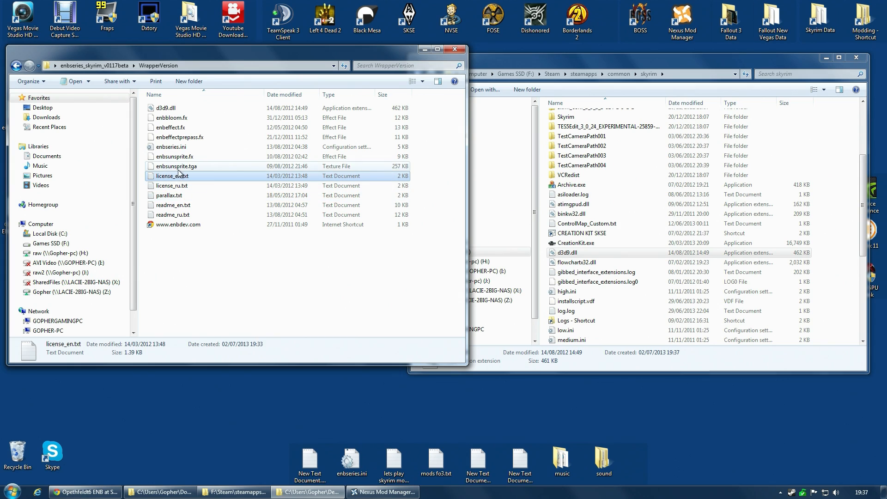
{"action": "left_click", "coordinate": [175, 166]}
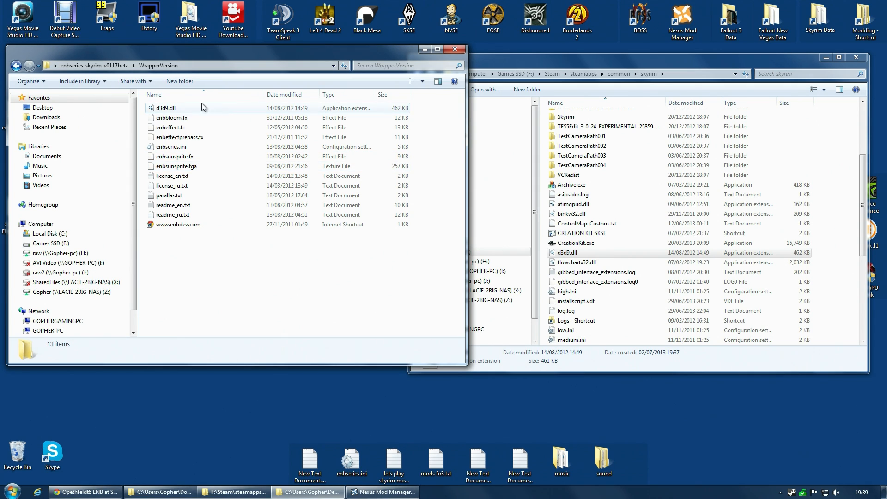
Highlight ENBInjector.exe, enbinjector.ini and enbseries.dll in InjectorVersion, then close that window.
{"action": "left_click", "coordinate": [17, 65]}
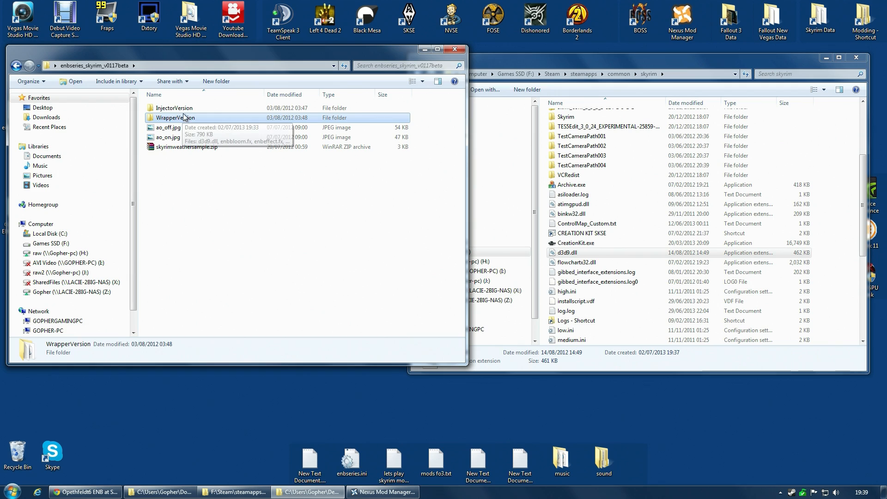
{"action": "double_click", "coordinate": [174, 107]}
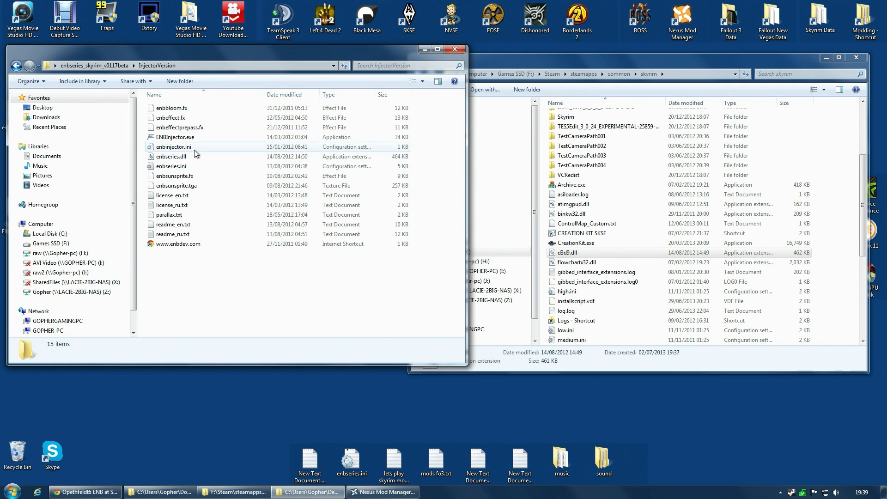
{"action": "left_click", "coordinate": [175, 137]}
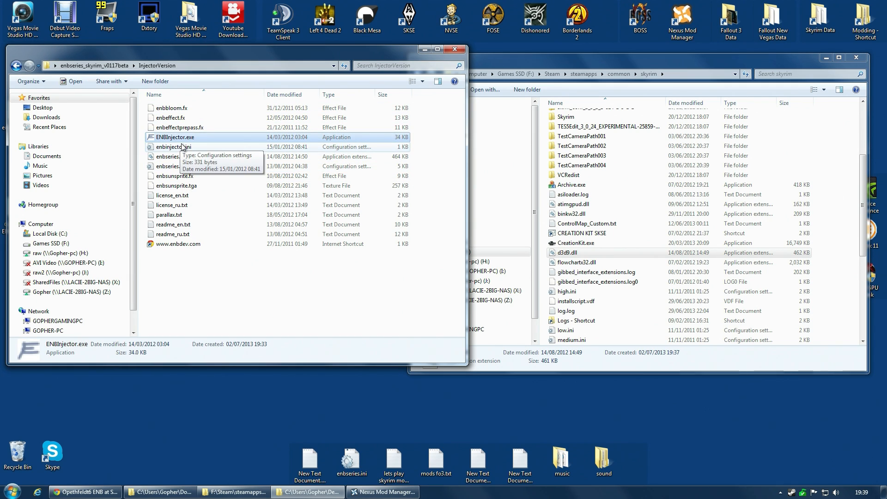
{"action": "mouse_move", "coordinate": [176, 150]}
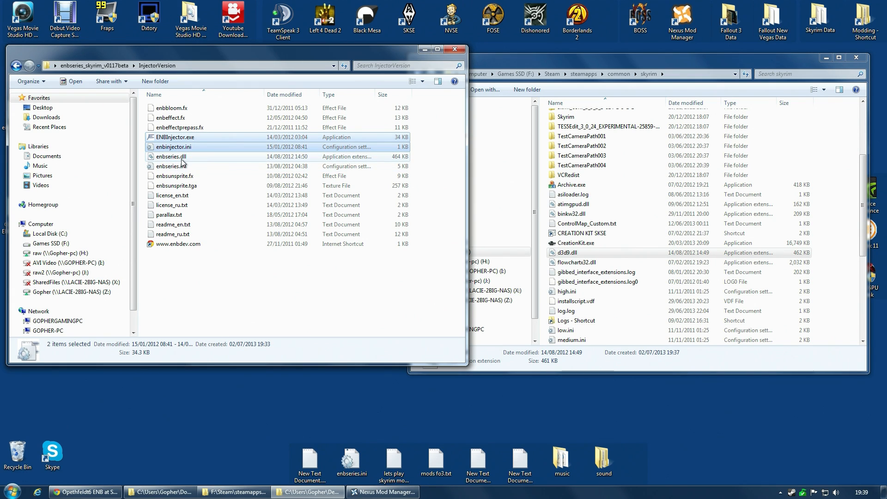
{"action": "left_click", "coordinate": [170, 157]}
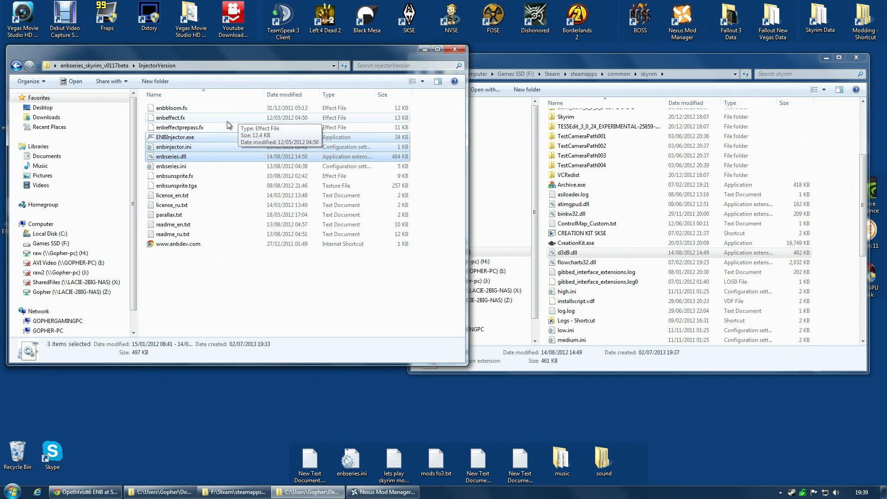
{"action": "mouse_move", "coordinate": [330, 164]}
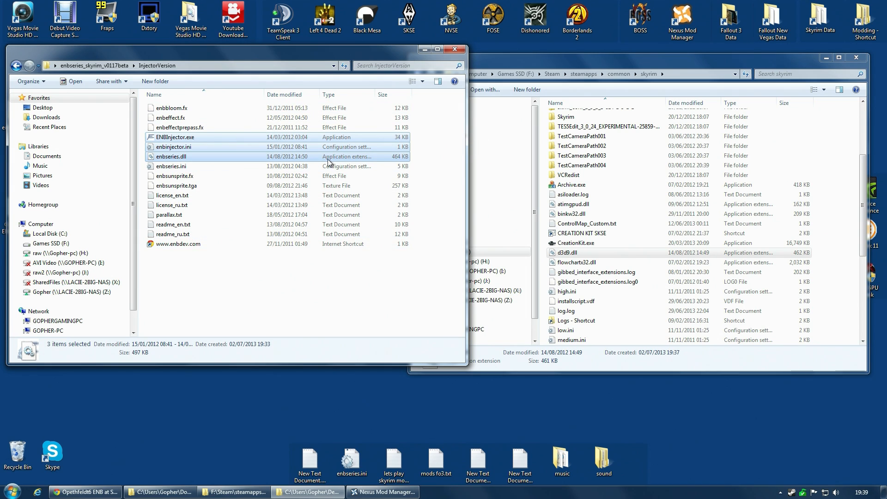
{"action": "left_click", "coordinate": [173, 146]}
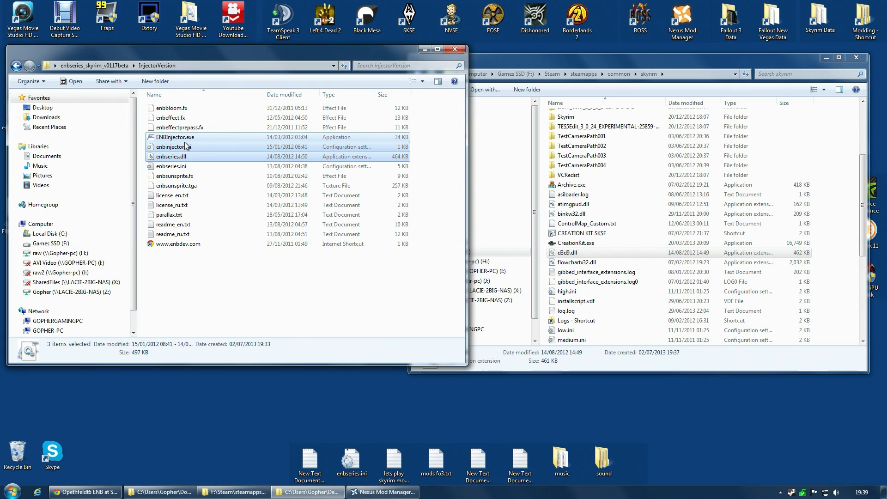
{"action": "mouse_move", "coordinate": [175, 146]}
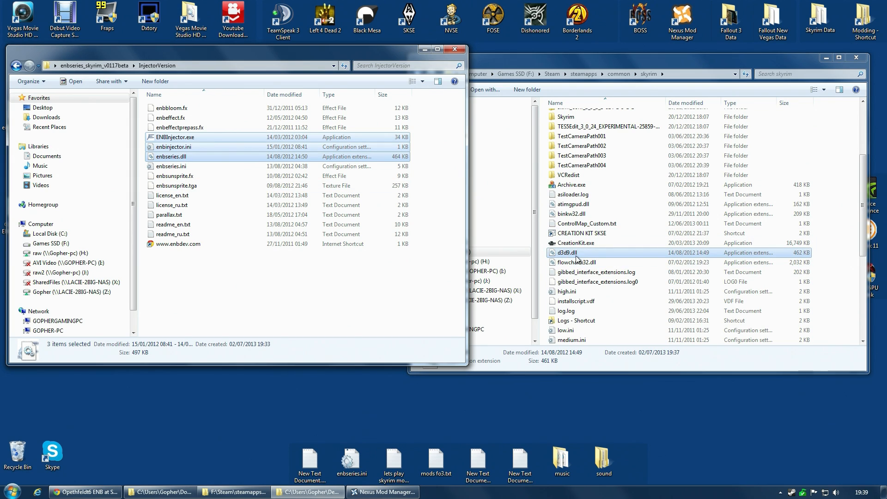
{"action": "mouse_move", "coordinate": [174, 146]}
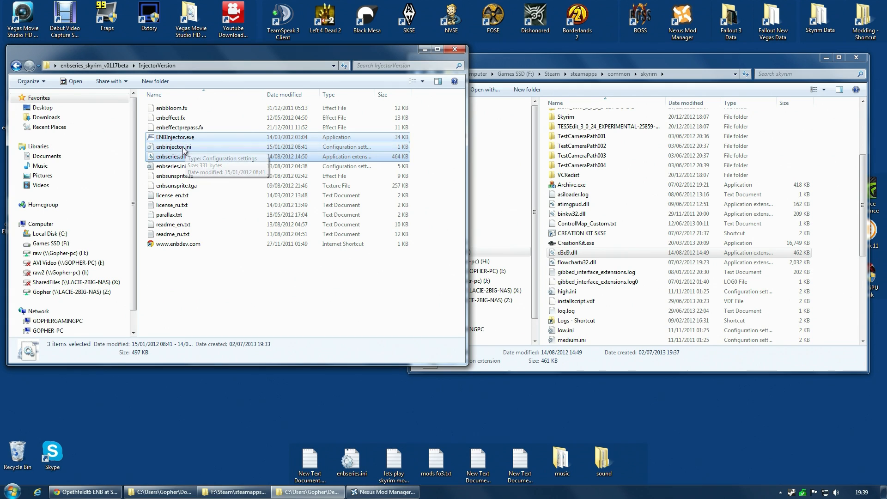
{"action": "mouse_move", "coordinate": [187, 156]}
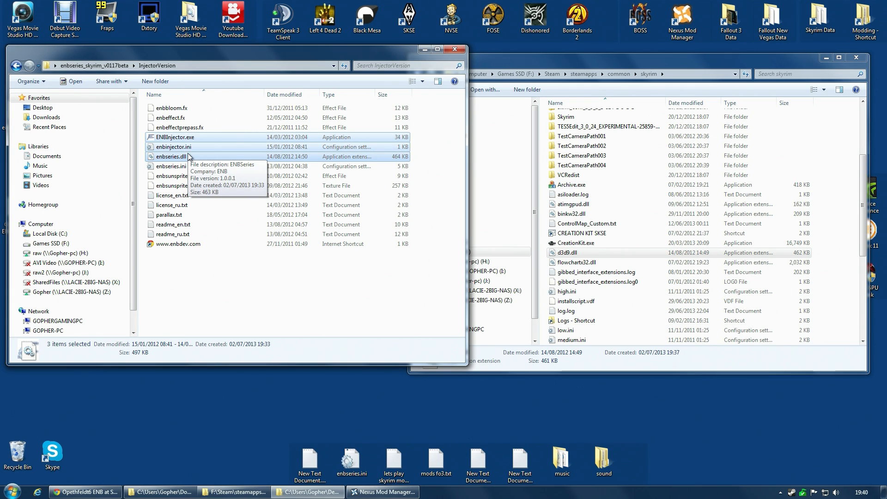
{"action": "mouse_move", "coordinate": [363, 211]}
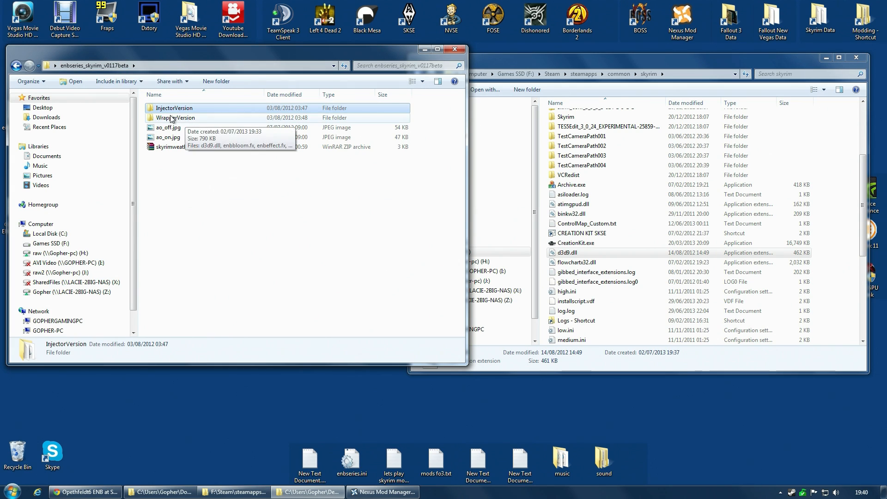
{"action": "double_click", "coordinate": [174, 118]}
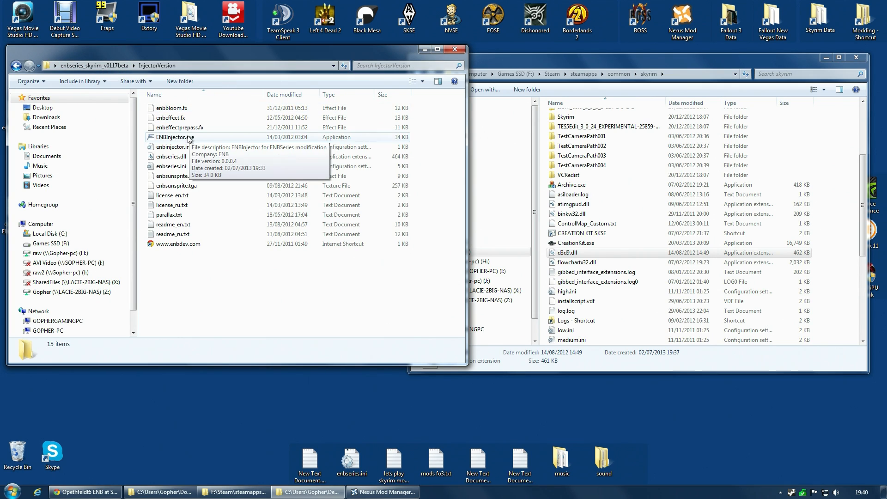
{"action": "left_click", "coordinate": [171, 157]}
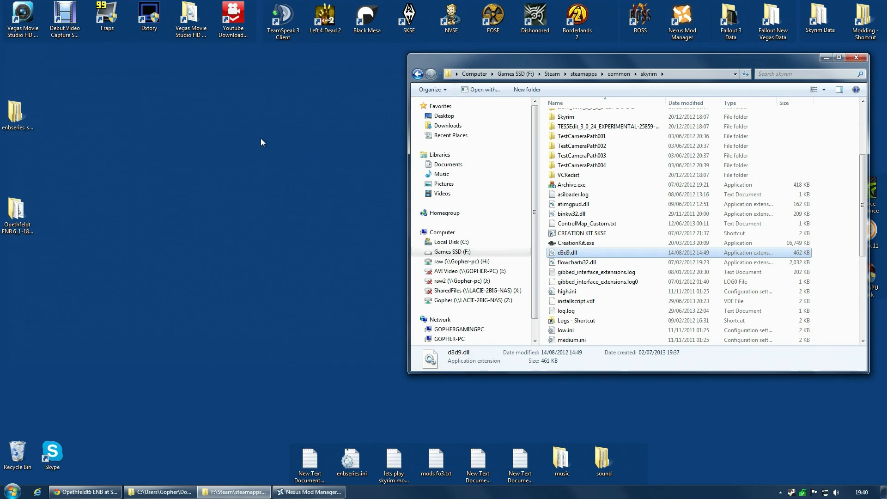
{"action": "mouse_move", "coordinate": [294, 260]}
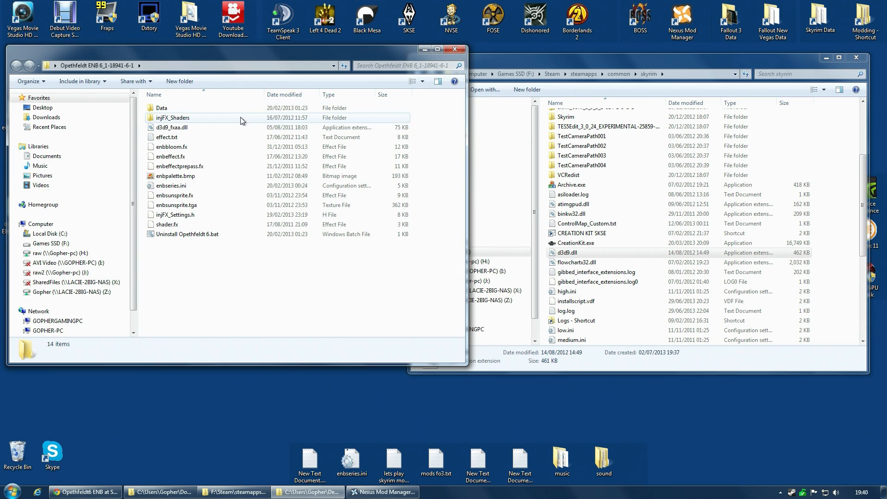
Open Uninstall Opethfeldt 6.bat for editing in Notepad++ from its right-click menu.
{"action": "left_click", "coordinate": [187, 234]}
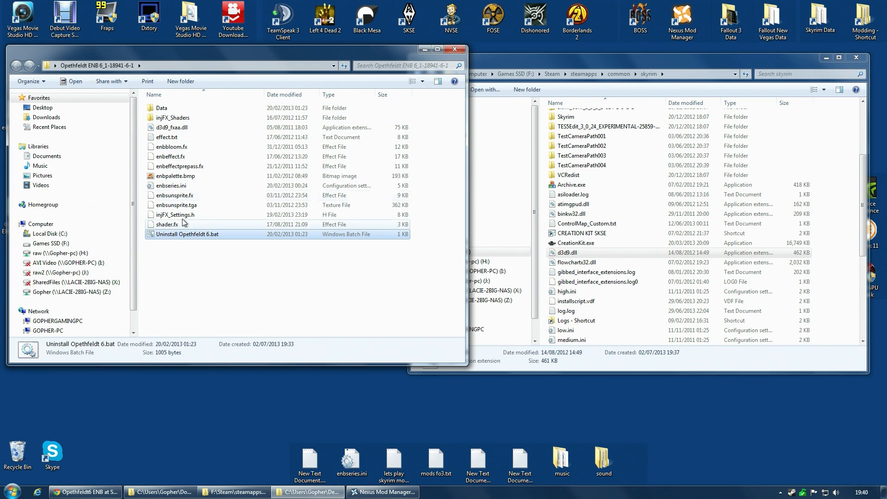
{"action": "key", "text": "ctrl+a"}
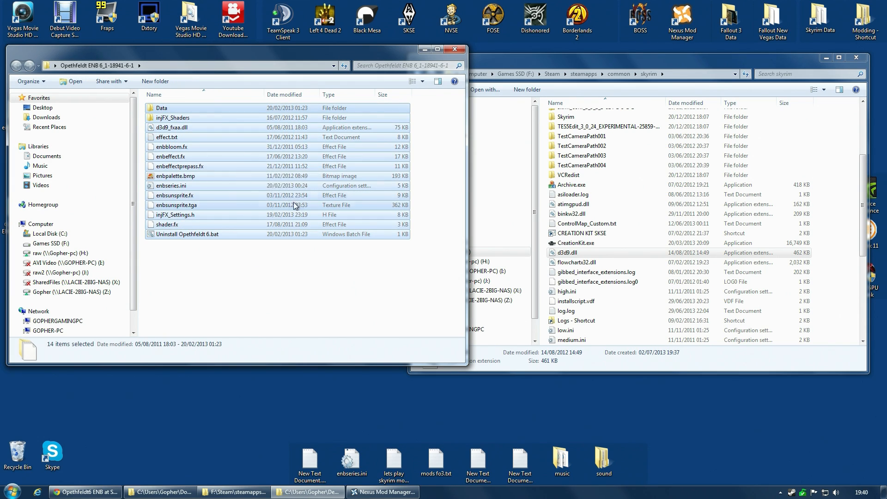
{"action": "mouse_move", "coordinate": [385, 237]}
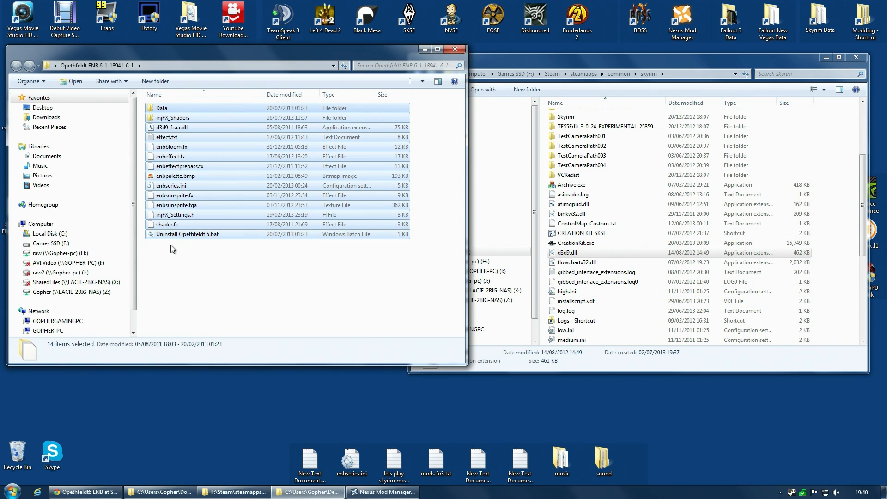
{"action": "mouse_move", "coordinate": [164, 245]}
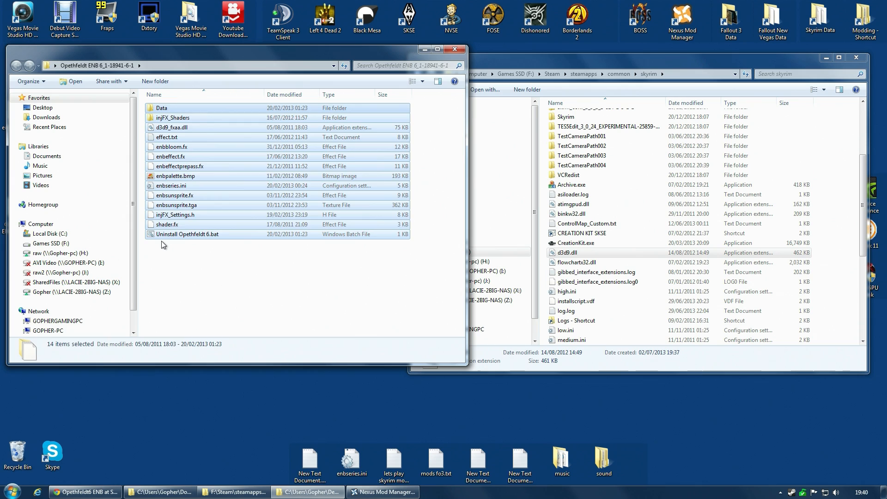
{"action": "left_click", "coordinate": [187, 233]}
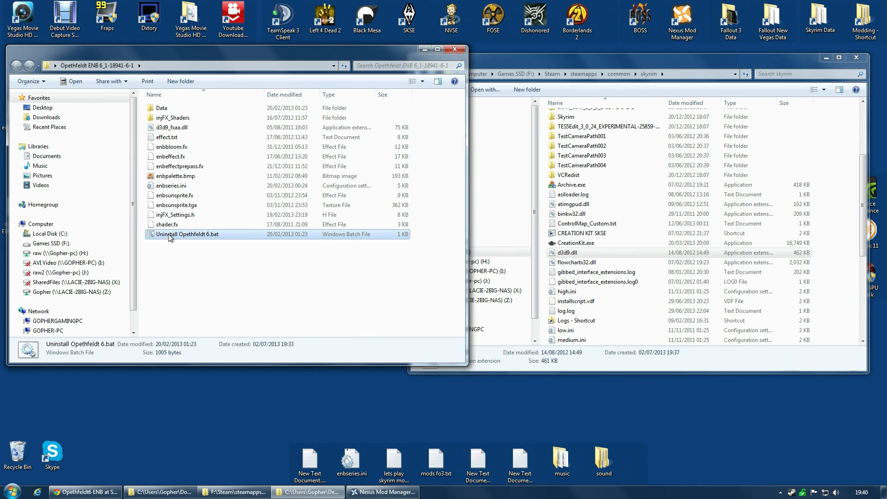
{"action": "right_click", "coordinate": [186, 234]}
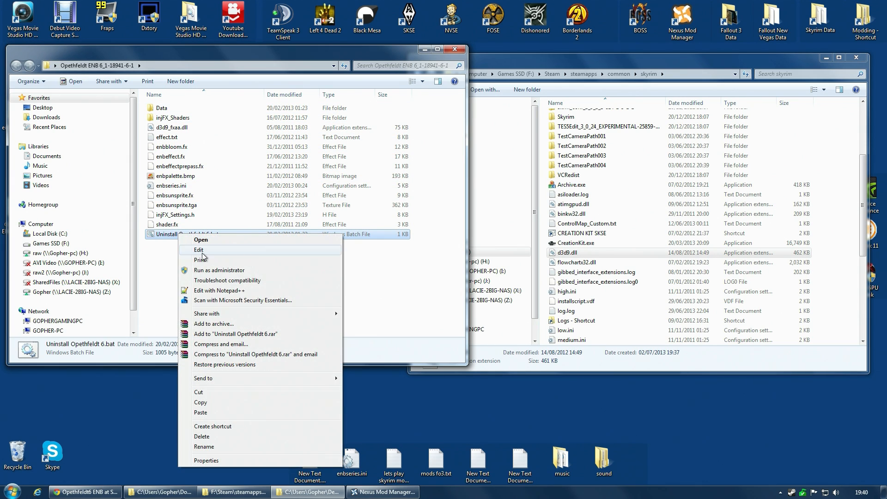
{"action": "left_click", "coordinate": [219, 290]}
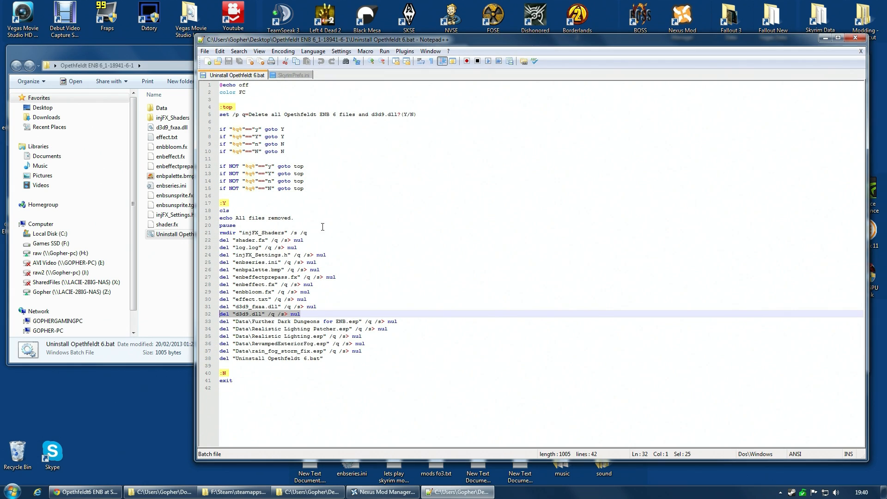
{"action": "mouse_move", "coordinate": [289, 139]}
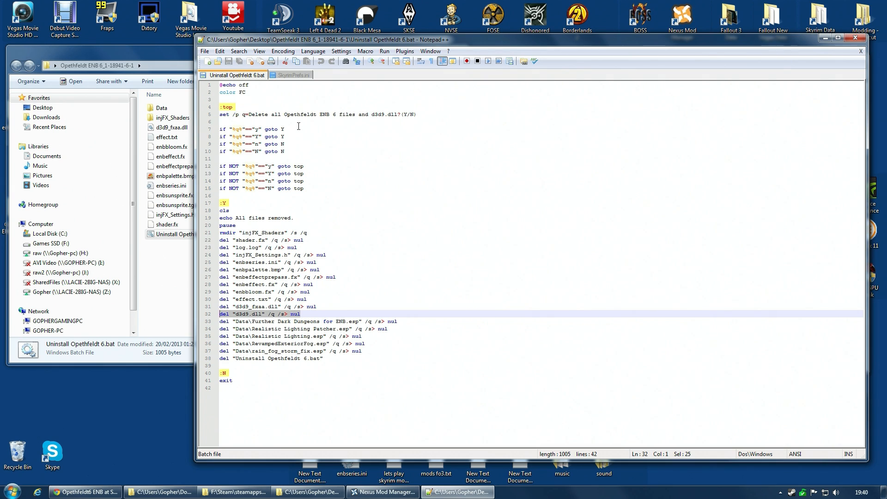
{"action": "mouse_move", "coordinate": [416, 88]}
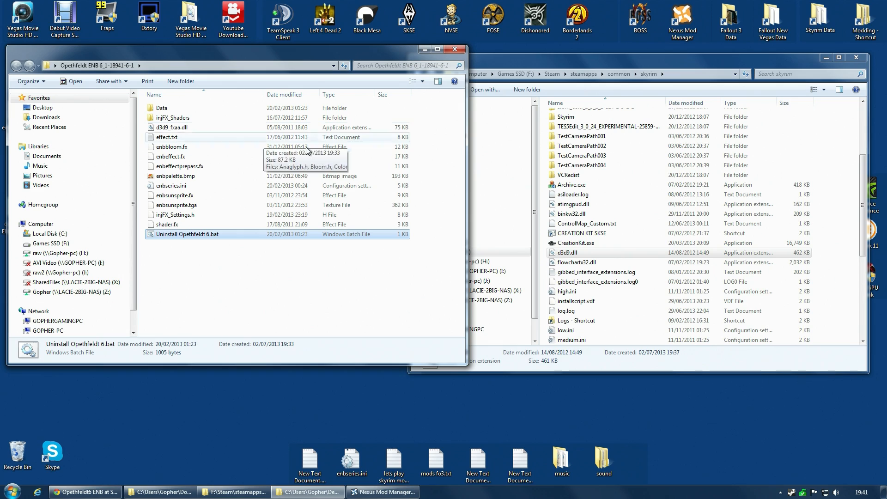
{"action": "mouse_move", "coordinate": [396, 219]}
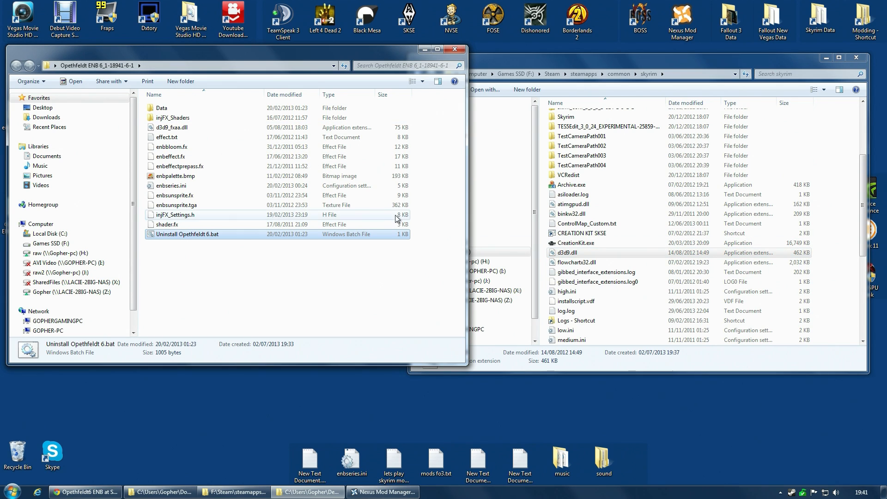
{"action": "mouse_move", "coordinate": [181, 238]}
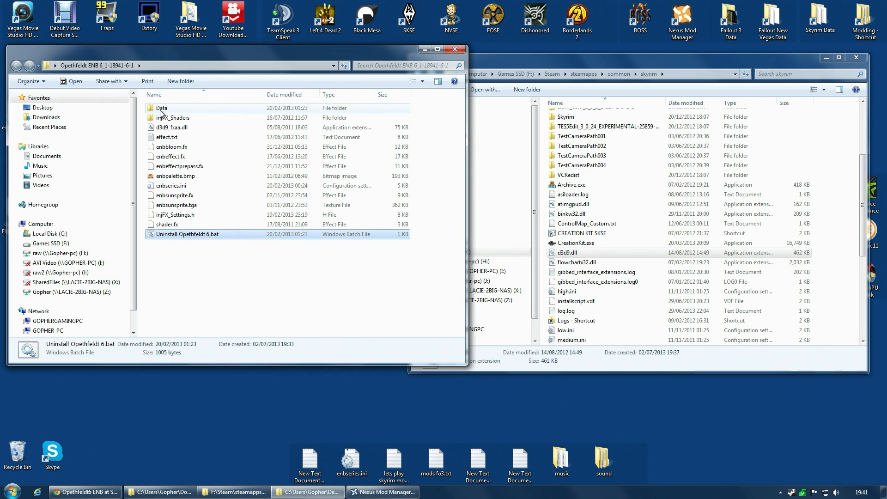
{"action": "mouse_move", "coordinate": [163, 108]}
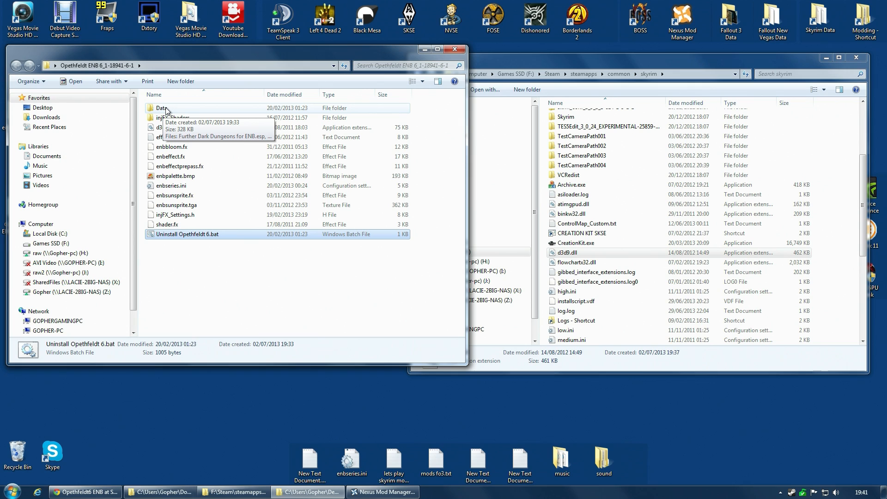
{"action": "mouse_move", "coordinate": [795, 126]}
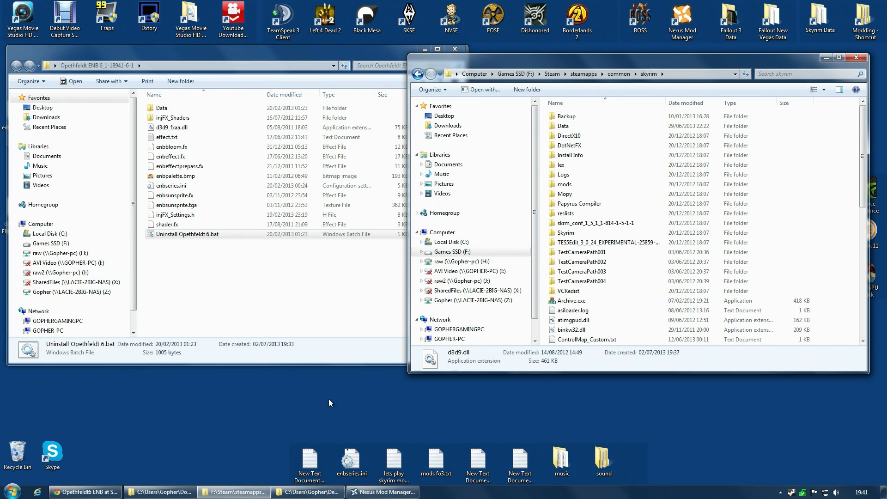
{"action": "left_click", "coordinate": [382, 491]}
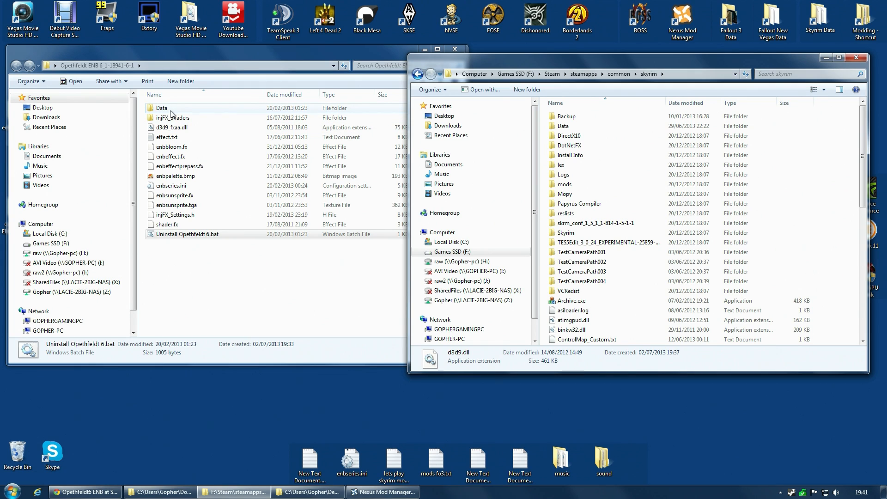
{"action": "double_click", "coordinate": [161, 108]}
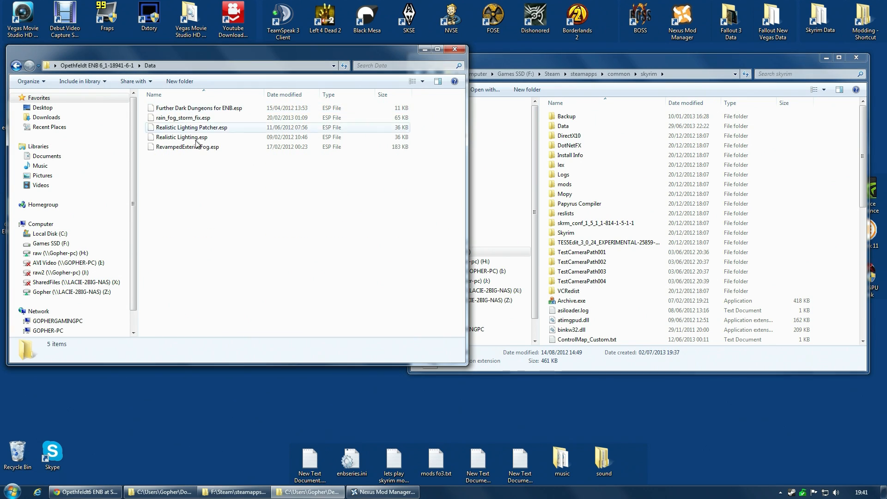
{"action": "left_click", "coordinate": [16, 65]}
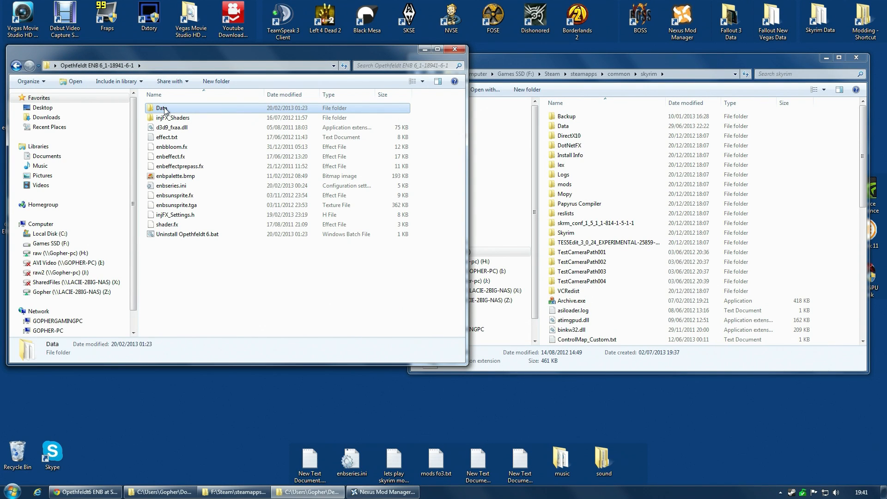
{"action": "mouse_move", "coordinate": [164, 111]}
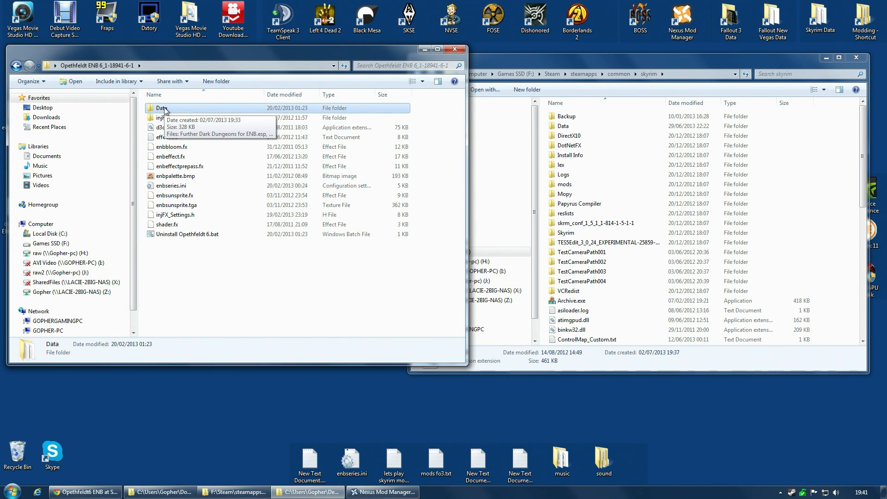
{"action": "left_click", "coordinate": [173, 118]}
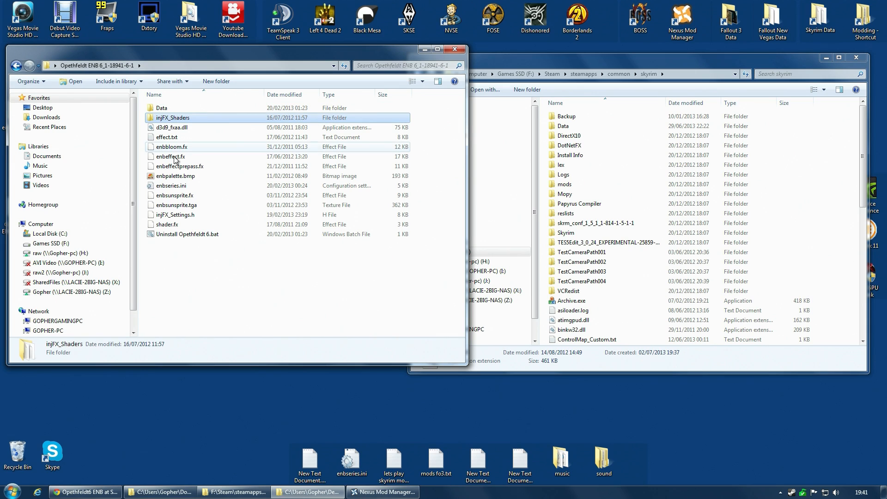
Copy the Opethfeldt ENB files except Data, including injFX_Shaders, into the Skyrim folder.
{"action": "key", "text": "ctrl+a"}
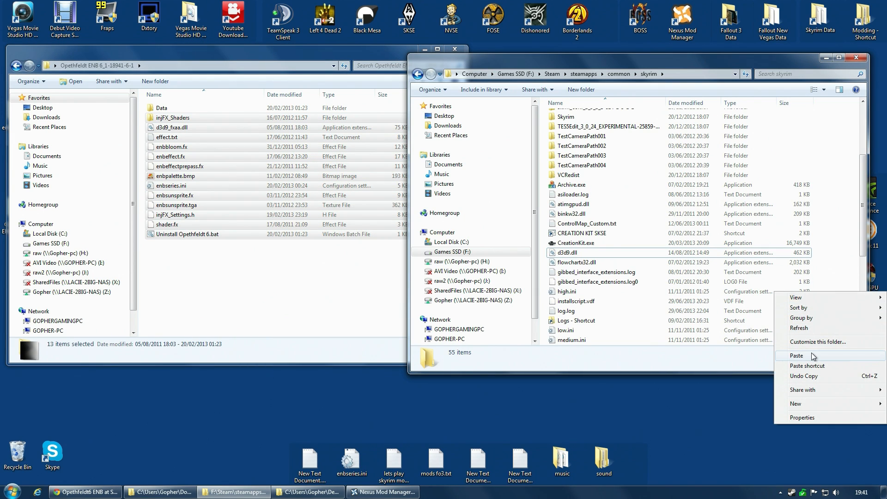
{"action": "left_click", "coordinate": [796, 355]}
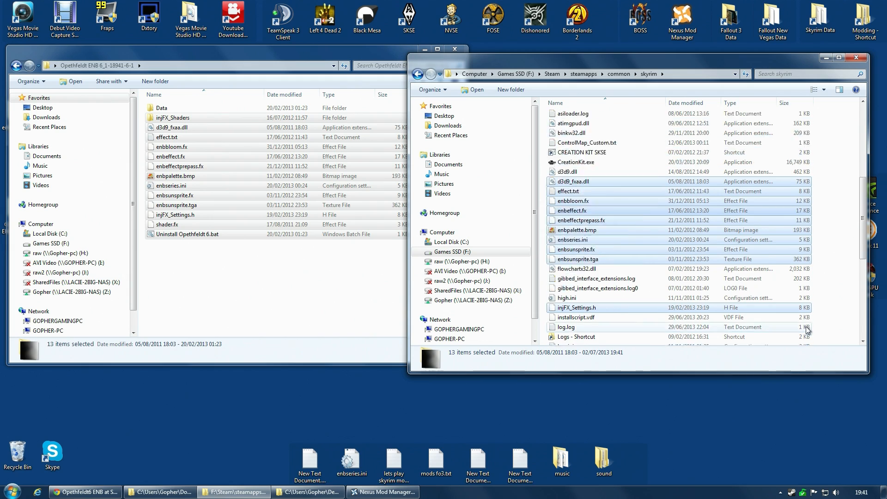
{"action": "scroll", "scroll_direction": "up", "scroll_amount": 3}
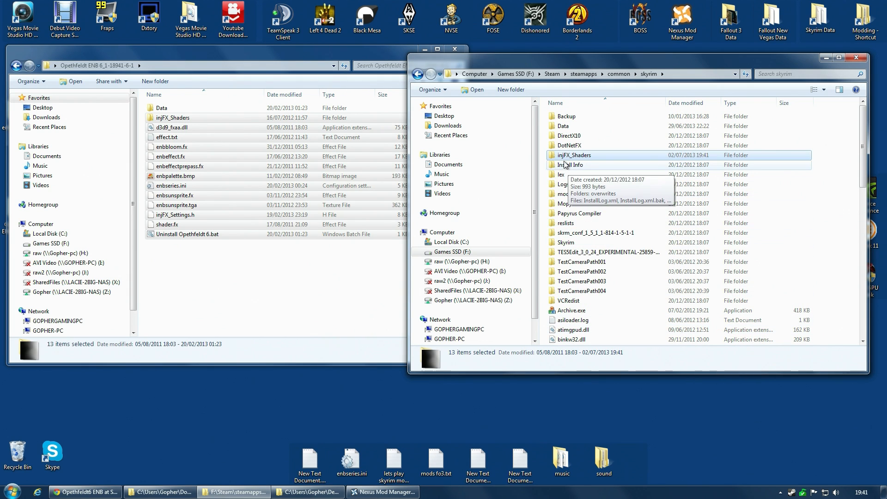
{"action": "mouse_move", "coordinate": [572, 155]}
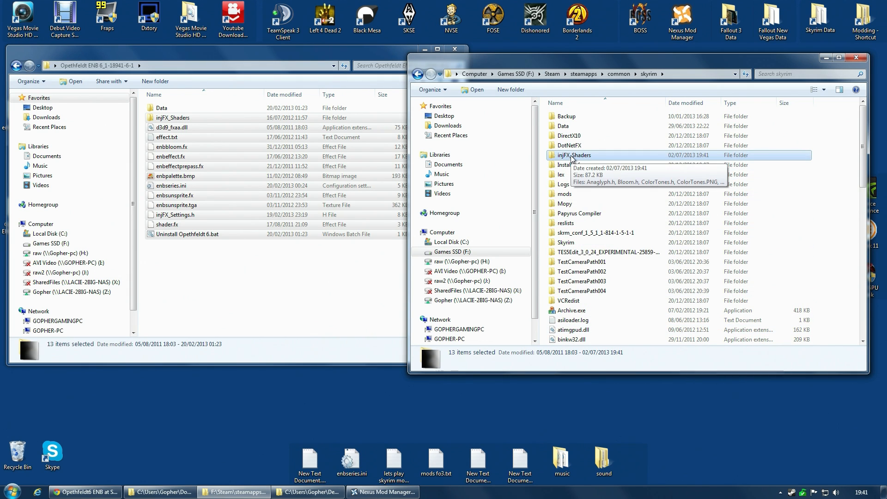
{"action": "left_click", "coordinate": [161, 108]}
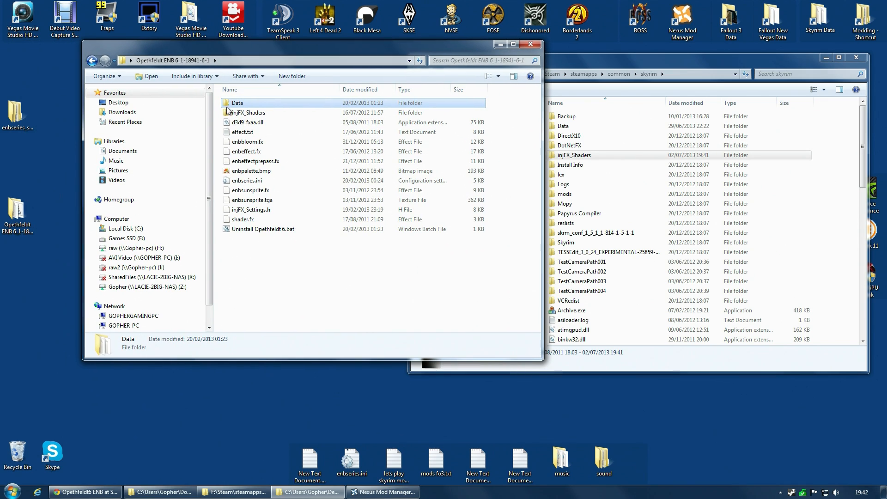
{"action": "mouse_move", "coordinate": [236, 105]}
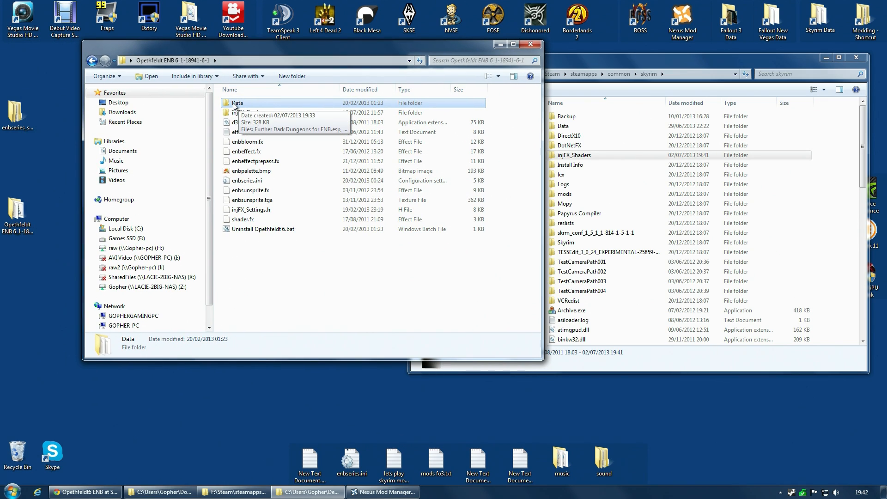
Send the Opethfeldt ENB Data folder to WinRAR's Add to archive dialog.
{"action": "right_click", "coordinate": [237, 103]}
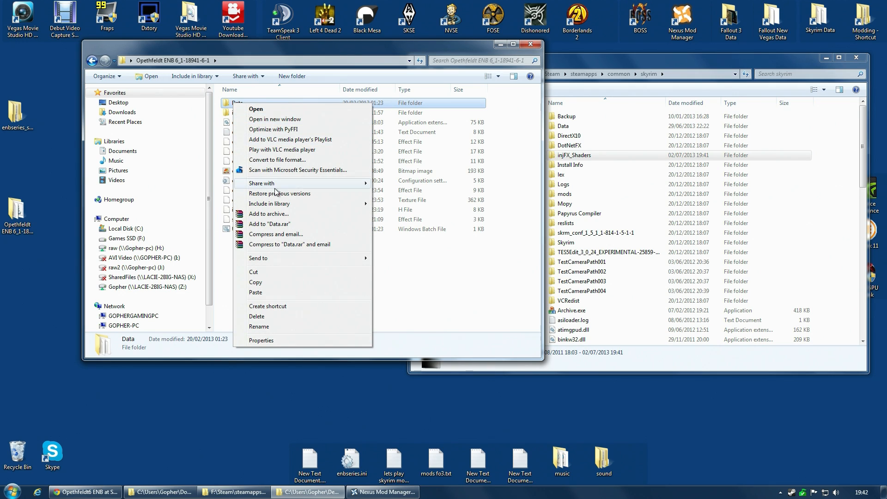
{"action": "mouse_move", "coordinate": [306, 194]}
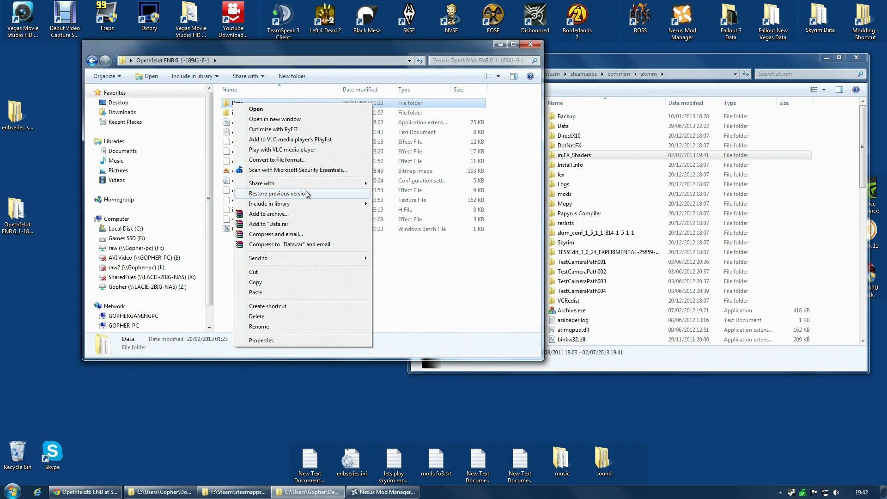
{"action": "mouse_move", "coordinate": [288, 243]}
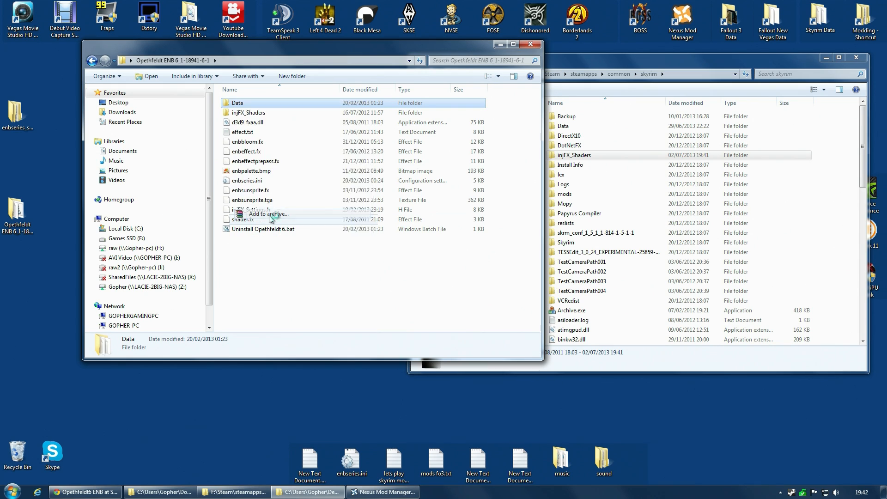
{"action": "left_click", "coordinate": [266, 214]}
{"action": "type", "text": "Opethfeldt6 ENB Data.rar"}
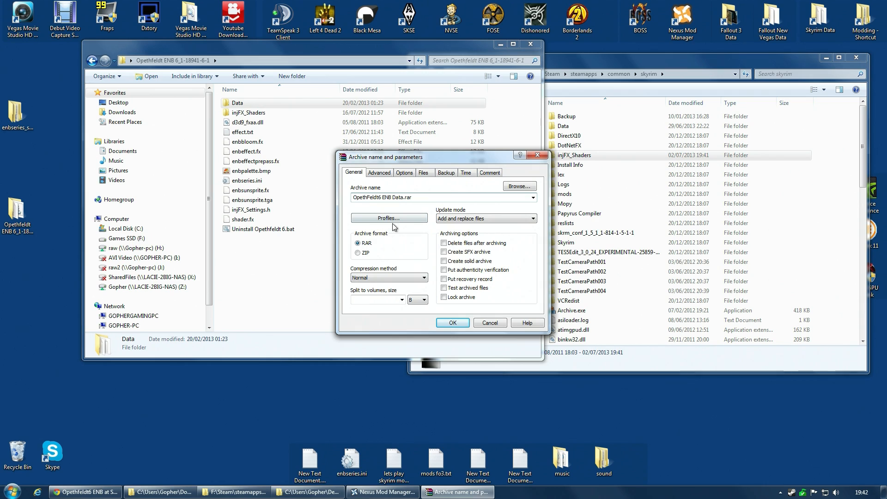
{"action": "mouse_move", "coordinate": [436, 286]}
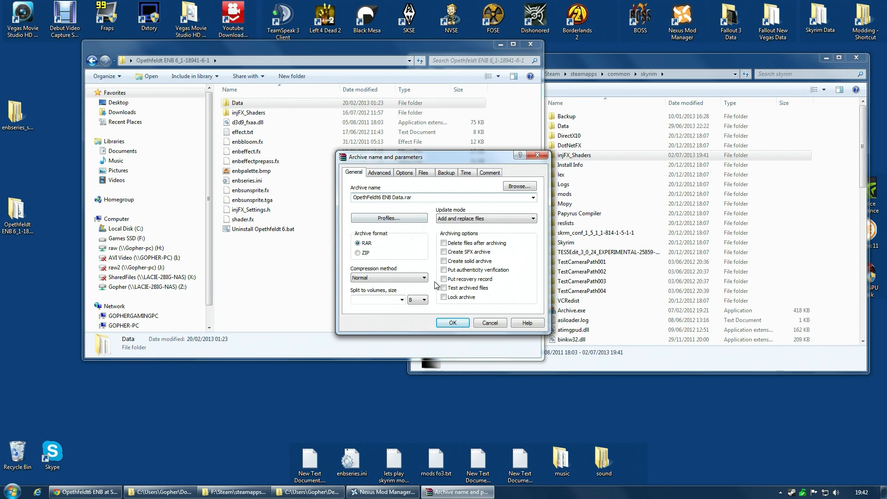
Create Opethfeldt6 ENB Data.rar, then start Add Mod from File in Nexus Mod Manager.
{"action": "left_click", "coordinate": [451, 323]}
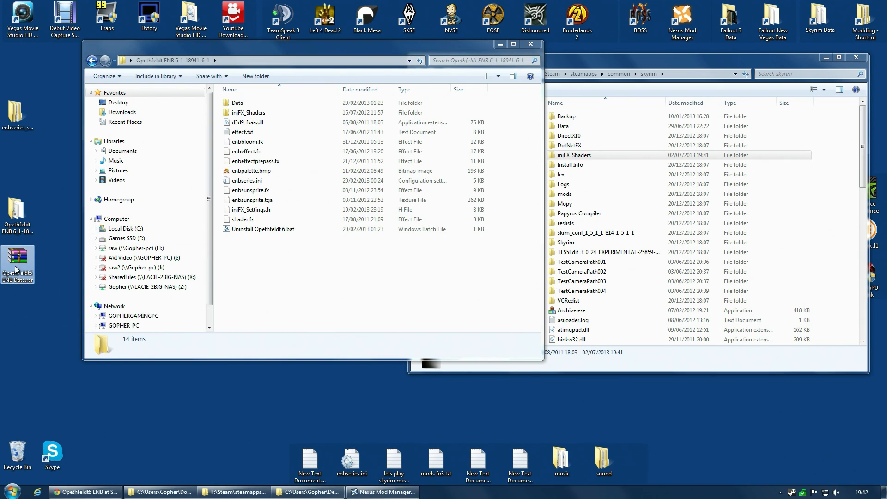
{"action": "mouse_move", "coordinate": [490, 71]}
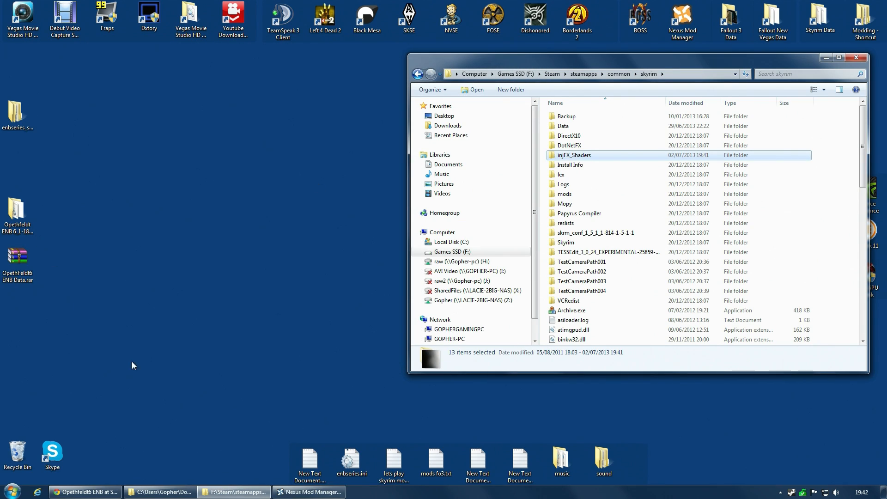
{"action": "double_click", "coordinate": [563, 126]}
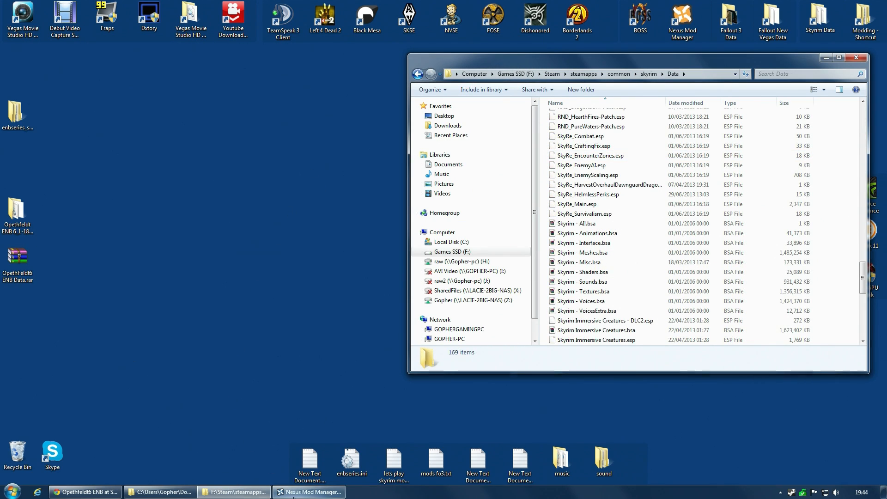
{"action": "left_click", "coordinate": [308, 492]}
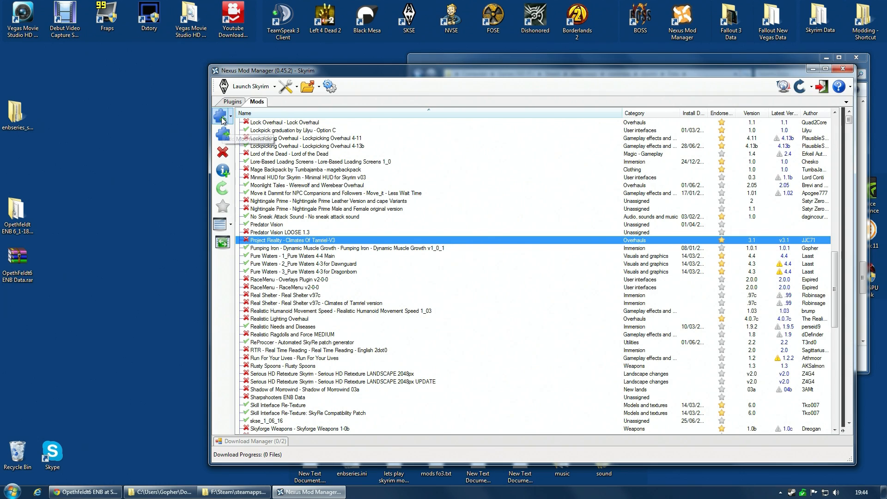
{"action": "left_click", "coordinate": [223, 116]}
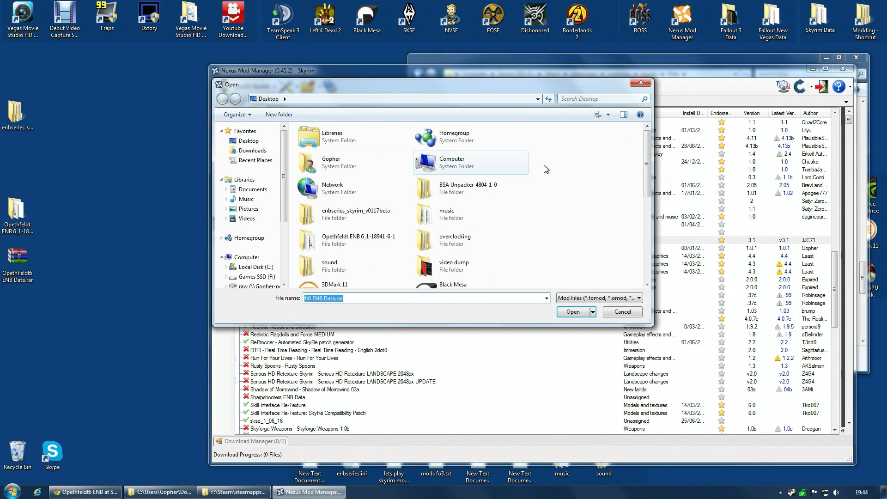
Add Opethfeldt6 ENB Data.rar as a mod, activate it, and show the plugins list.
{"action": "scroll", "scroll_direction": "down", "scroll_amount": 3}
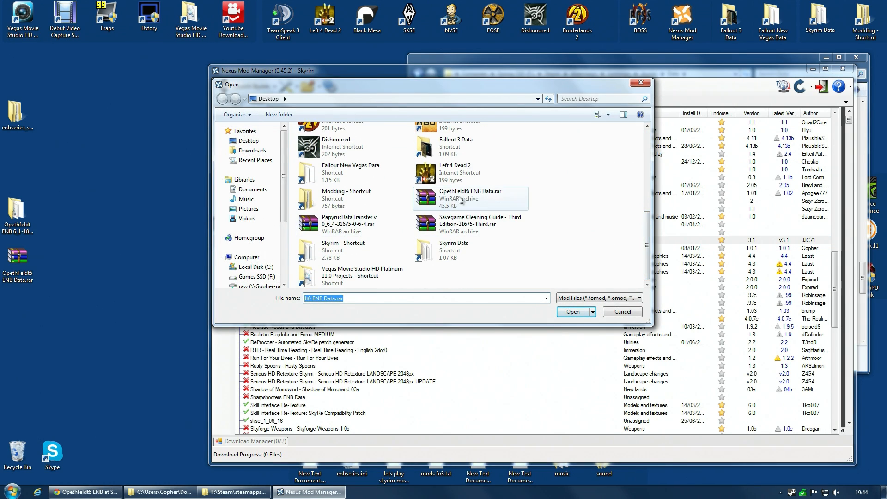
{"action": "left_click", "coordinate": [572, 312]}
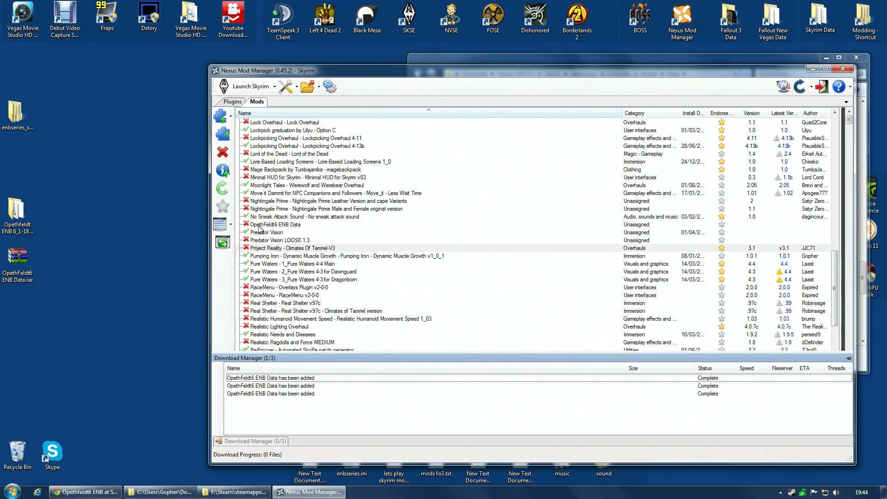
{"action": "left_click", "coordinate": [276, 224]}
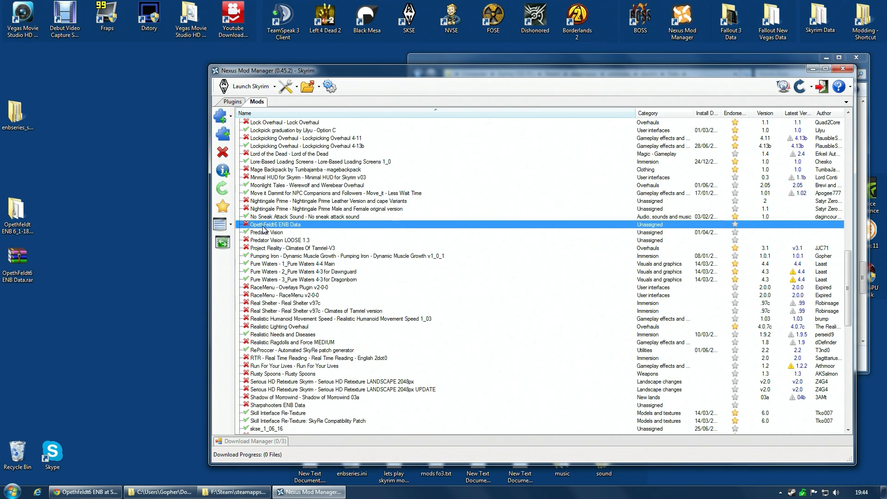
{"action": "left_click", "coordinate": [222, 134]}
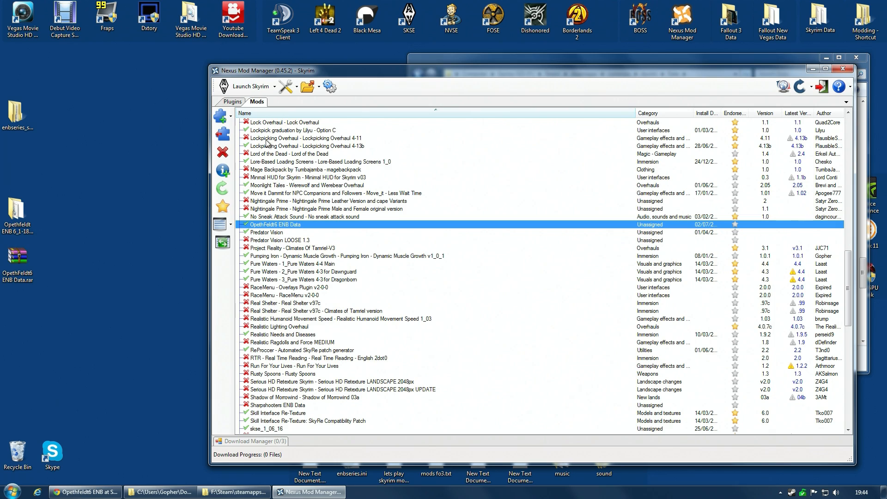
{"action": "left_click", "coordinate": [232, 101]}
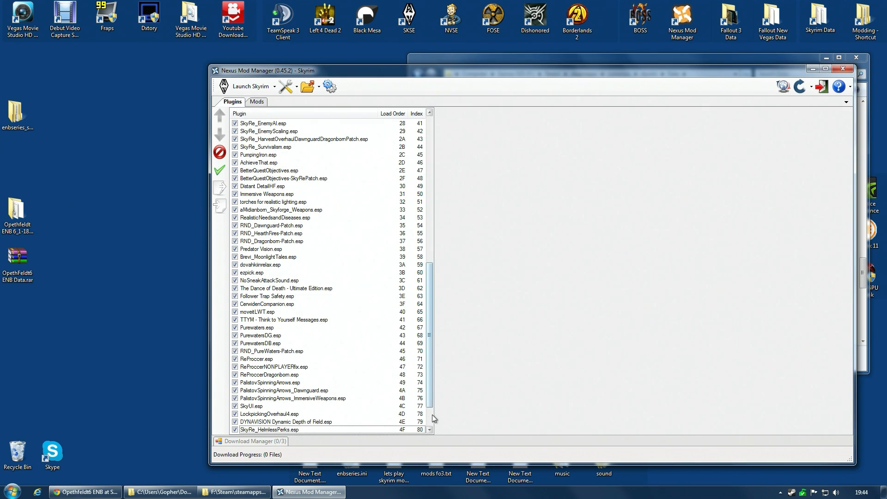
Reorder the ENB plugins so Realistic Lighting.esp loads before Realistic Lighting Patcher.esp.
{"action": "scroll", "scroll_direction": "down", "scroll_amount": 3}
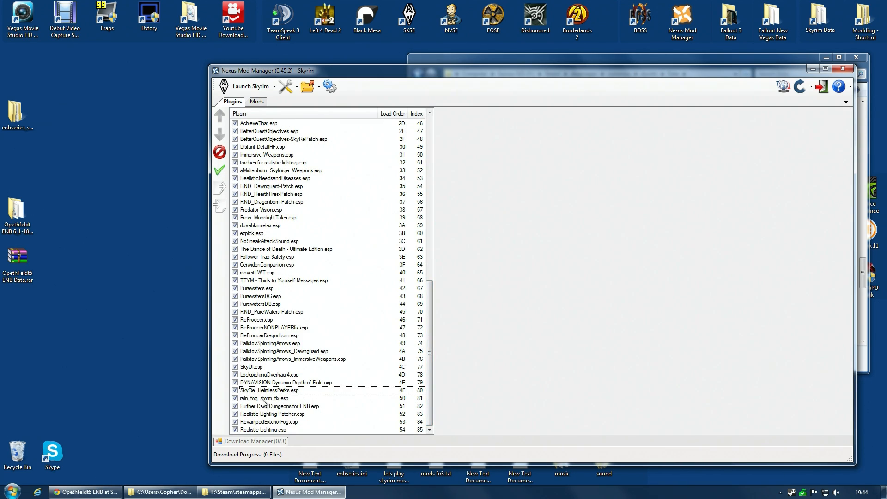
{"action": "left_click", "coordinate": [278, 405]}
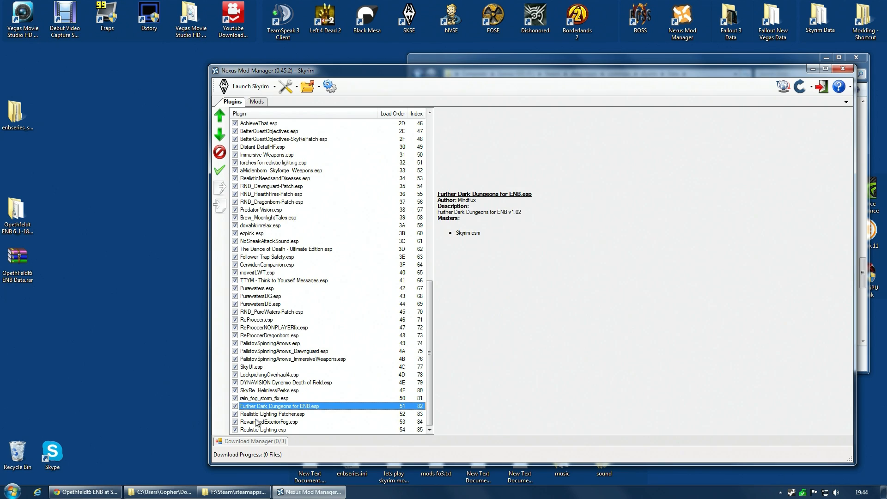
{"action": "left_click", "coordinate": [262, 429]}
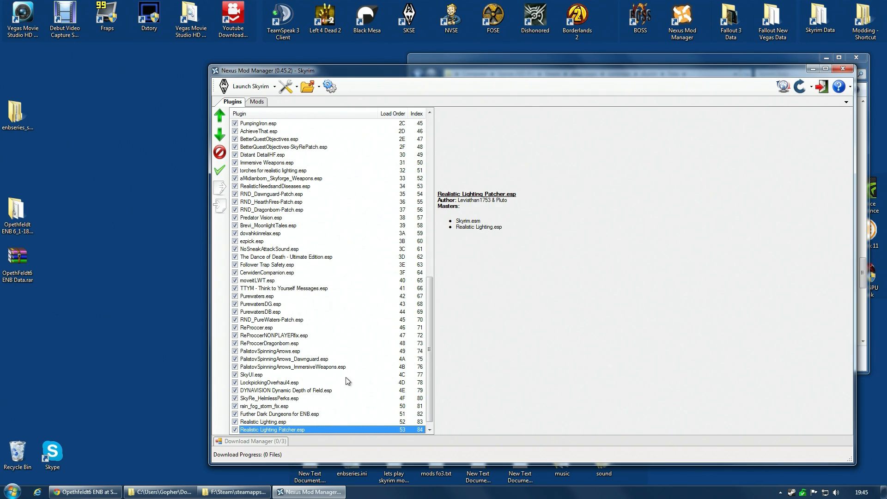
{"action": "mouse_move", "coordinate": [253, 431]}
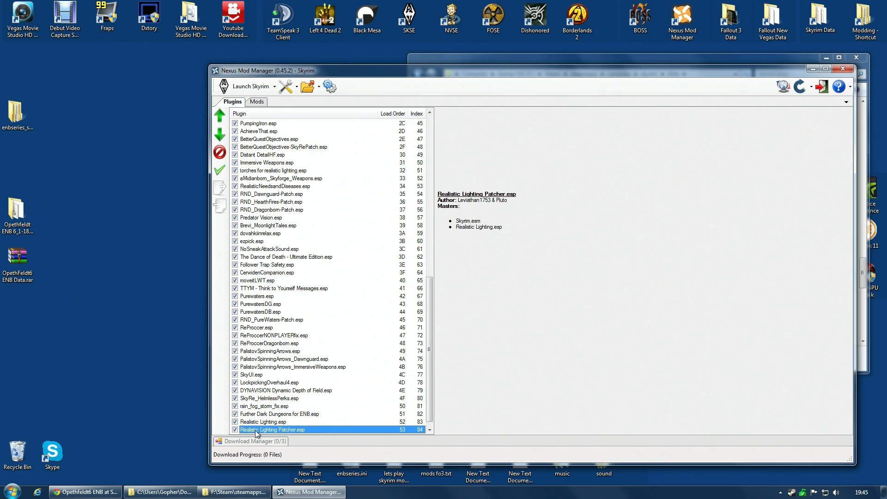
{"action": "scroll", "scroll_direction": "down", "scroll_amount": 3}
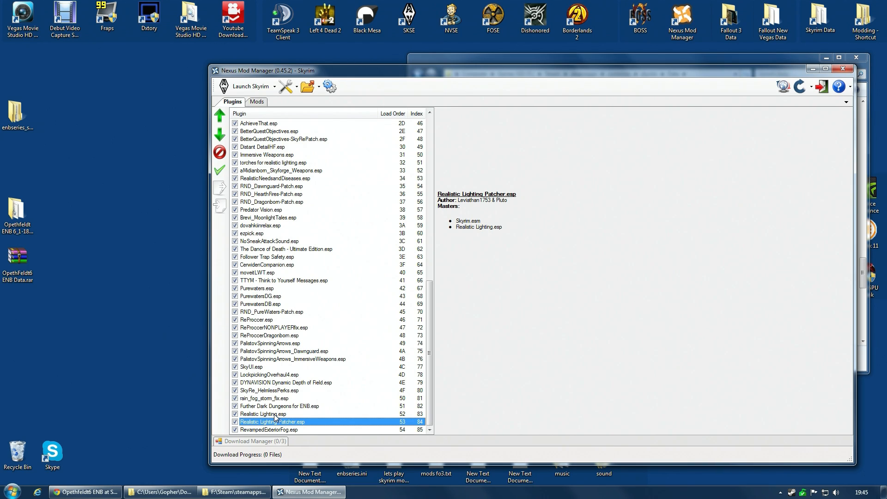
{"action": "left_click", "coordinate": [269, 429]}
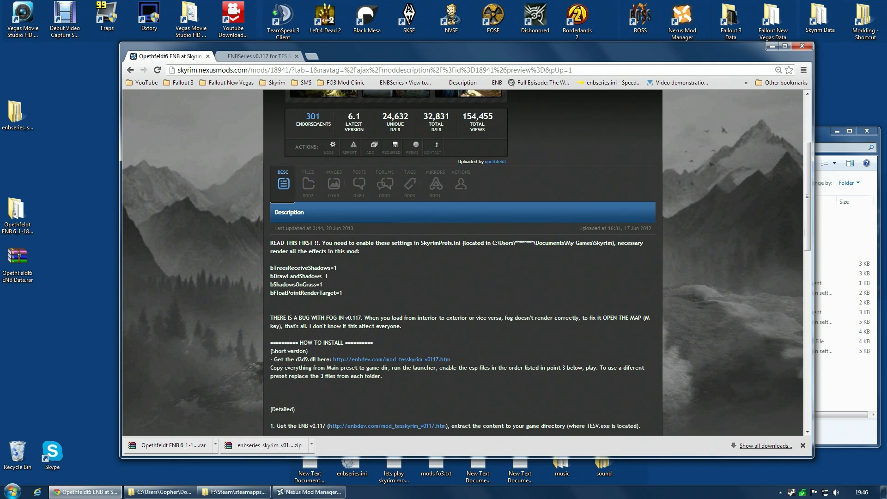
{"action": "mouse_move", "coordinate": [466, 286]}
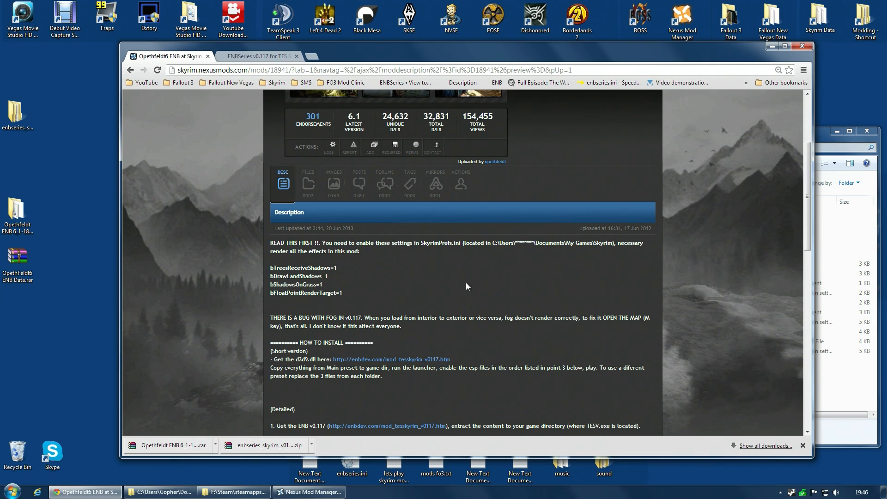
{"action": "mouse_move", "coordinate": [546, 255]}
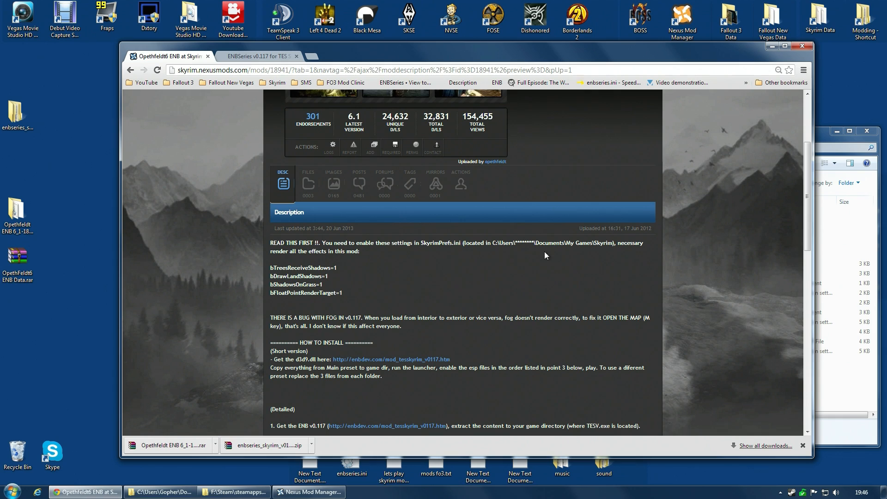
Open SkyrimPrefs.ini from Documents\My Games\Skyrim with Notepad++.
{"action": "left_click", "coordinate": [160, 492]}
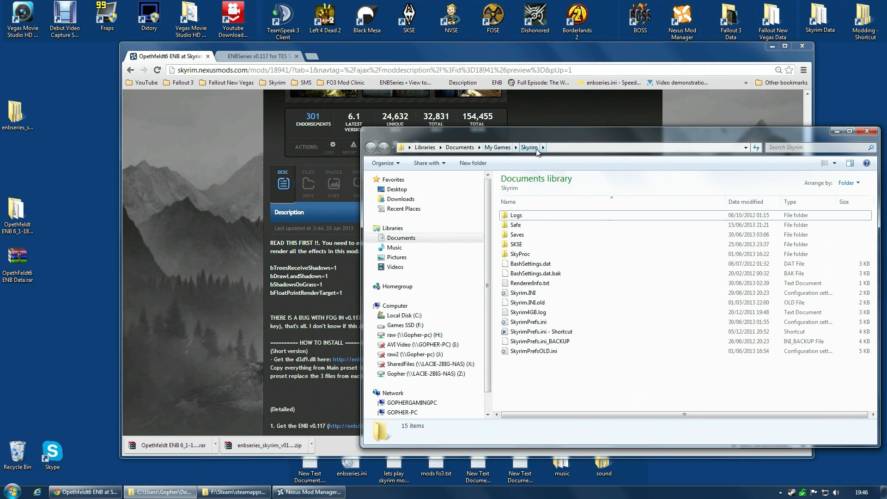
{"action": "mouse_move", "coordinate": [537, 341]}
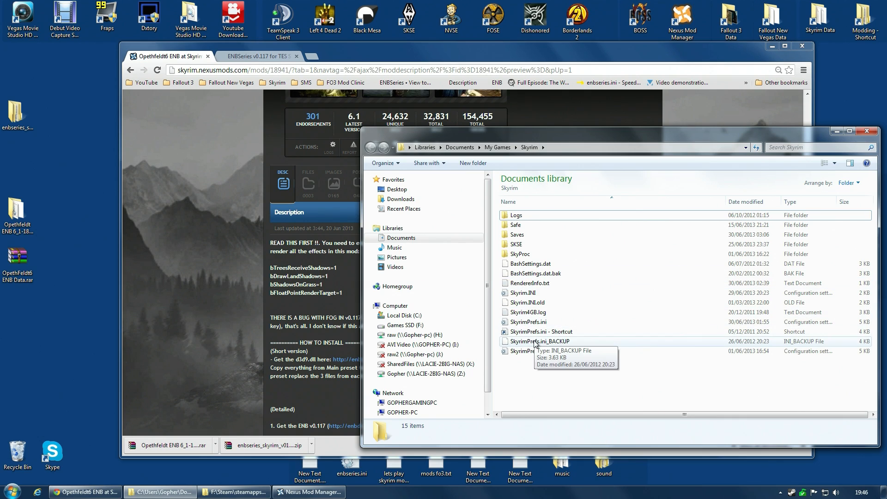
{"action": "right_click", "coordinate": [529, 321]}
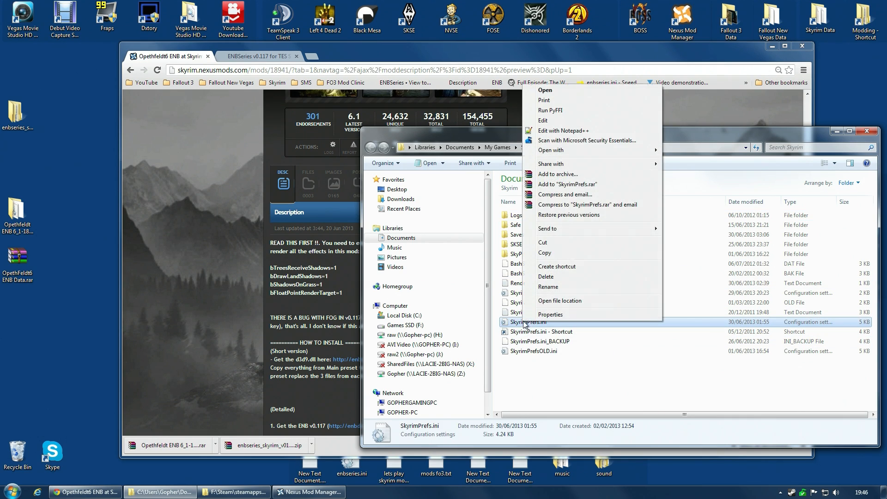
{"action": "mouse_move", "coordinate": [564, 134]}
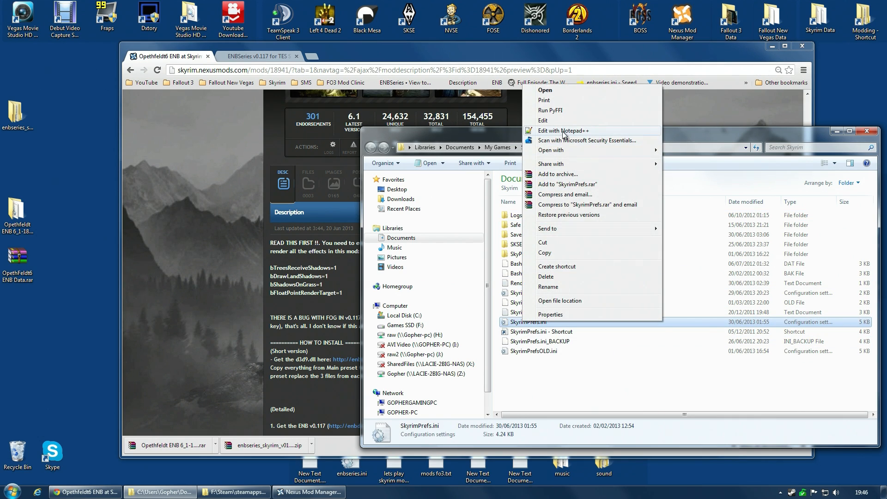
{"action": "left_click", "coordinate": [563, 131]}
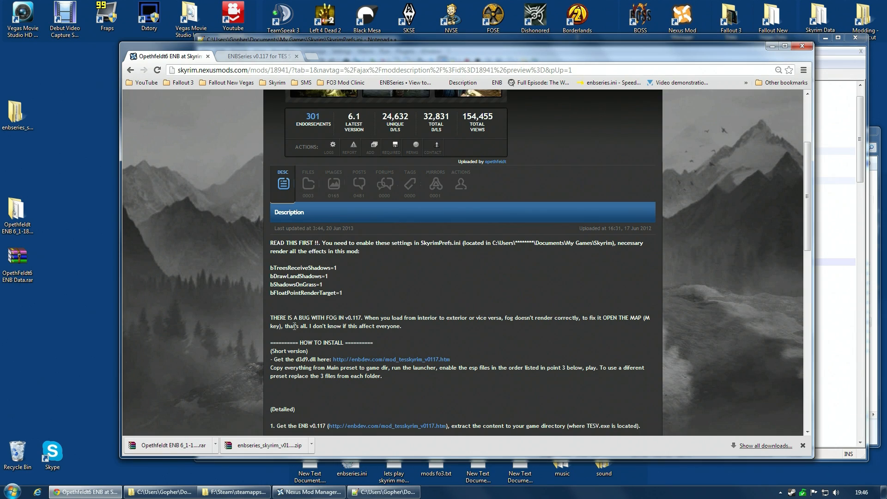
Find bFloatPointRenderTarget in SkyrimPrefs.ini and confirm it is already set to 1.
{"action": "double_click", "coordinate": [303, 292]}
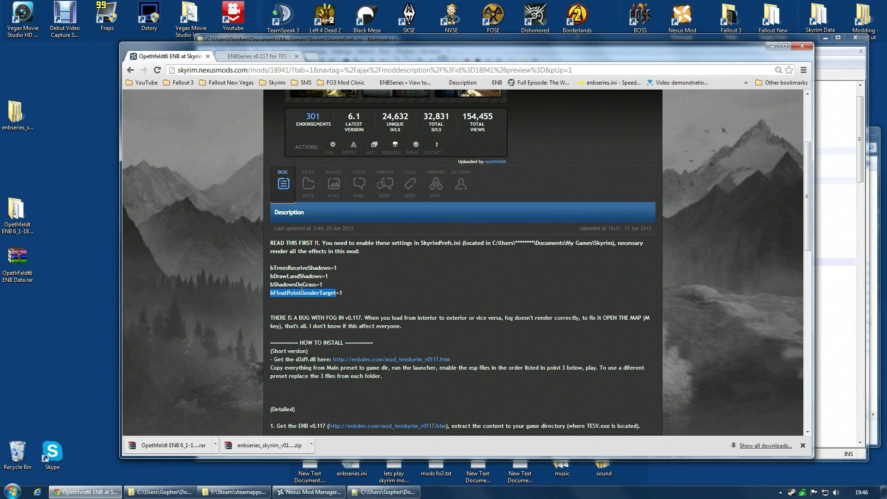
{"action": "left_click", "coordinate": [256, 297]}
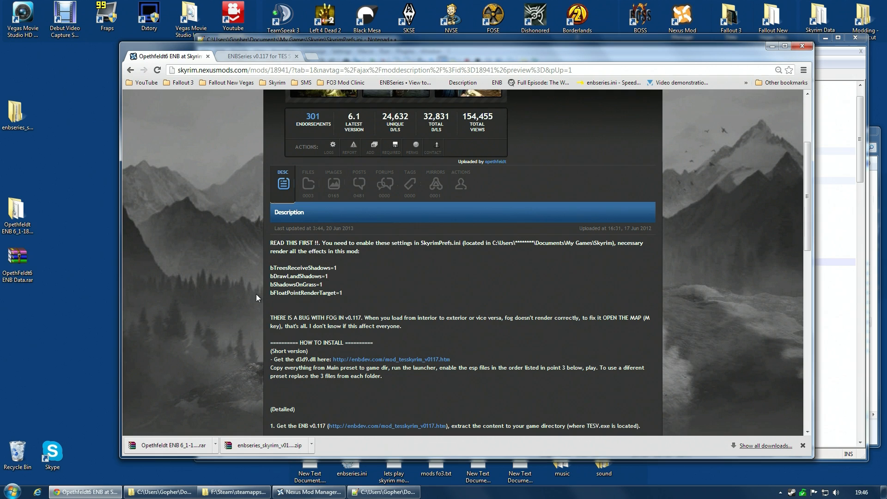
{"action": "double_click", "coordinate": [302, 293]}
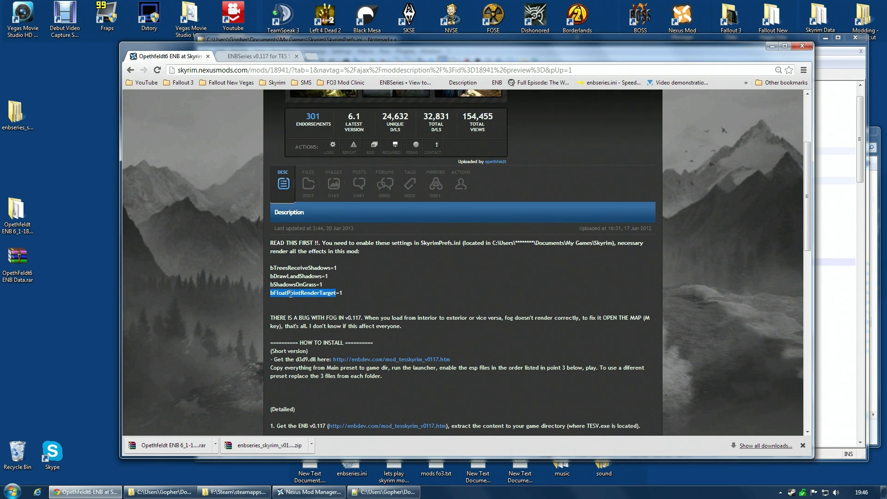
{"action": "left_click", "coordinate": [384, 492]}
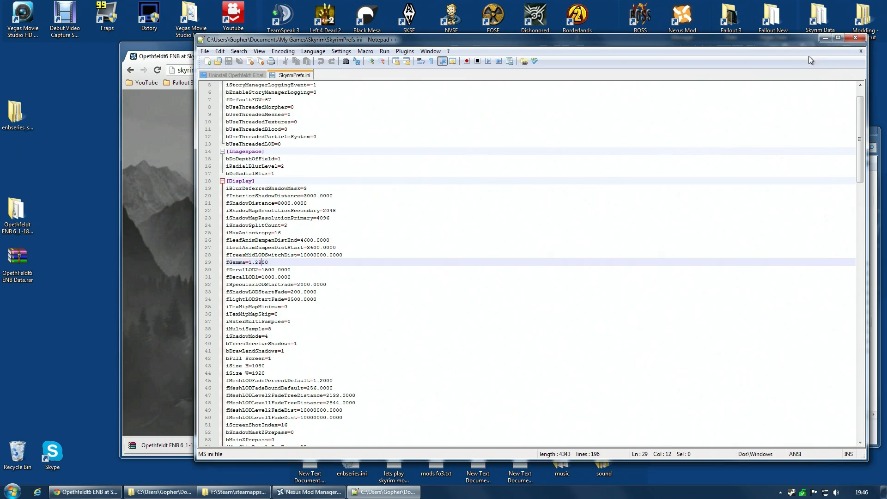
{"action": "left_click", "coordinate": [304, 121]}
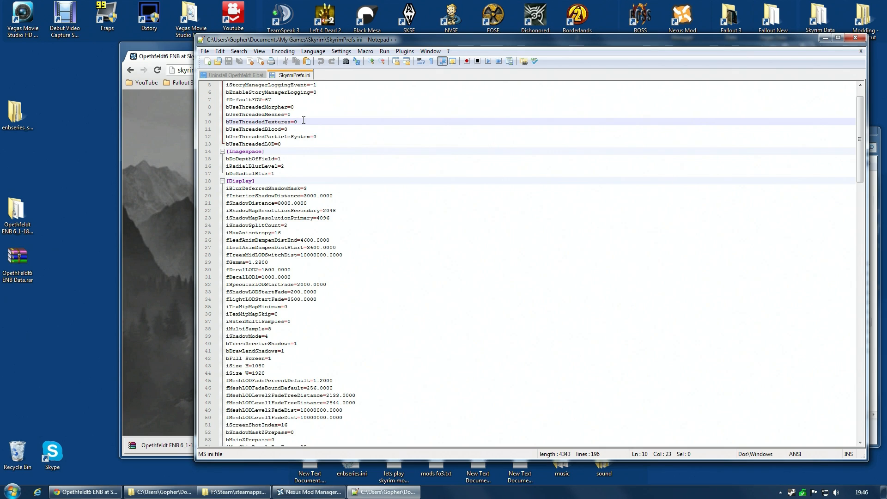
{"action": "key", "text": "Ctrl+f"}
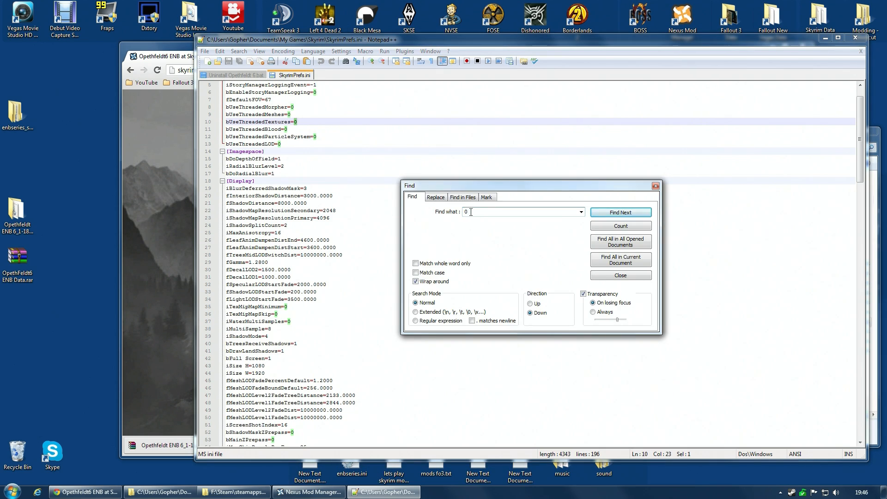
{"action": "type", "text": "bFloatPointRenderTarget"}
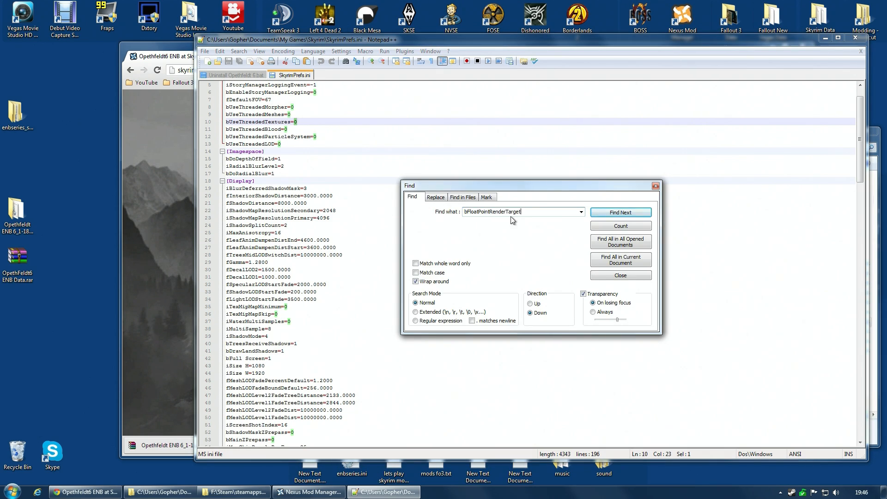
{"action": "left_click", "coordinate": [620, 212]}
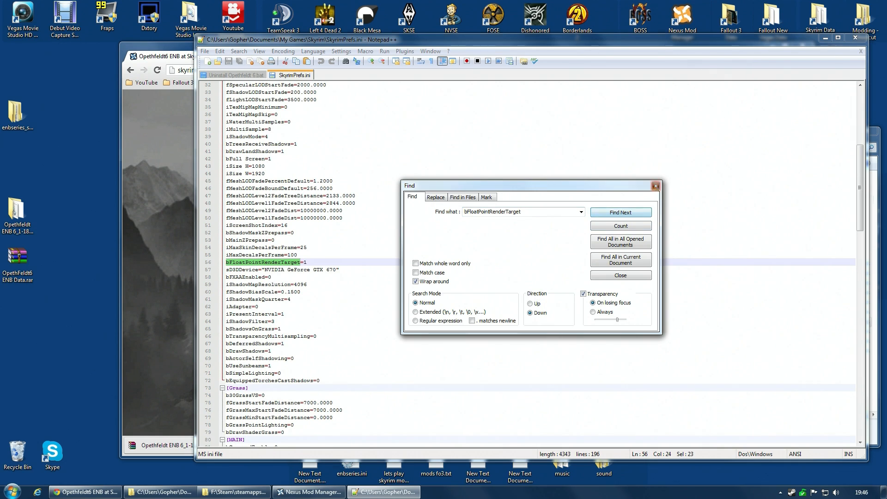
{"action": "left_click", "coordinate": [620, 275]}
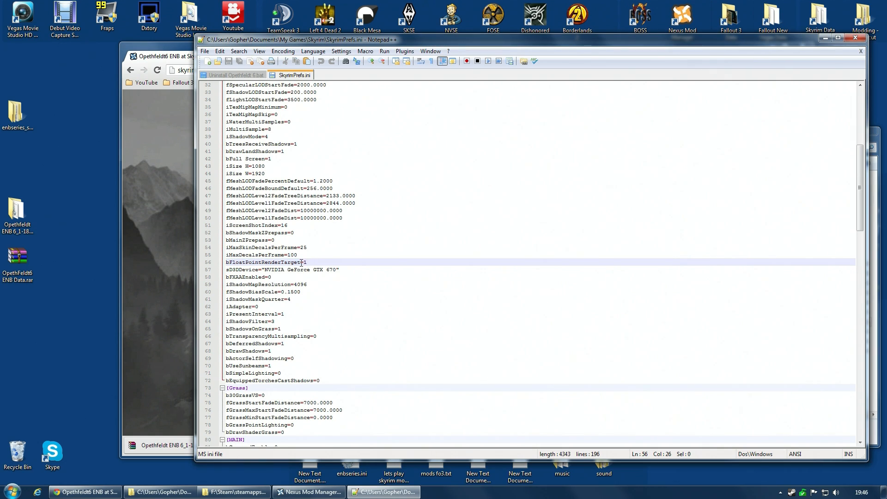
Find bTreesReceiveShadows in SkyrimPrefs.ini and confirm it is already set to 1.
{"action": "left_click", "coordinate": [85, 492]}
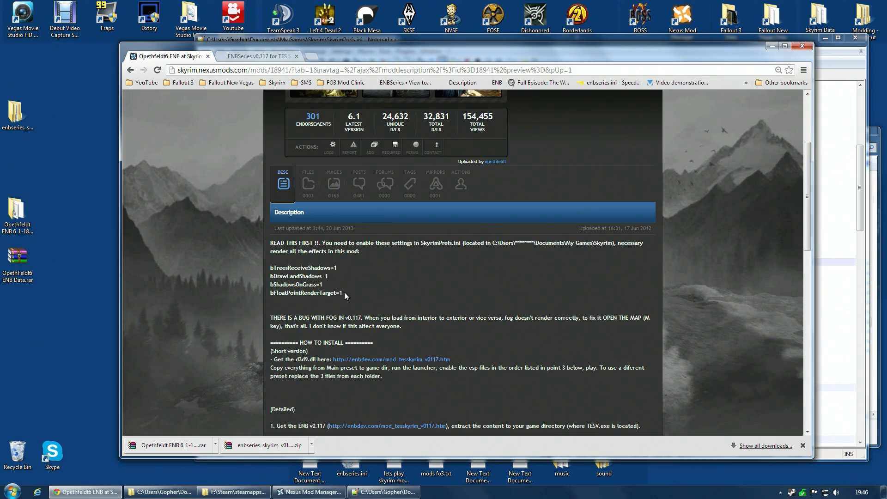
{"action": "double_click", "coordinate": [300, 268]}
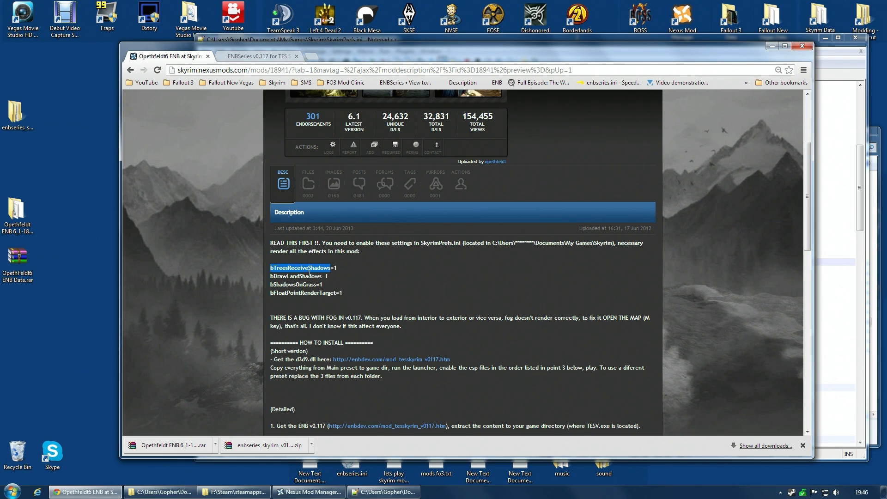
{"action": "mouse_move", "coordinate": [821, 83]}
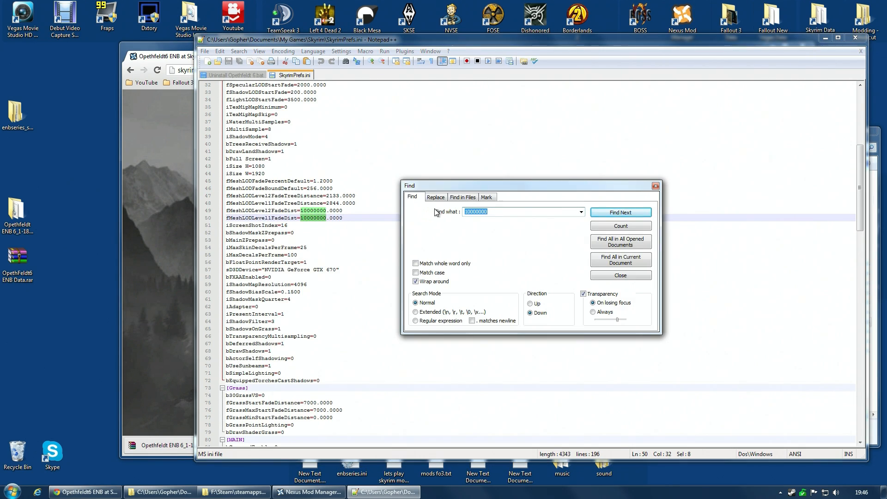
{"action": "type", "text": "bTreesReceiveShadows"}
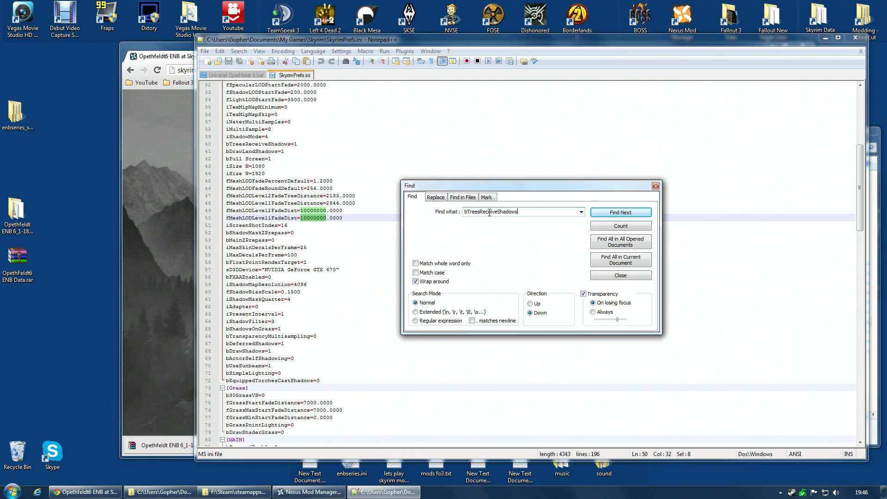
{"action": "left_click", "coordinate": [620, 212]}
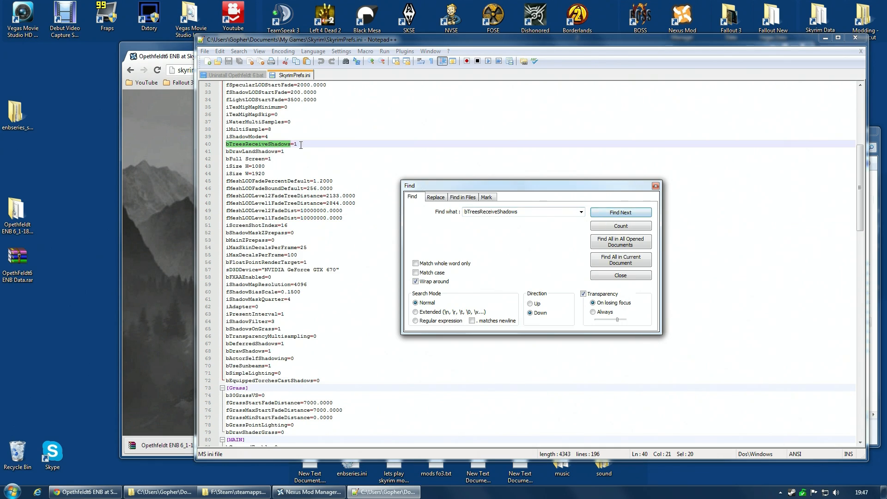
{"action": "left_click", "coordinate": [619, 275]}
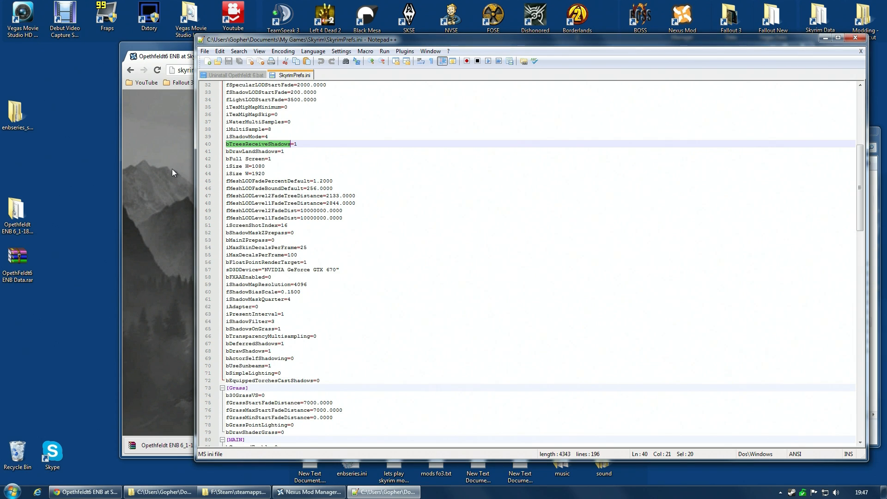
{"action": "mouse_move", "coordinate": [209, 55]}
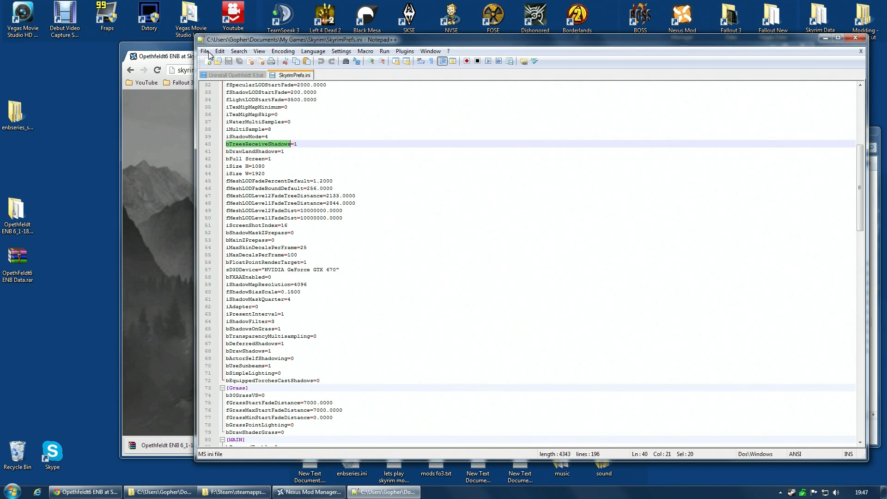
{"action": "left_click", "coordinate": [204, 51]}
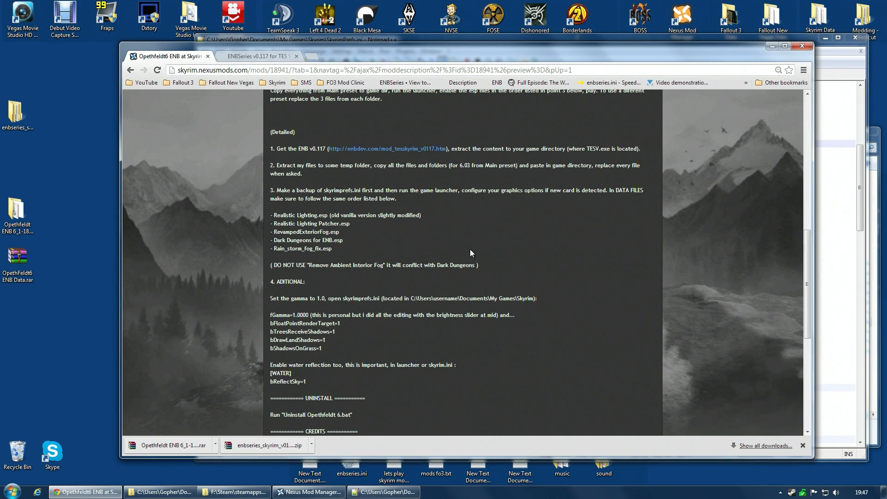
{"action": "mouse_move", "coordinate": [277, 313]}
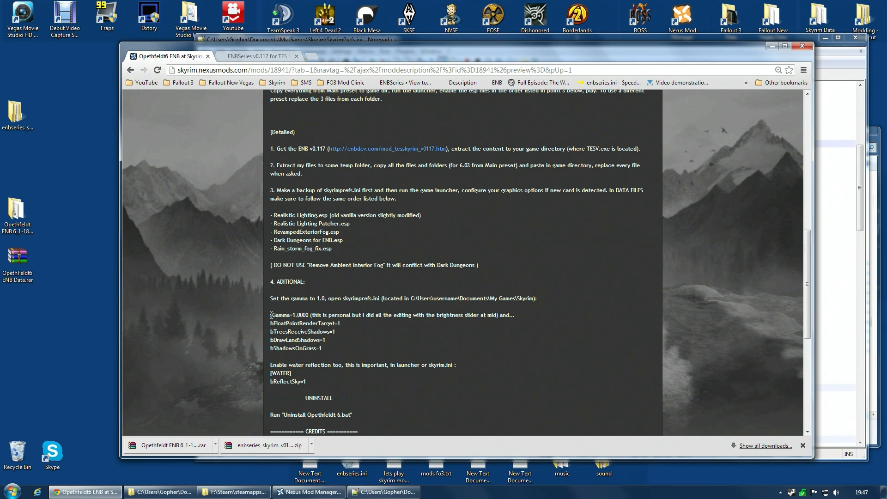
Take fGamma from the mod page's gamma instruction and start searching SkyrimPrefs.ini.
{"action": "double_click", "coordinate": [278, 315]}
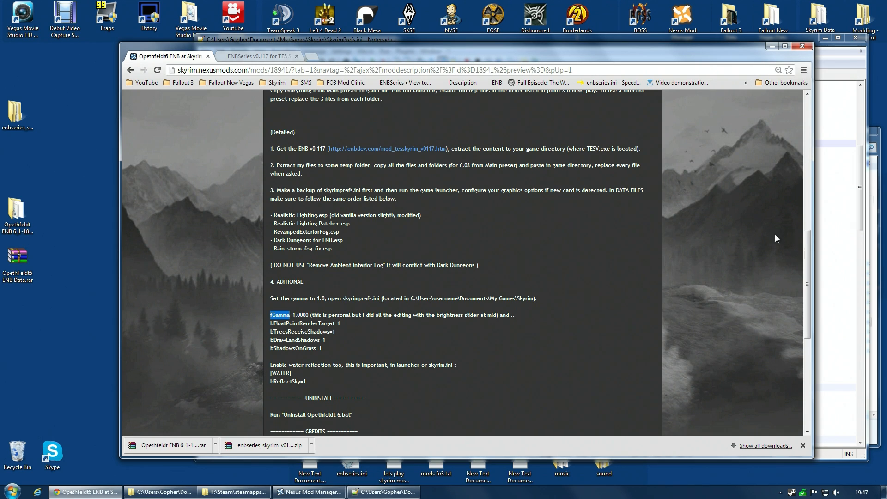
{"action": "left_click", "coordinate": [383, 492]}
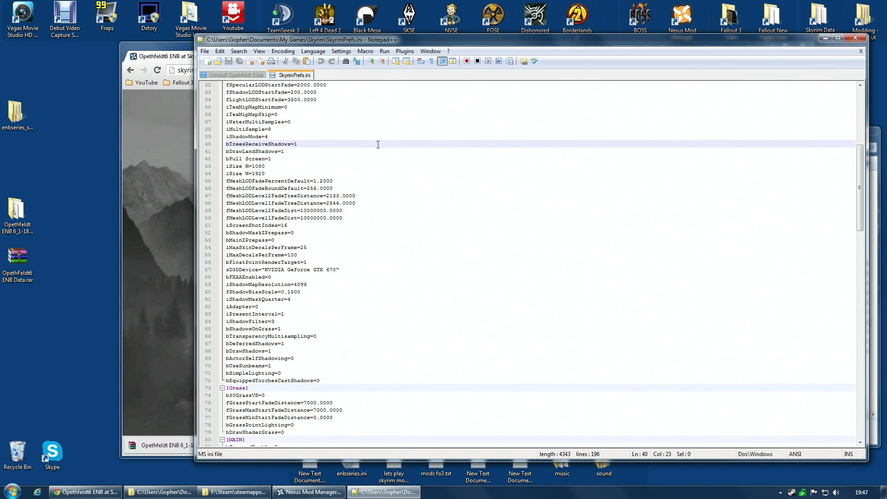
{"action": "key", "text": "Ctrl+f"}
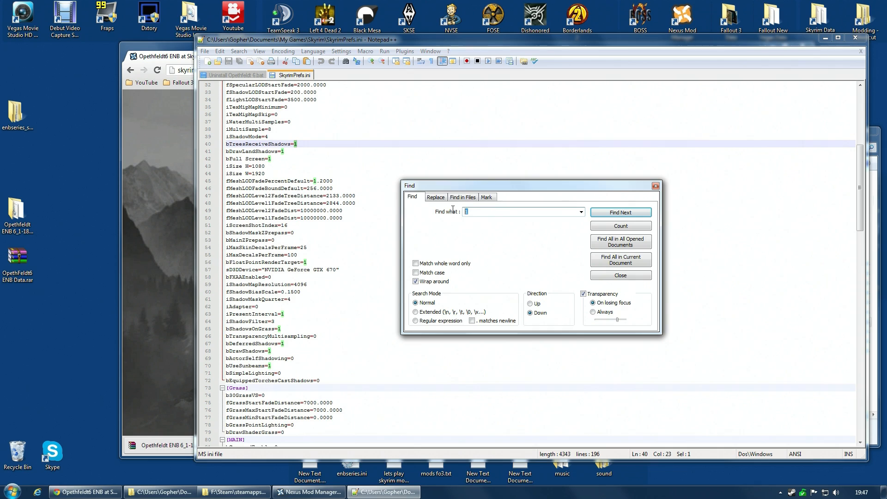
Change fGamma in SkyrimPrefs.ini from 1.2800 to 1.0.
{"action": "type", "text": "fGamma=1.0"}
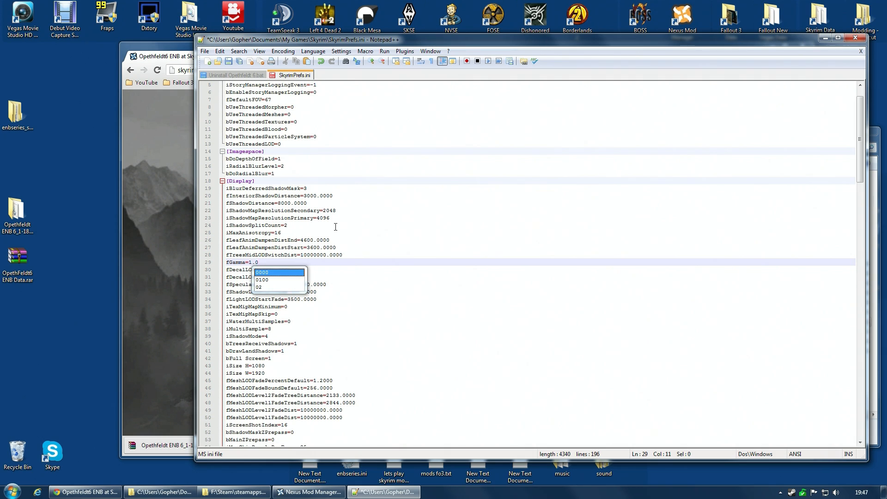
{"action": "left_click", "coordinate": [204, 51]}
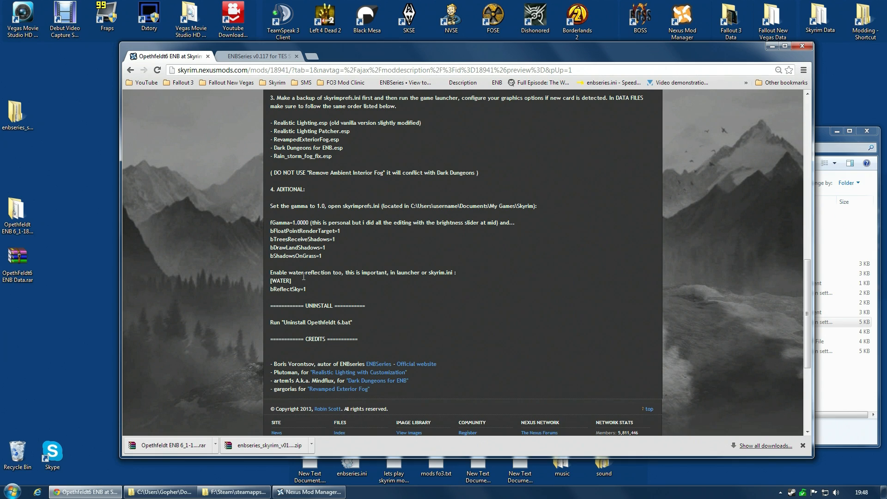
{"action": "mouse_move", "coordinate": [277, 294]}
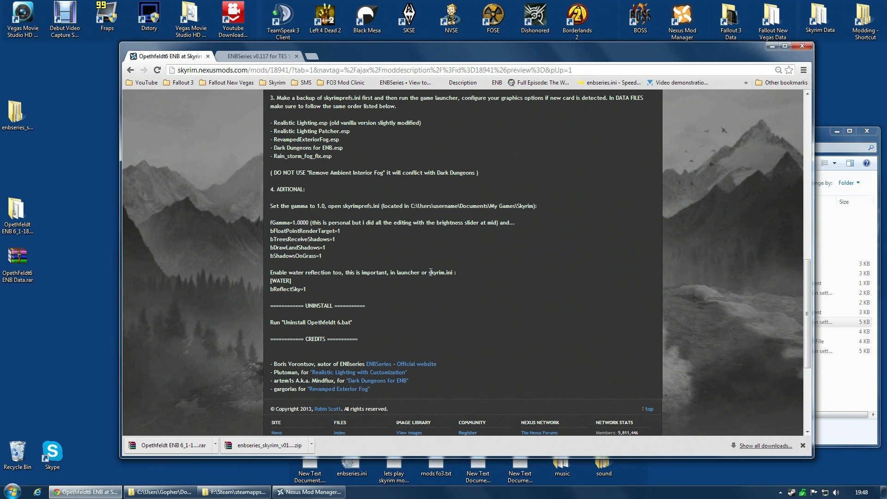
Read the skyrim.ini water reflection instruction and open Skyrim.INI in Notepad++.
{"action": "double_click", "coordinate": [439, 272]}
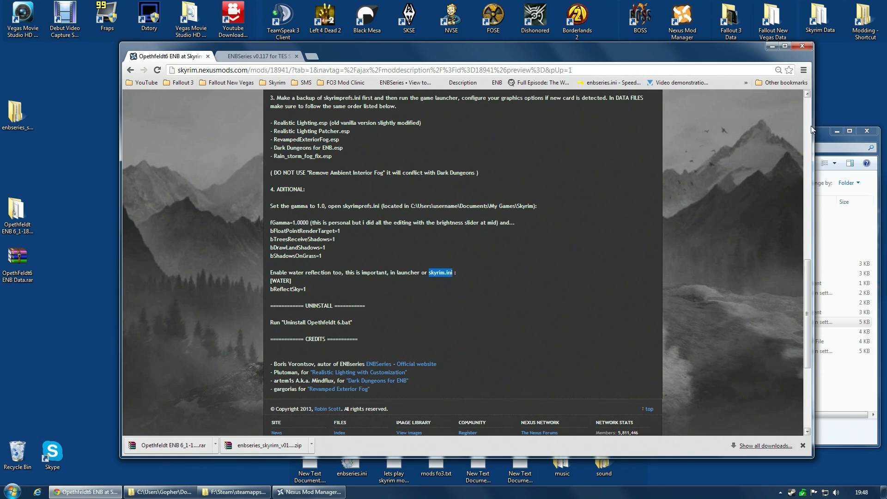
{"action": "right_click", "coordinate": [520, 293]}
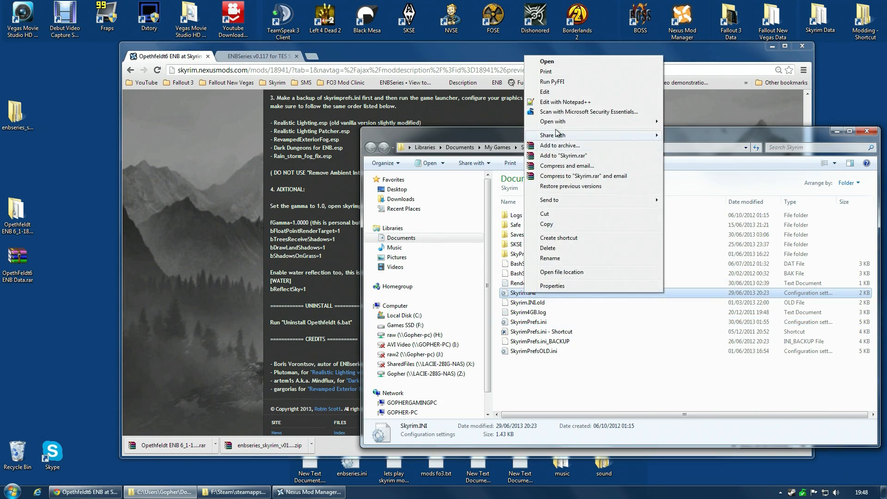
{"action": "left_click", "coordinate": [565, 101]}
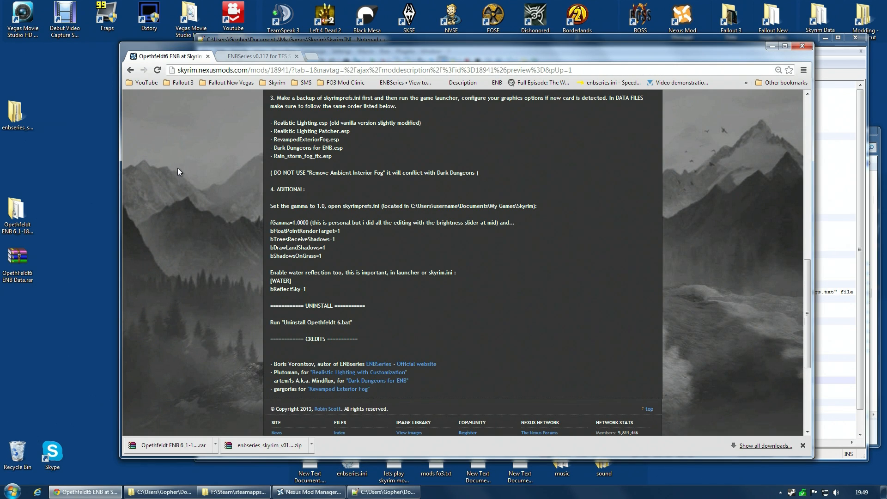
{"action": "left_click", "coordinate": [825, 50]}
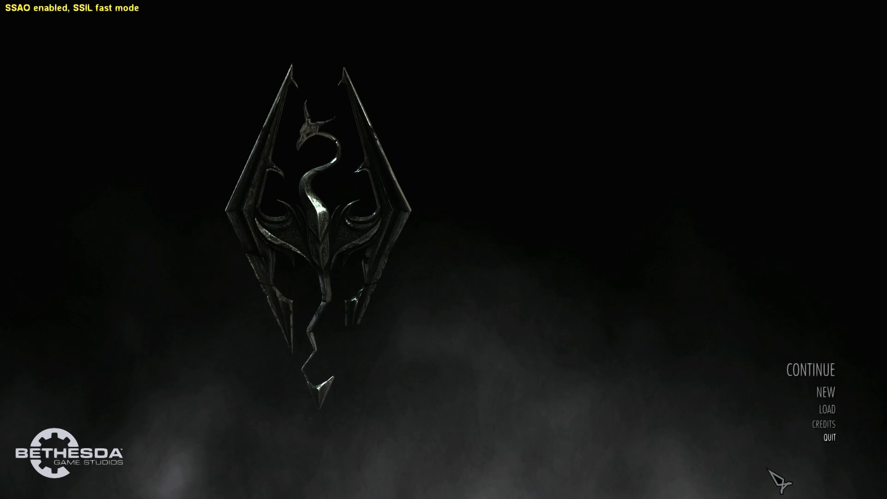
{"action": "mouse_move", "coordinate": [826, 409]}
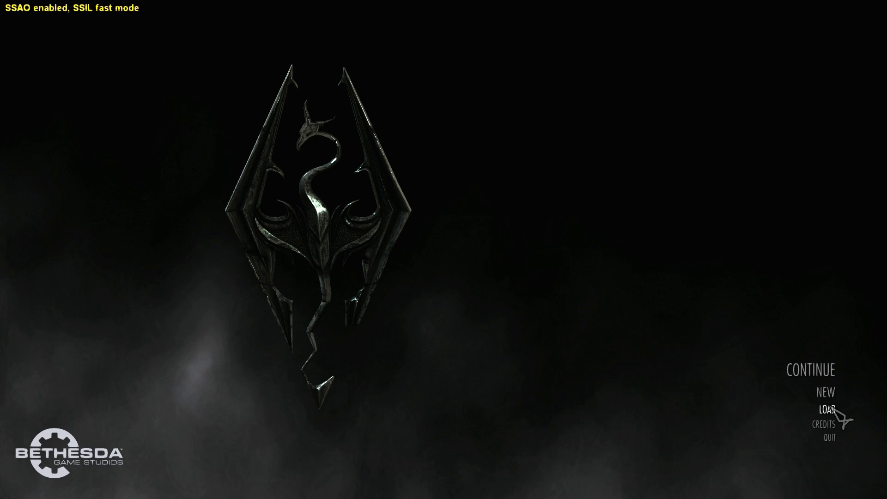
{"action": "mouse_move", "coordinate": [828, 439]}
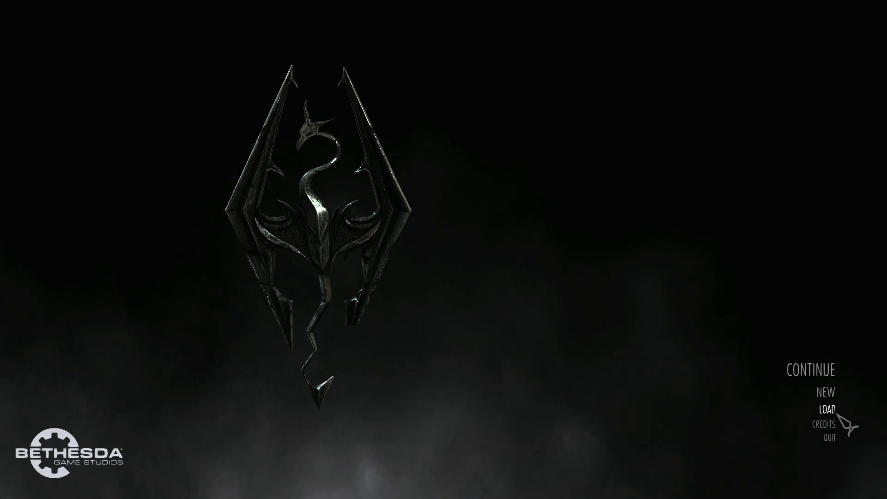
{"action": "mouse_move", "coordinate": [826, 437]}
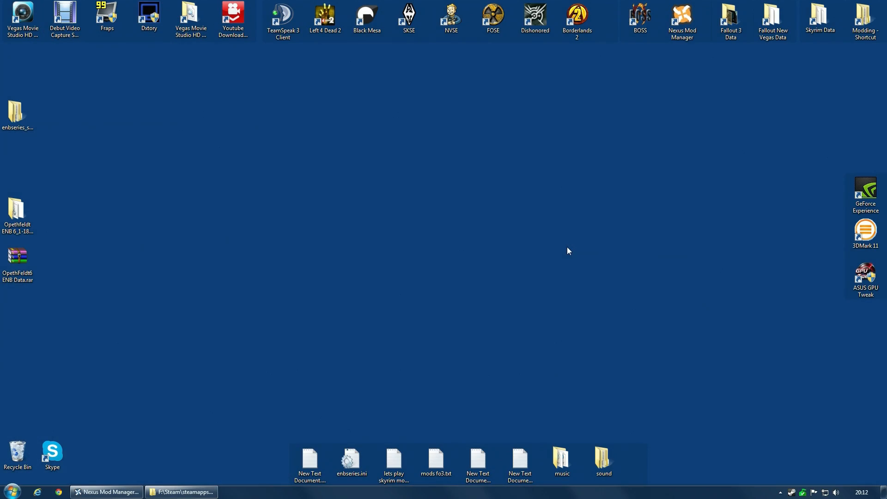
{"action": "mouse_move", "coordinate": [519, 304]}
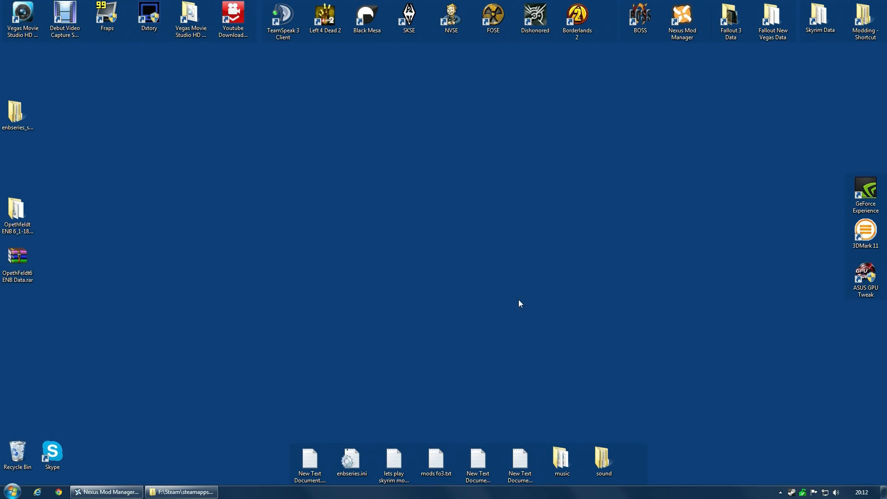
{"action": "mouse_move", "coordinate": [200, 491]}
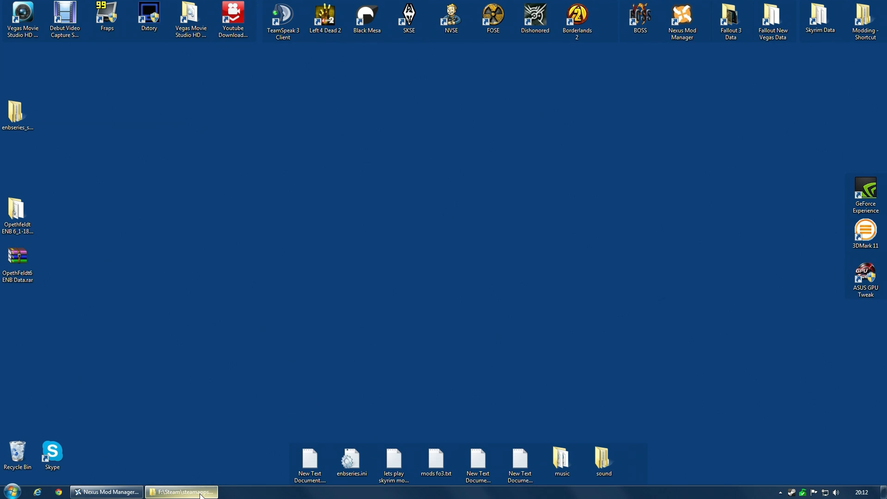
Restore the Skyrim folder and select the enbsunsprite.fx and enbsunsprite.tga lens-flare files.
{"action": "left_click", "coordinate": [181, 491]}
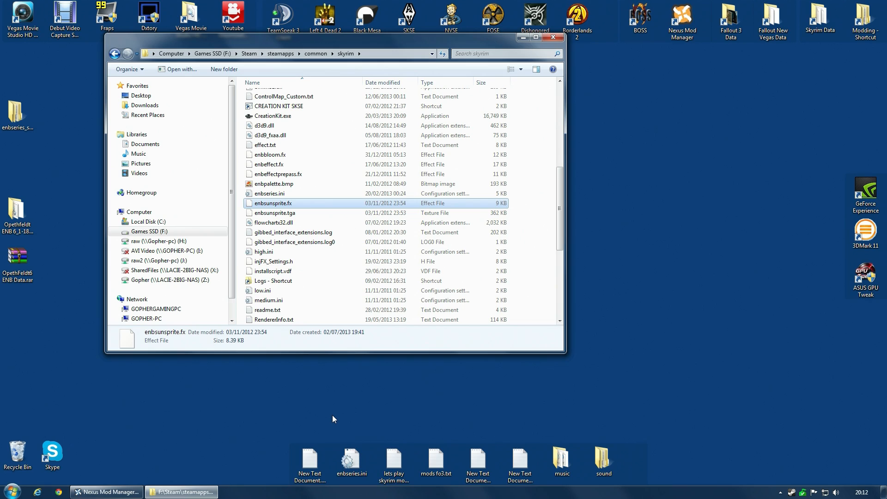
{"action": "mouse_move", "coordinate": [319, 310]}
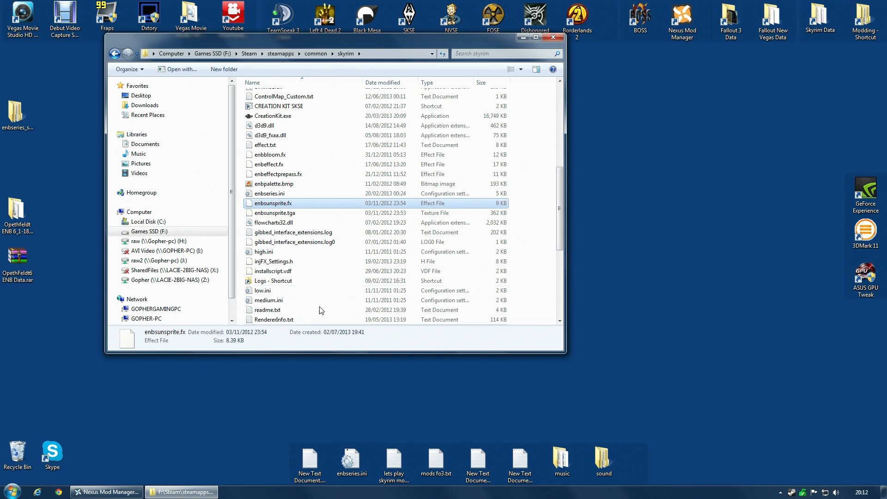
{"action": "mouse_move", "coordinate": [341, 115]}
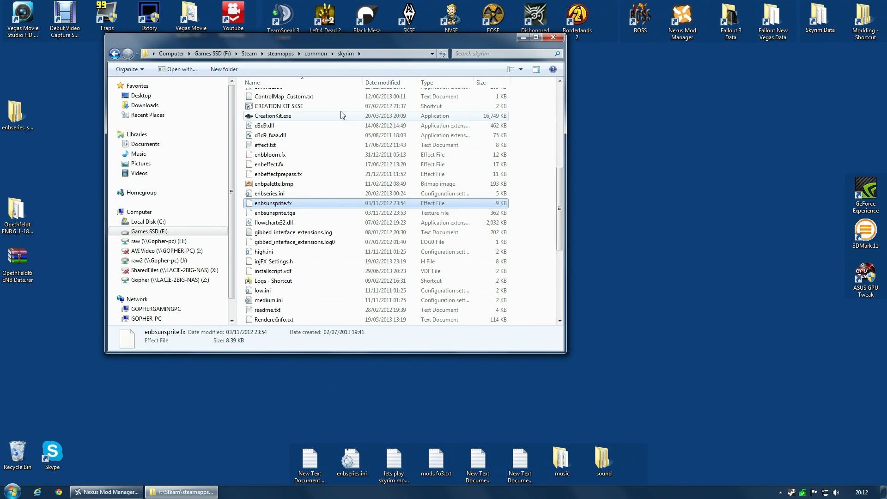
{"action": "mouse_move", "coordinate": [275, 212]}
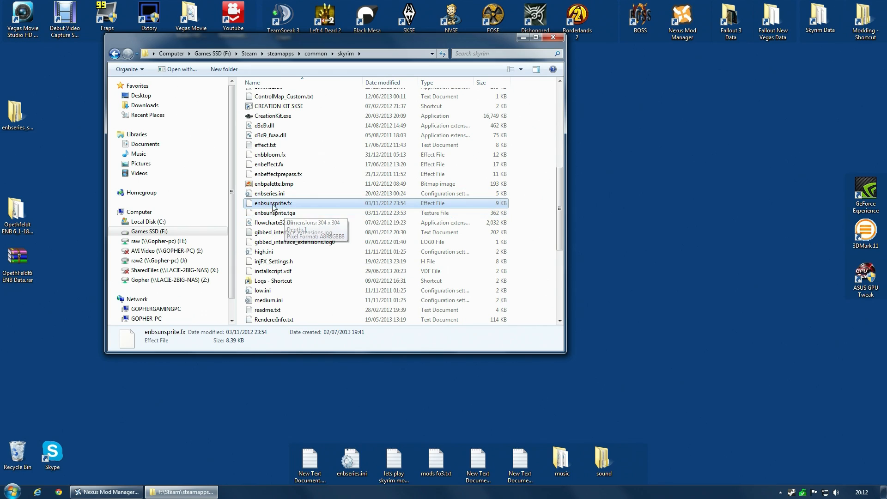
{"action": "mouse_move", "coordinate": [273, 203]}
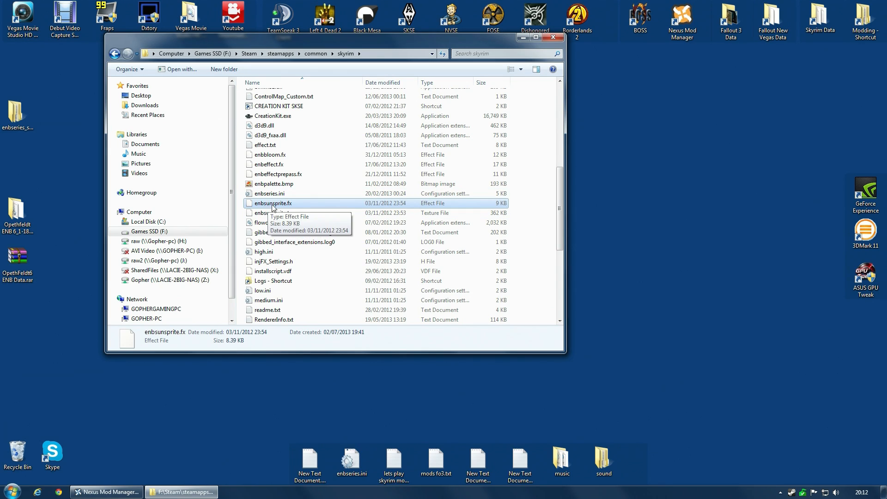
{"action": "mouse_move", "coordinate": [275, 213]}
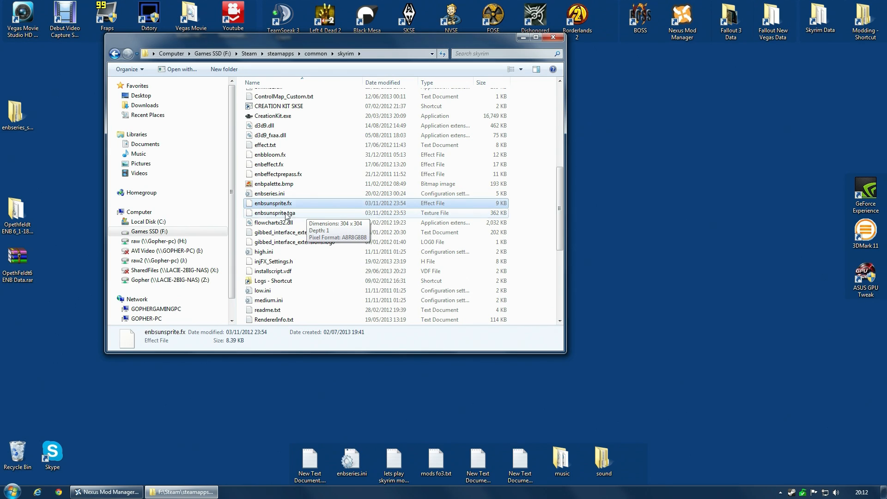
{"action": "left_click", "coordinate": [275, 212]}
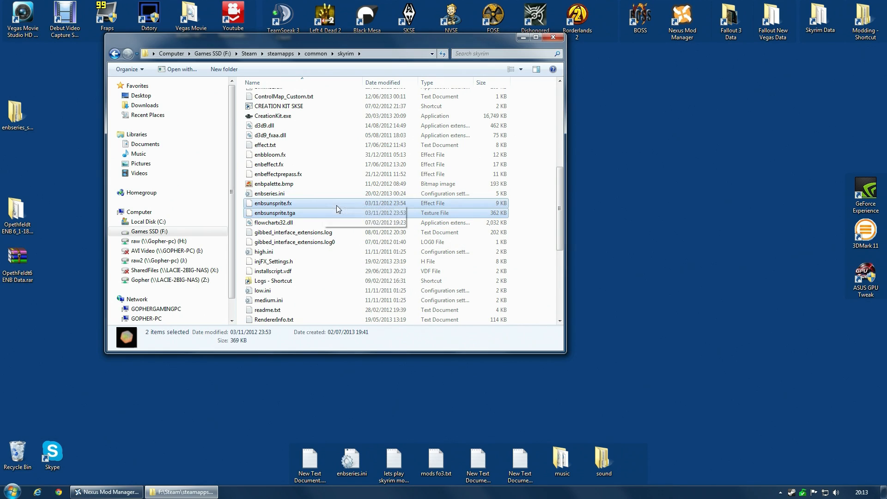
{"action": "mouse_move", "coordinate": [332, 203]}
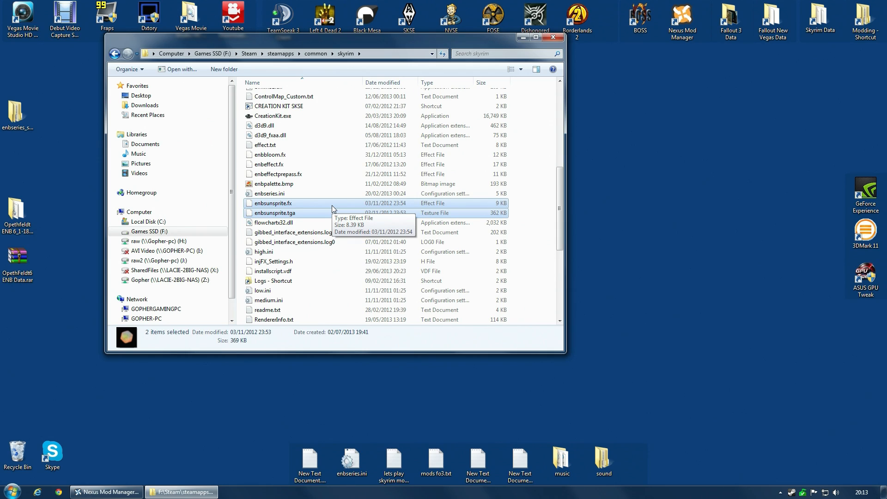
{"action": "scroll", "scroll_direction": "down", "scroll_amount": 3}
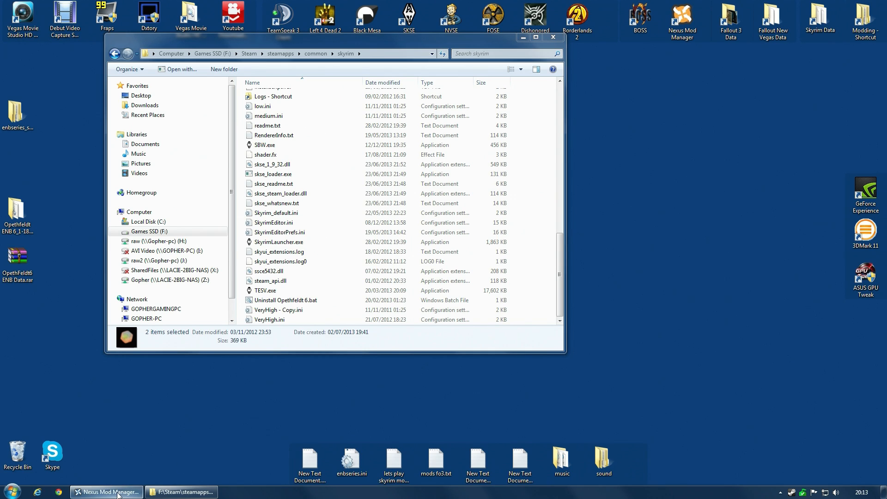
Acknowledge the OpethFeldt6 ENB Data deactivation message in Nexus Mod Manager and return to the Skyrim folder.
{"action": "left_click", "coordinate": [107, 492]}
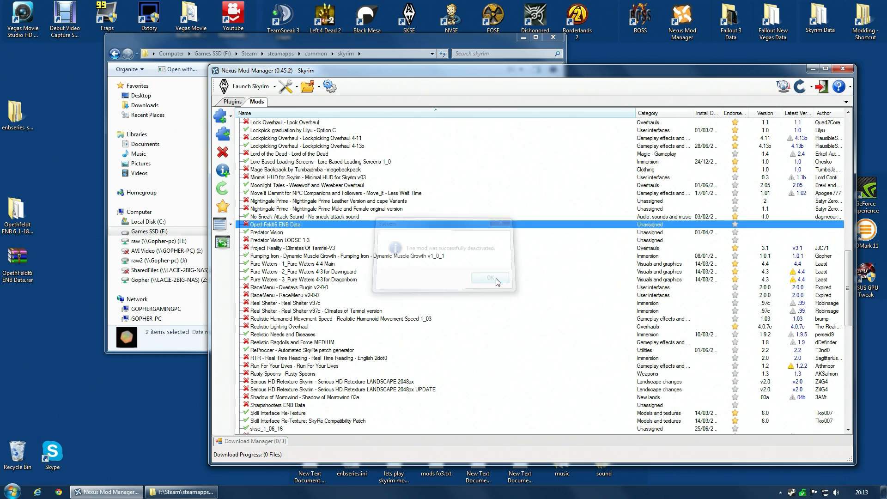
{"action": "left_click", "coordinate": [488, 278]}
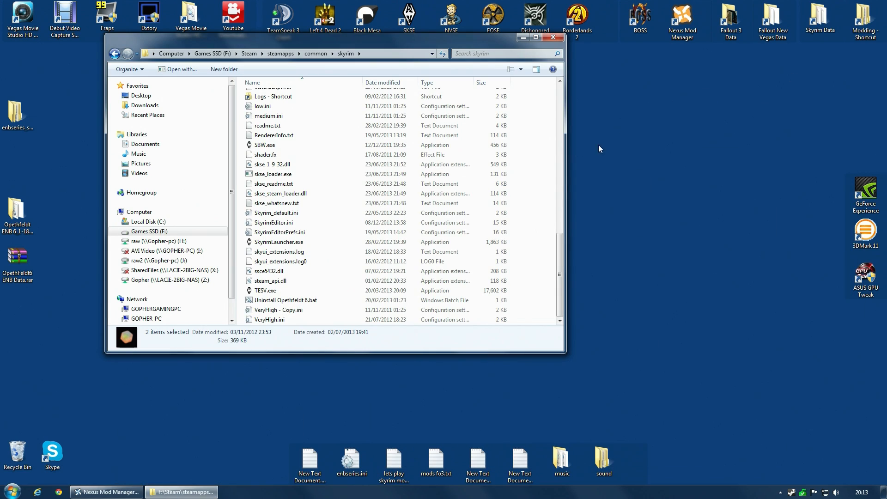
{"action": "scroll", "scroll_direction": "up", "scroll_amount": 3}
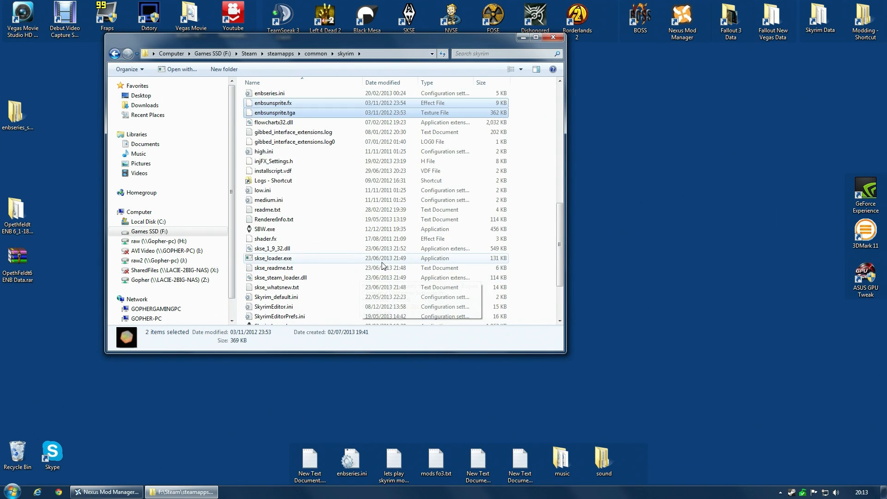
{"action": "scroll", "scroll_direction": "up", "scroll_amount": 3}
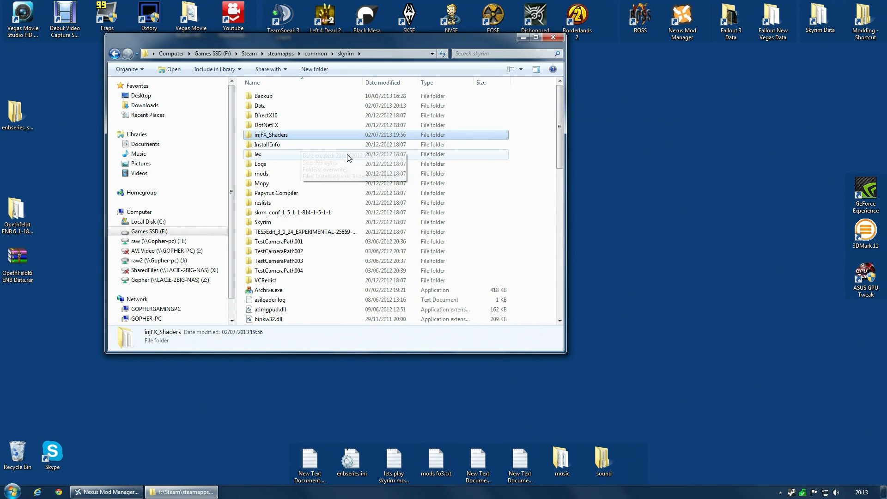
Run Uninstall Opethfeldt 6.bat and answer Y to delete the ENB files and d3d9.dll.
{"action": "scroll", "scroll_direction": "down", "scroll_amount": 3}
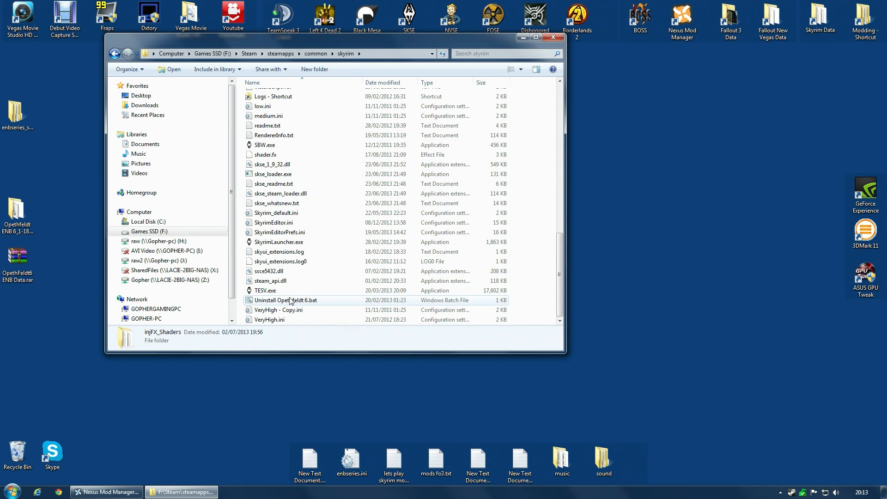
{"action": "left_click", "coordinate": [285, 299]}
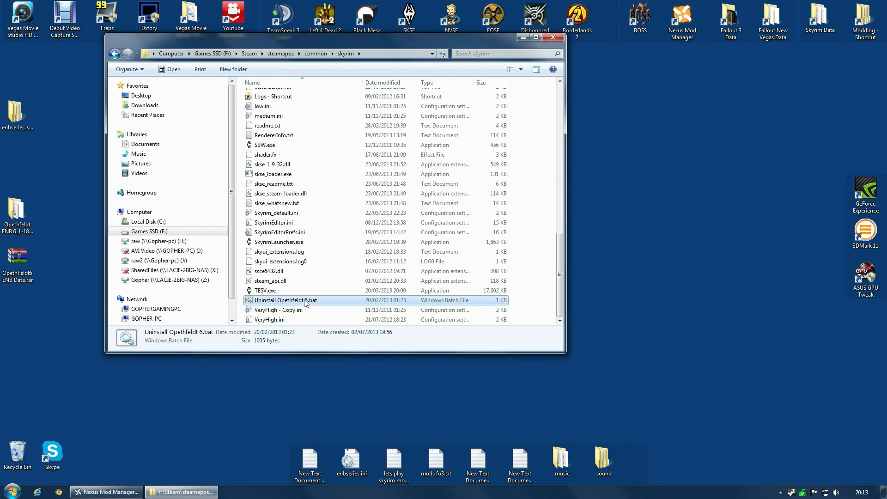
{"action": "mouse_move", "coordinate": [305, 300]}
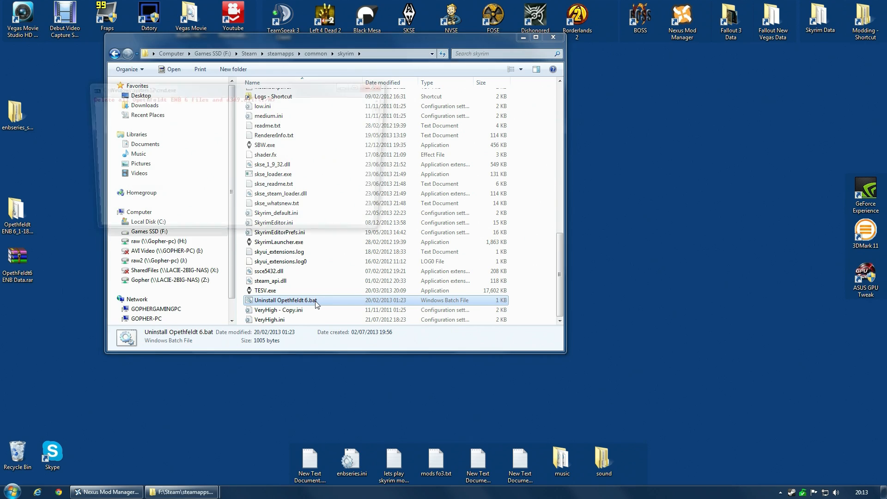
{"action": "double_click", "coordinate": [286, 299]}
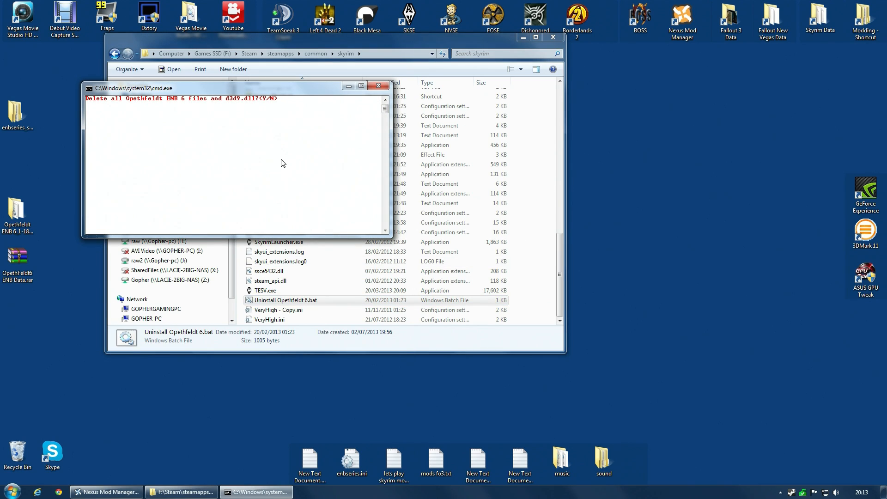
{"action": "mouse_move", "coordinate": [305, 151]}
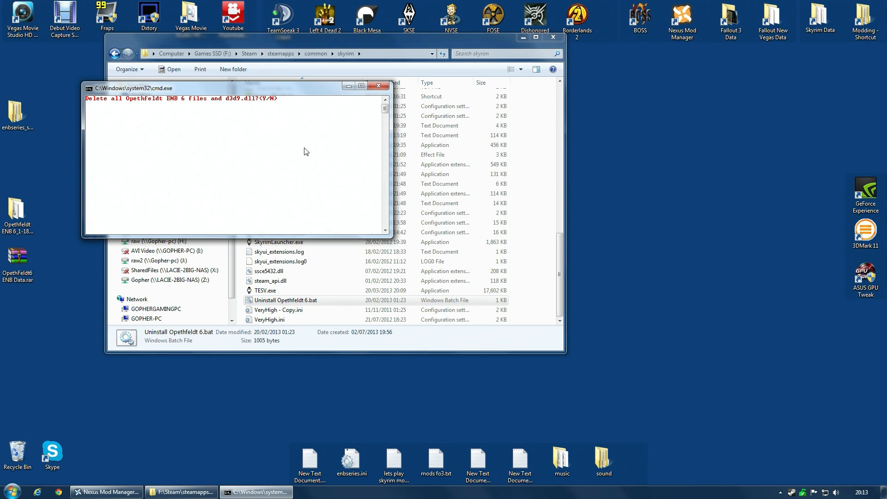
{"action": "type", "text": "y"}
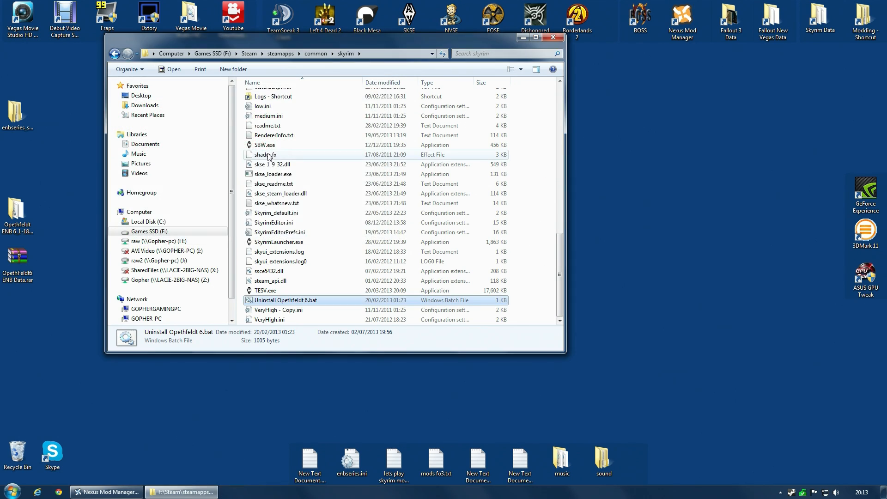
Delete the enbsunsprite.fx and enbsunsprite.tga lens-flare files from the Skyrim folder.
{"action": "scroll", "scroll_direction": "up", "scroll_amount": 3}
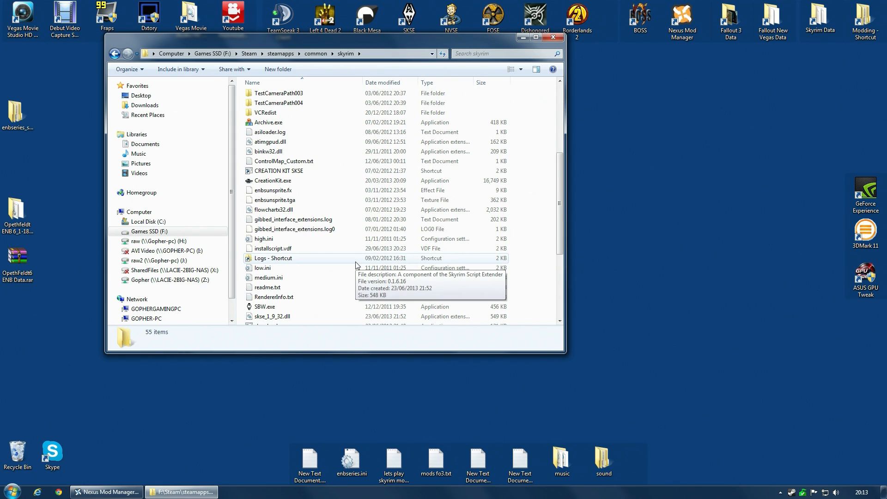
{"action": "mouse_move", "coordinate": [273, 190]}
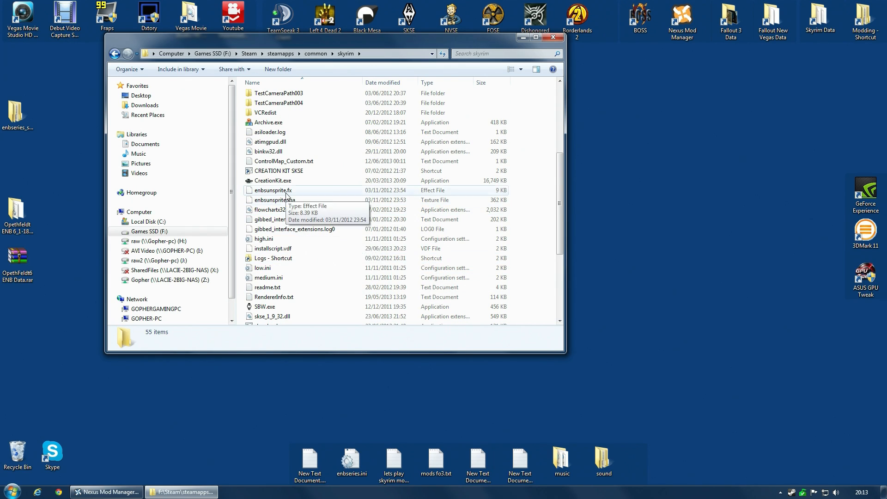
{"action": "left_click", "coordinate": [273, 190]}
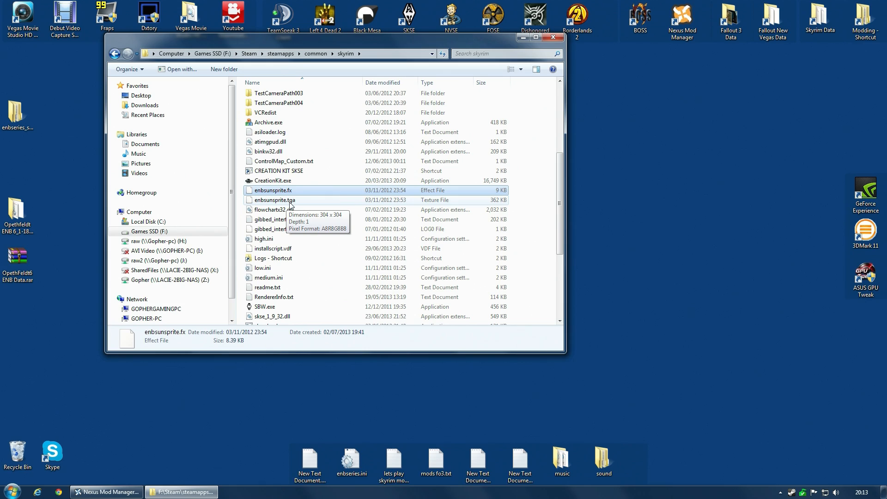
{"action": "left_click", "coordinate": [275, 200]}
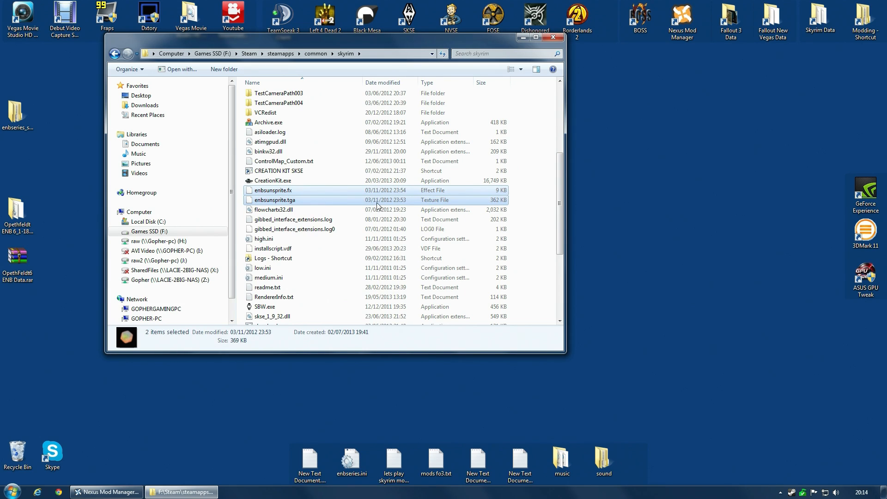
{"action": "mouse_move", "coordinate": [414, 202]}
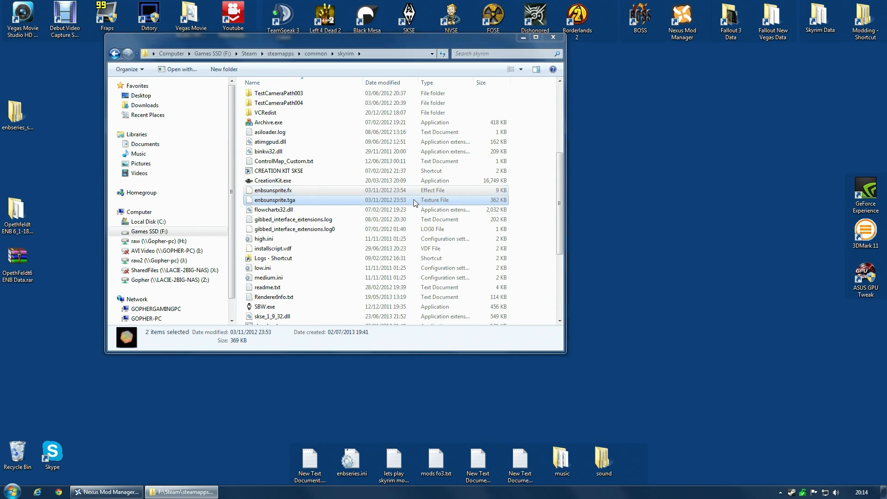
{"action": "scroll", "scroll_direction": "up", "scroll_amount": 3}
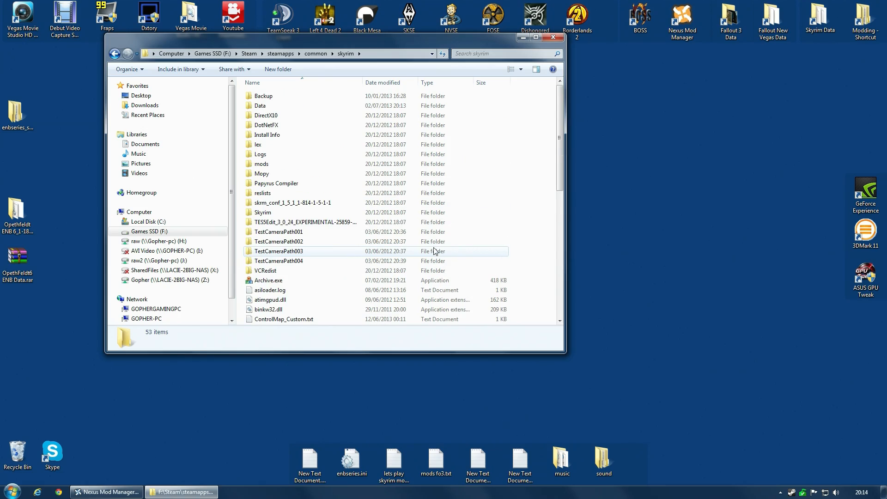